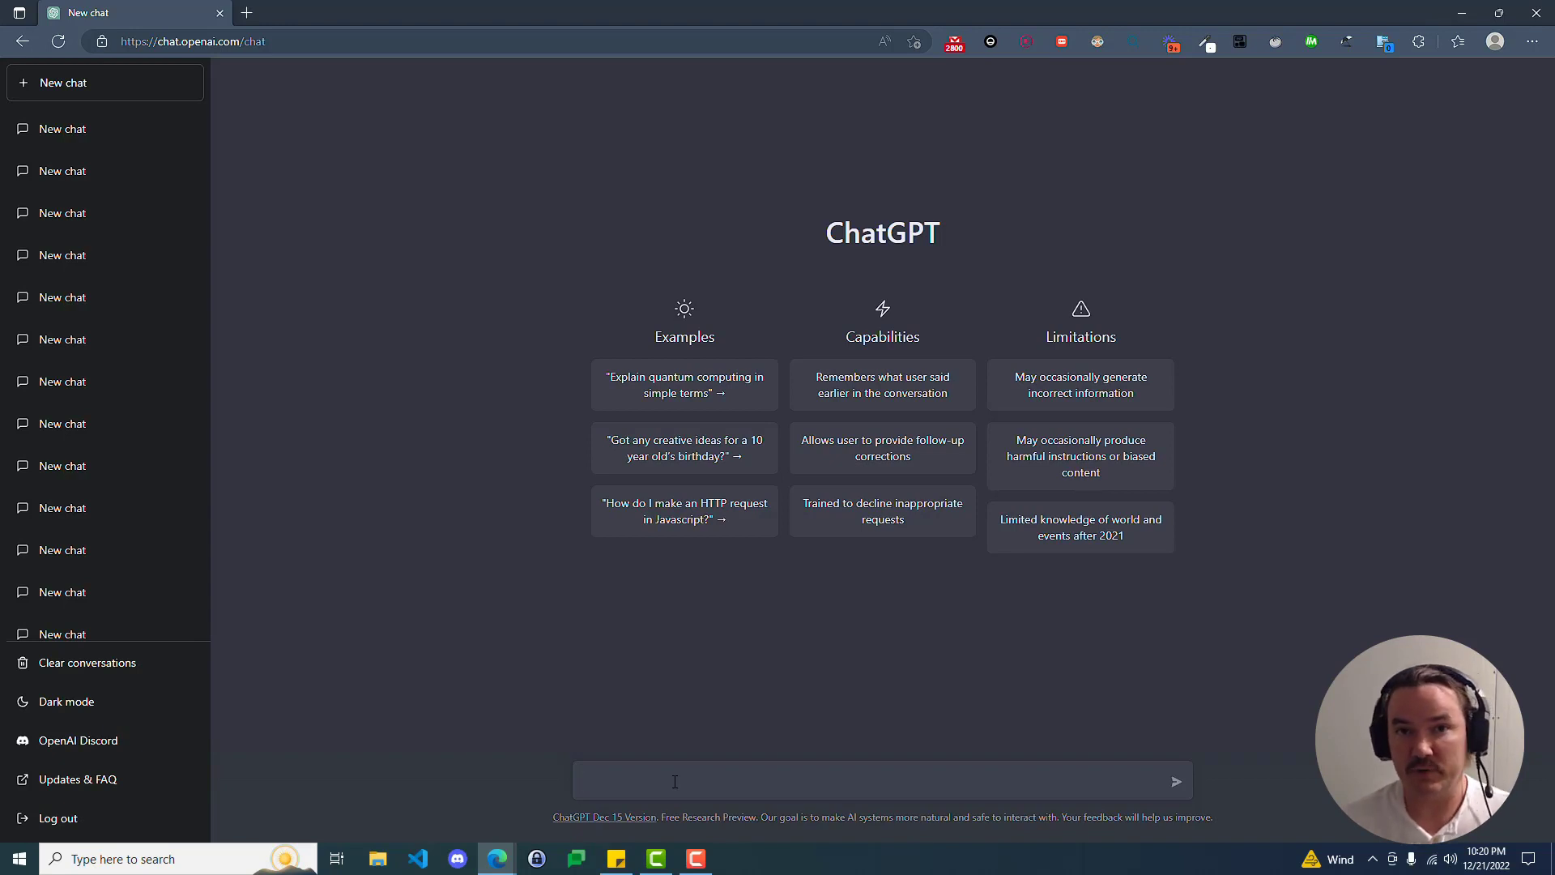
{"action": "mouse_move", "coordinate": [619, 599]}
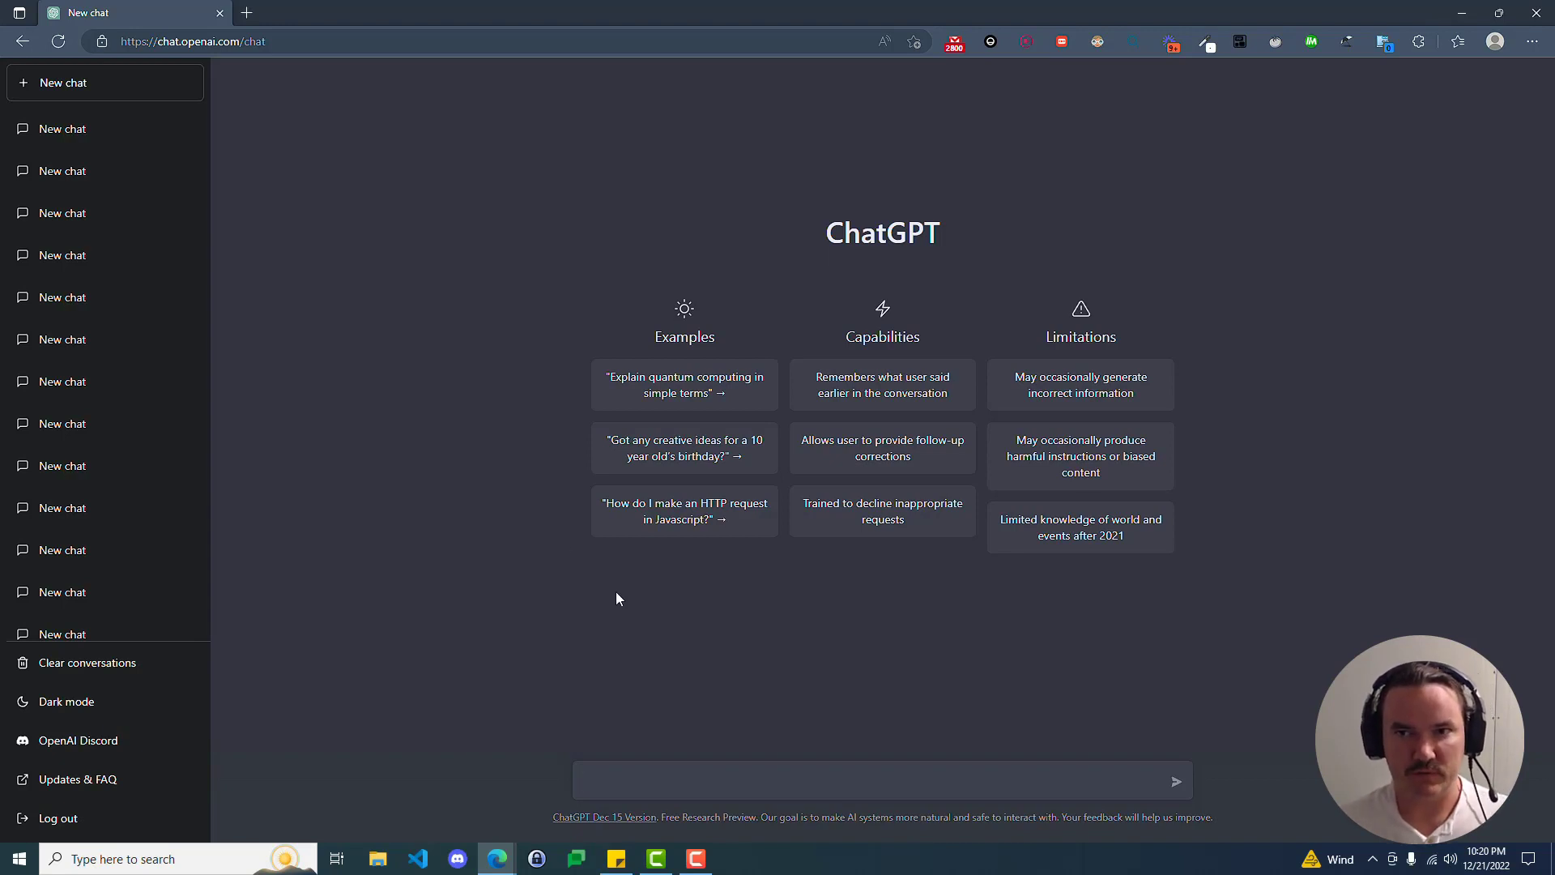
{"action": "mouse_move", "coordinate": [419, 455]}
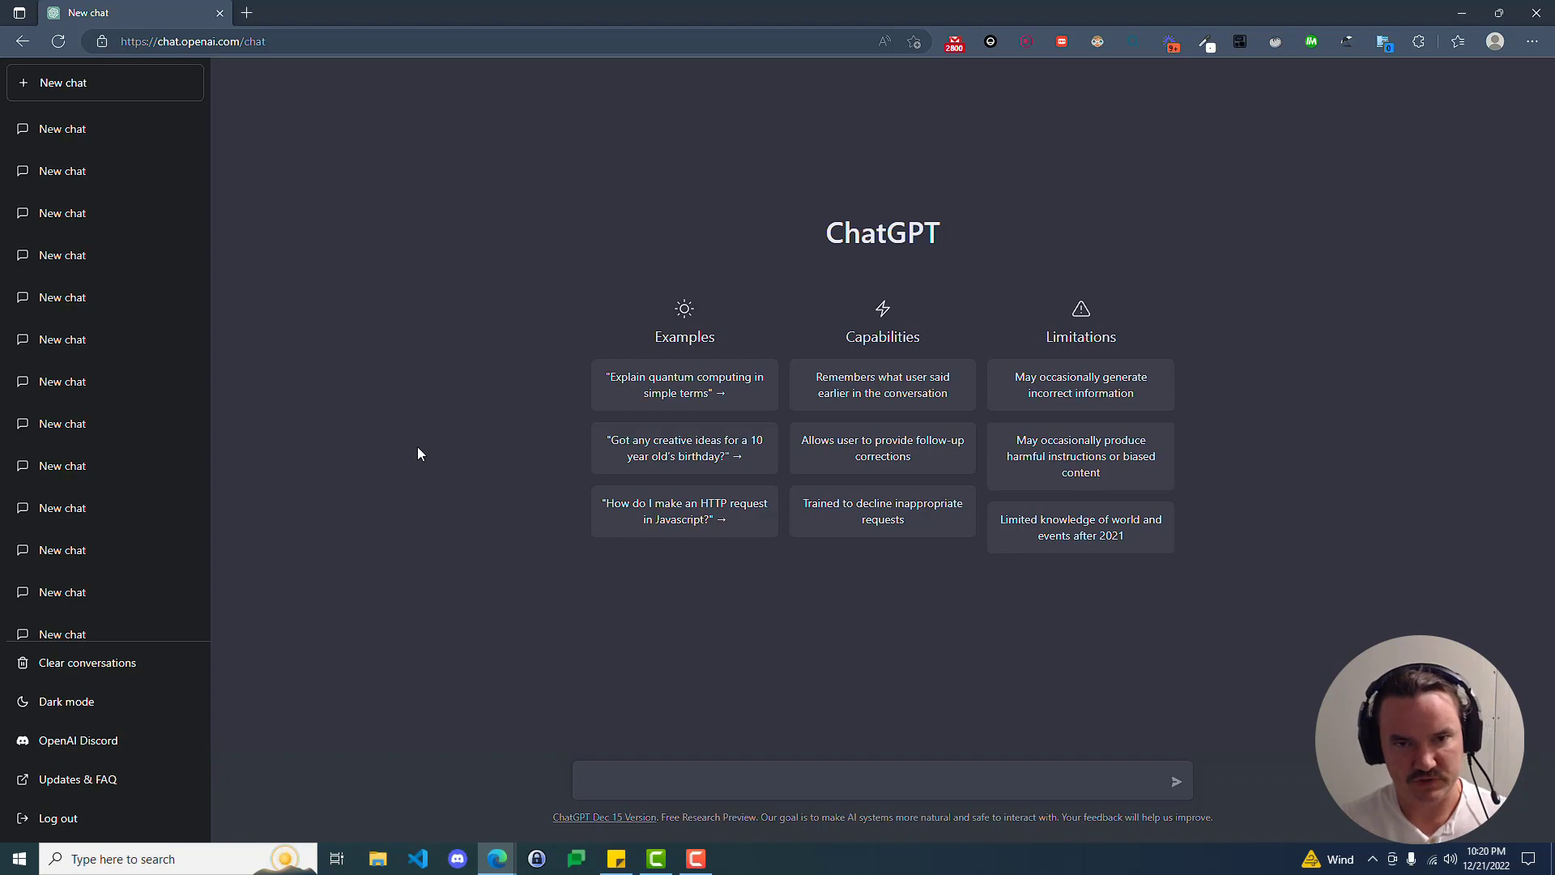
Trigger a ReferenceError with gibberish in Edge's console, then start typing 'write some javascript' to ChatGPT.
{"action": "key", "text": "F12"}
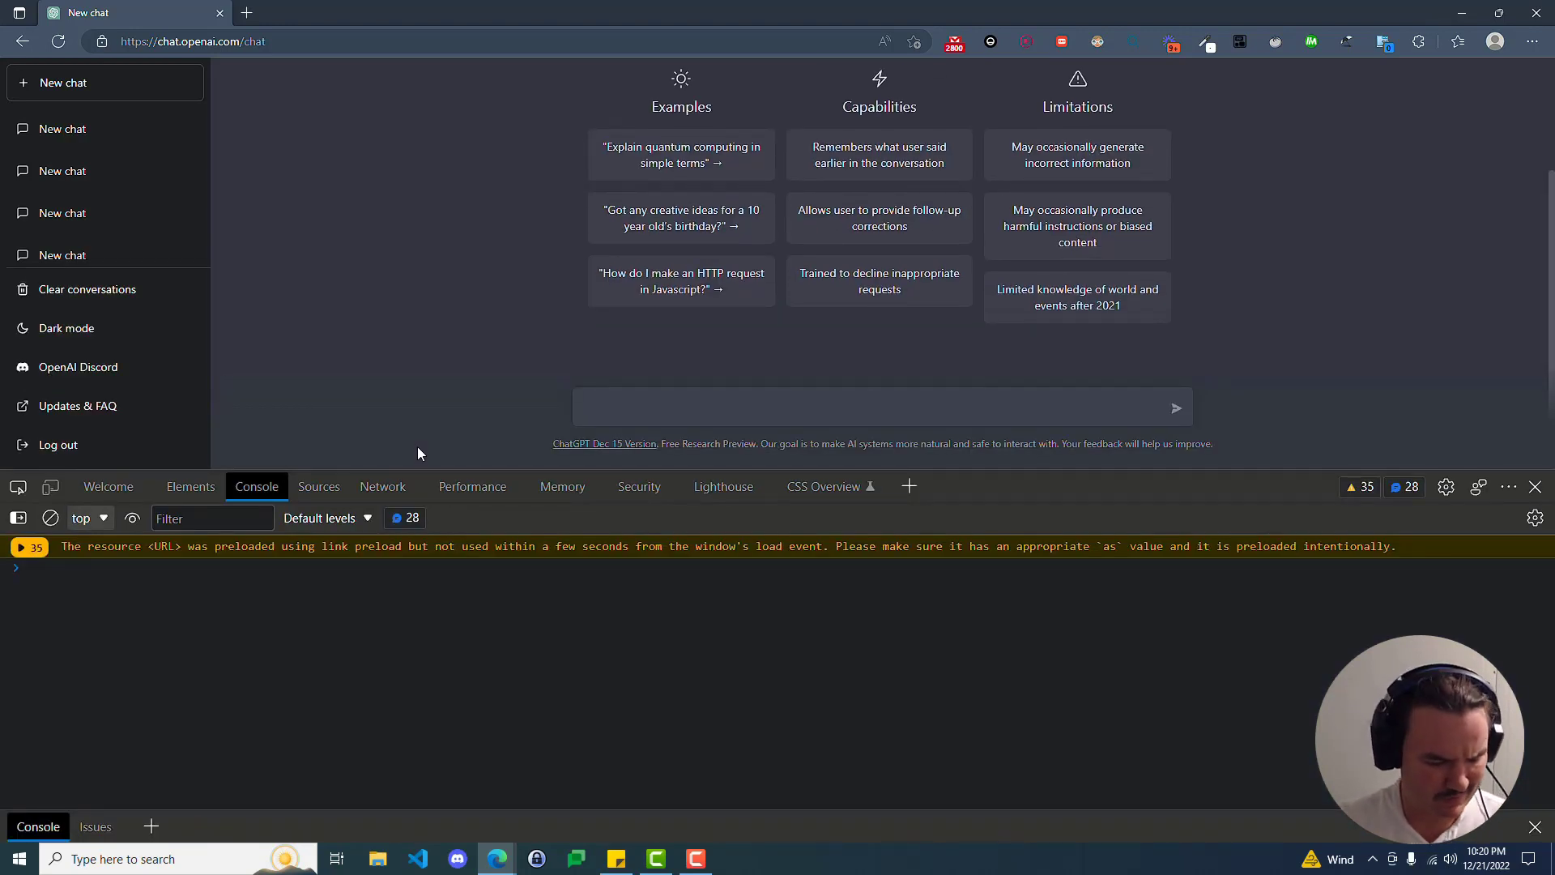
{"action": "mouse_move", "coordinate": [454, 379]}
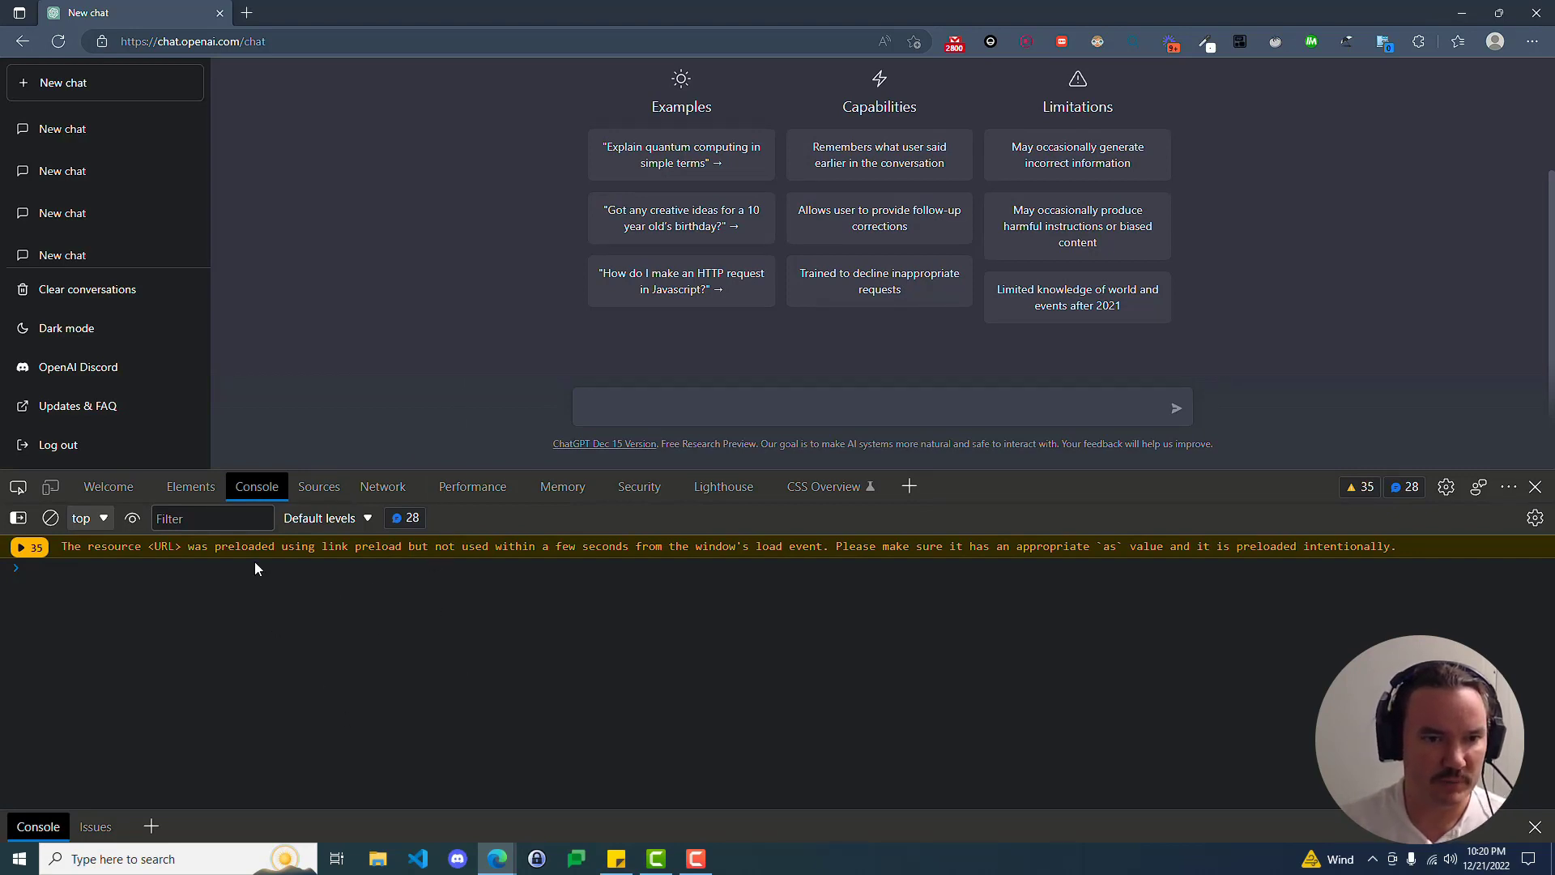
{"action": "mouse_move", "coordinate": [363, 631]}
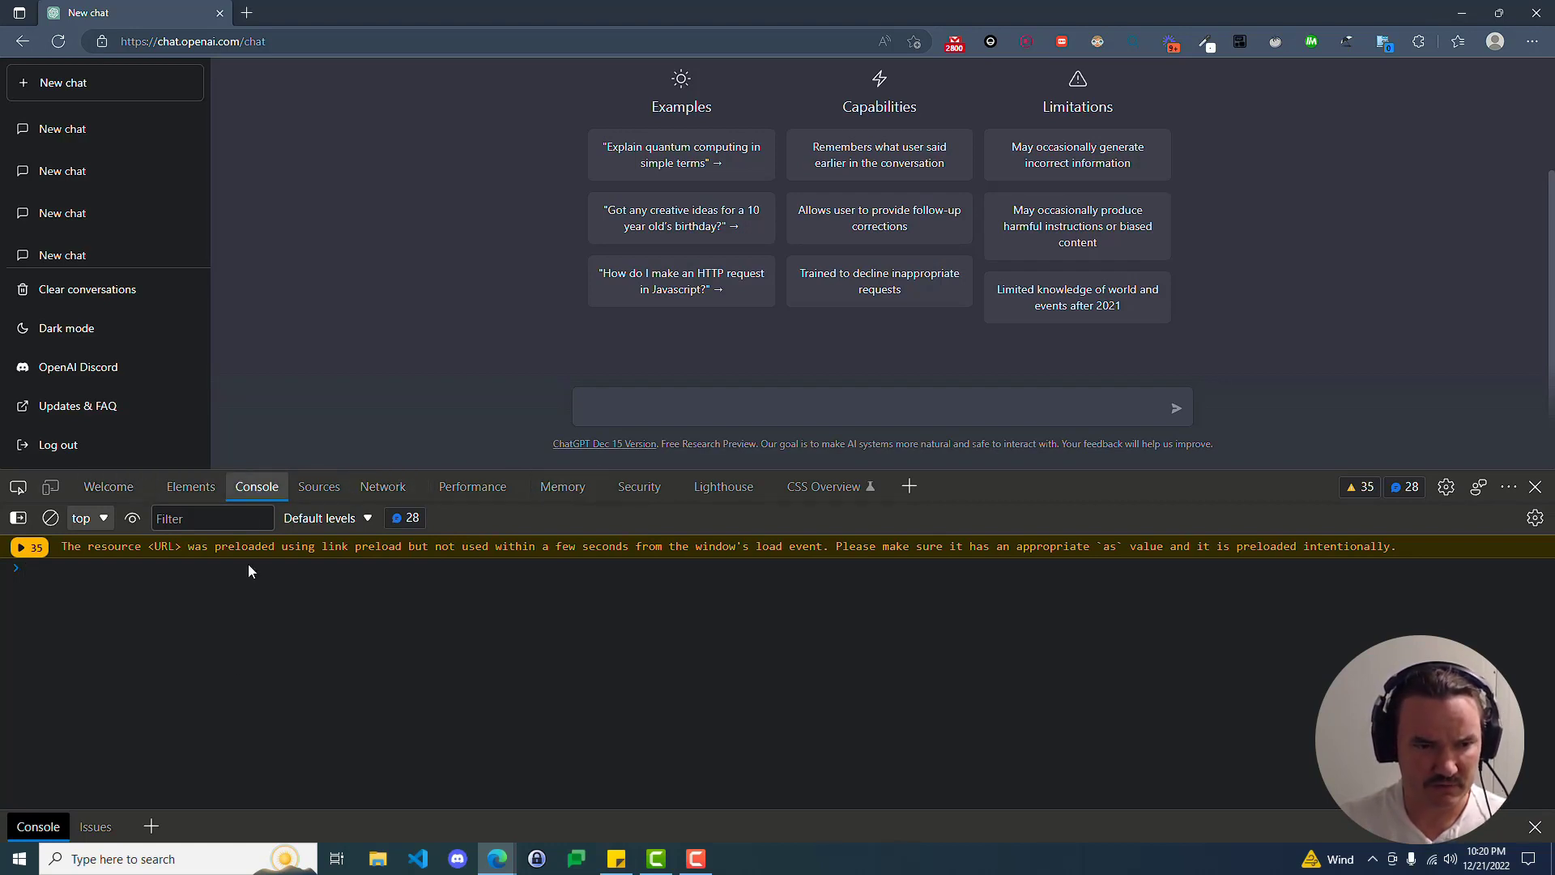
{"action": "left_click", "coordinate": [32, 569]}
{"action": "type", "text": "fsdlkajlsadf"}
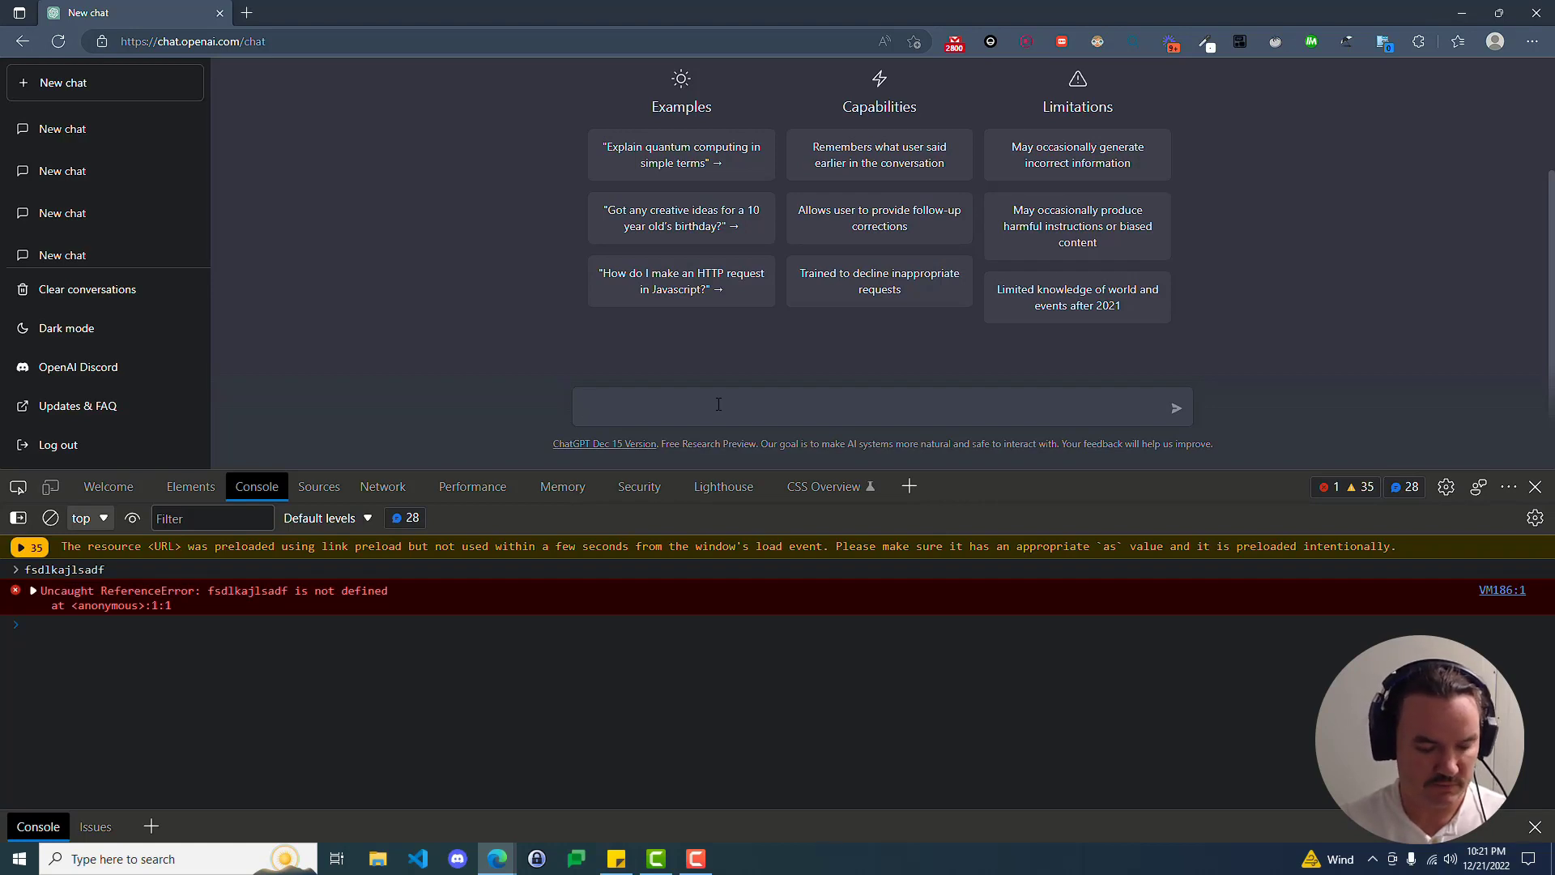
{"action": "type", "text": "write some javascript"}
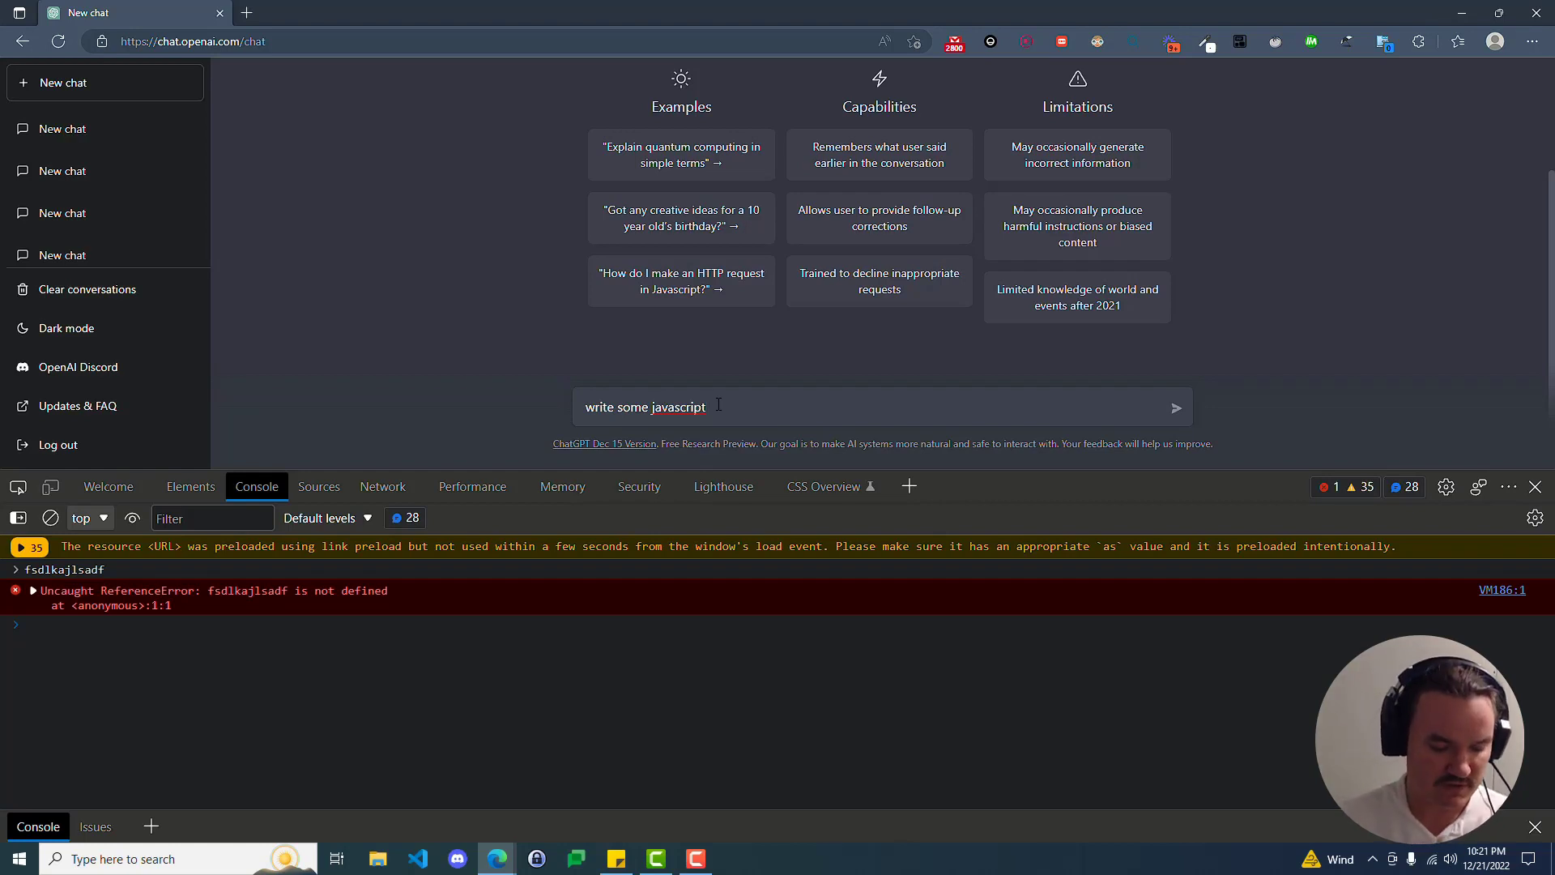
Send 'write some javascript code that takes a sentence and returns it in all caps'.
{"action": "type", "text": "code that takes a sentence and retu"}
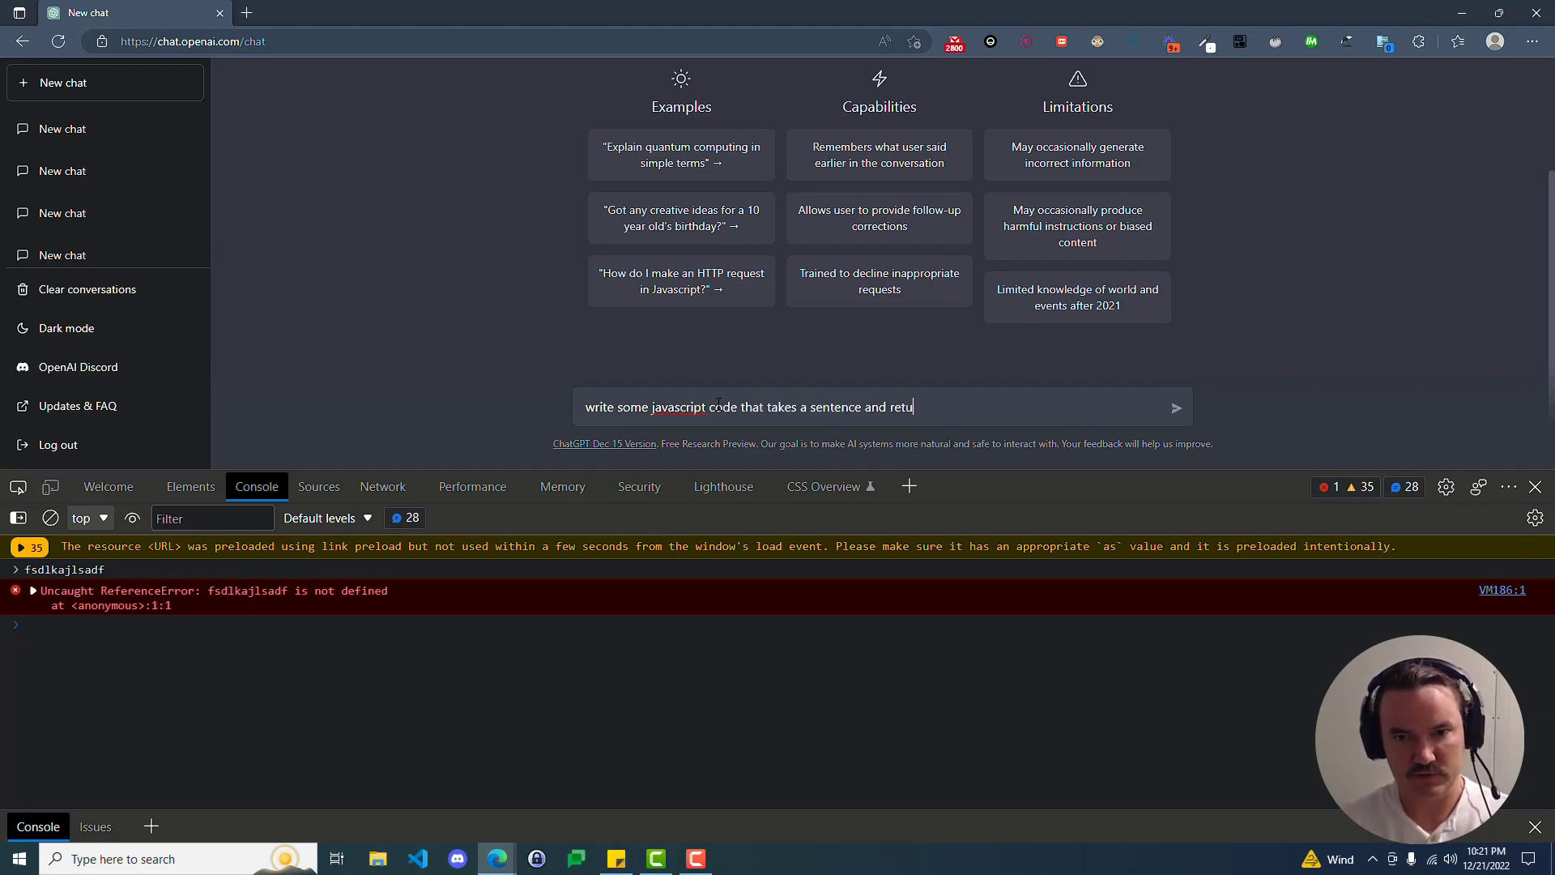
{"action": "type", "text": "rns it in all"}
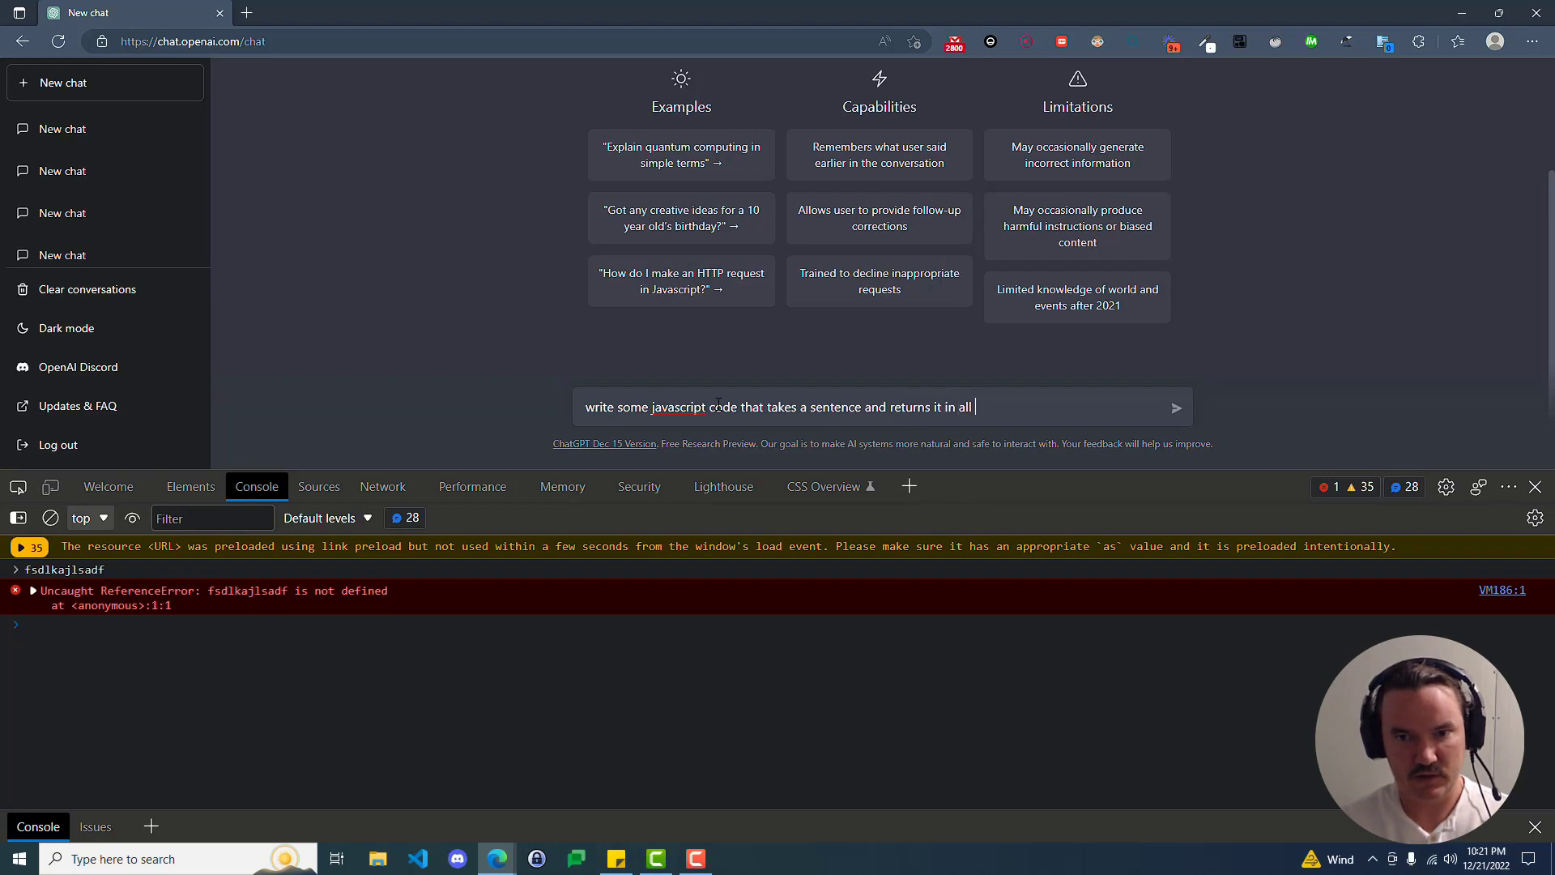
{"action": "type", "text": "caps"}
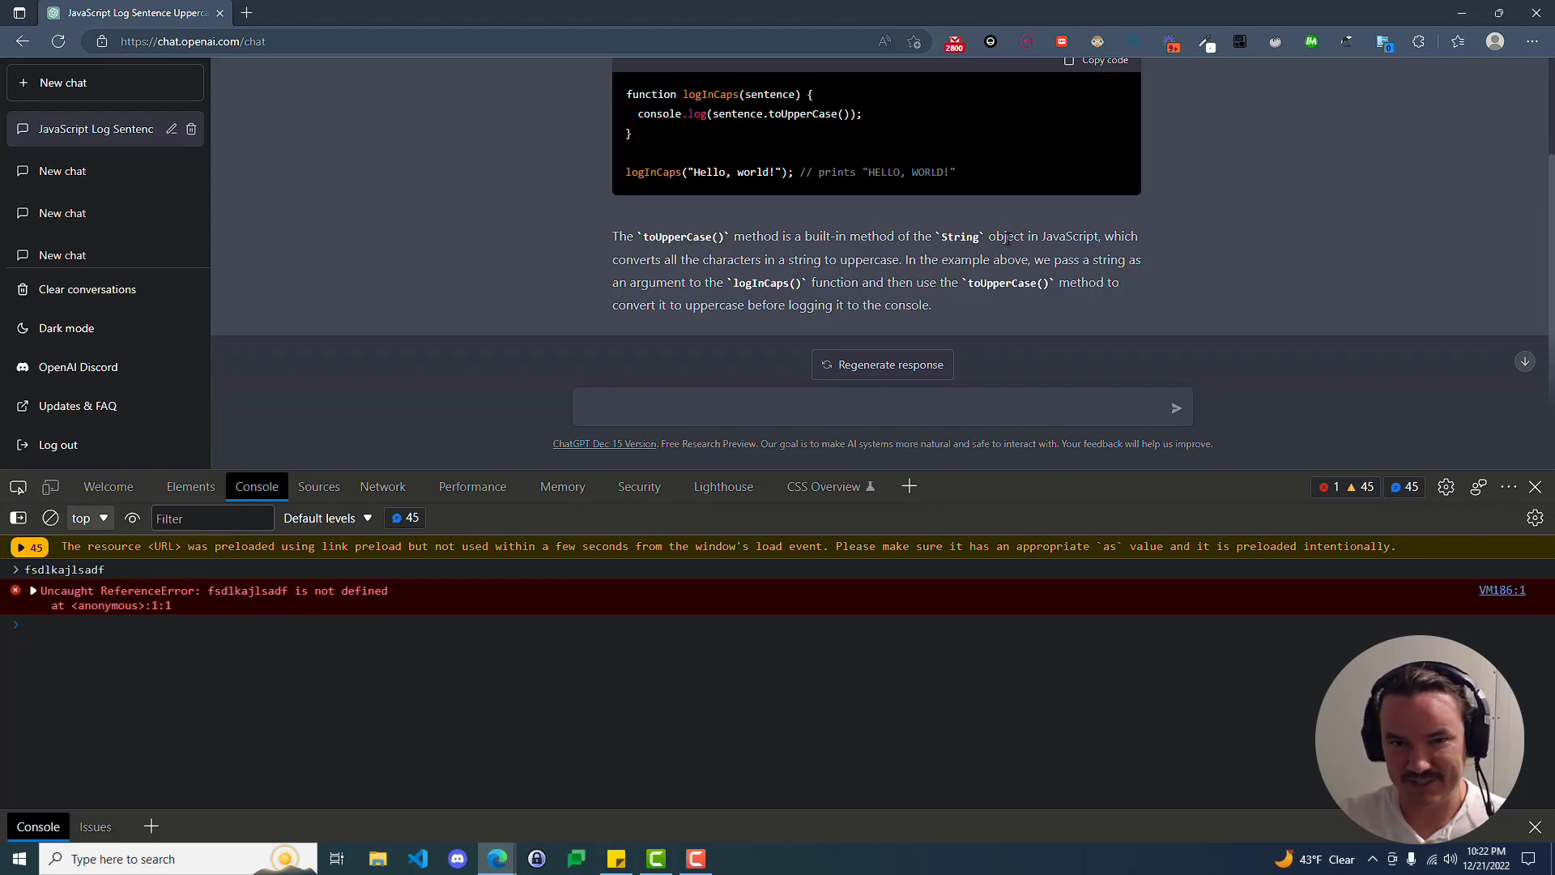
{"action": "mouse_move", "coordinate": [727, 278]}
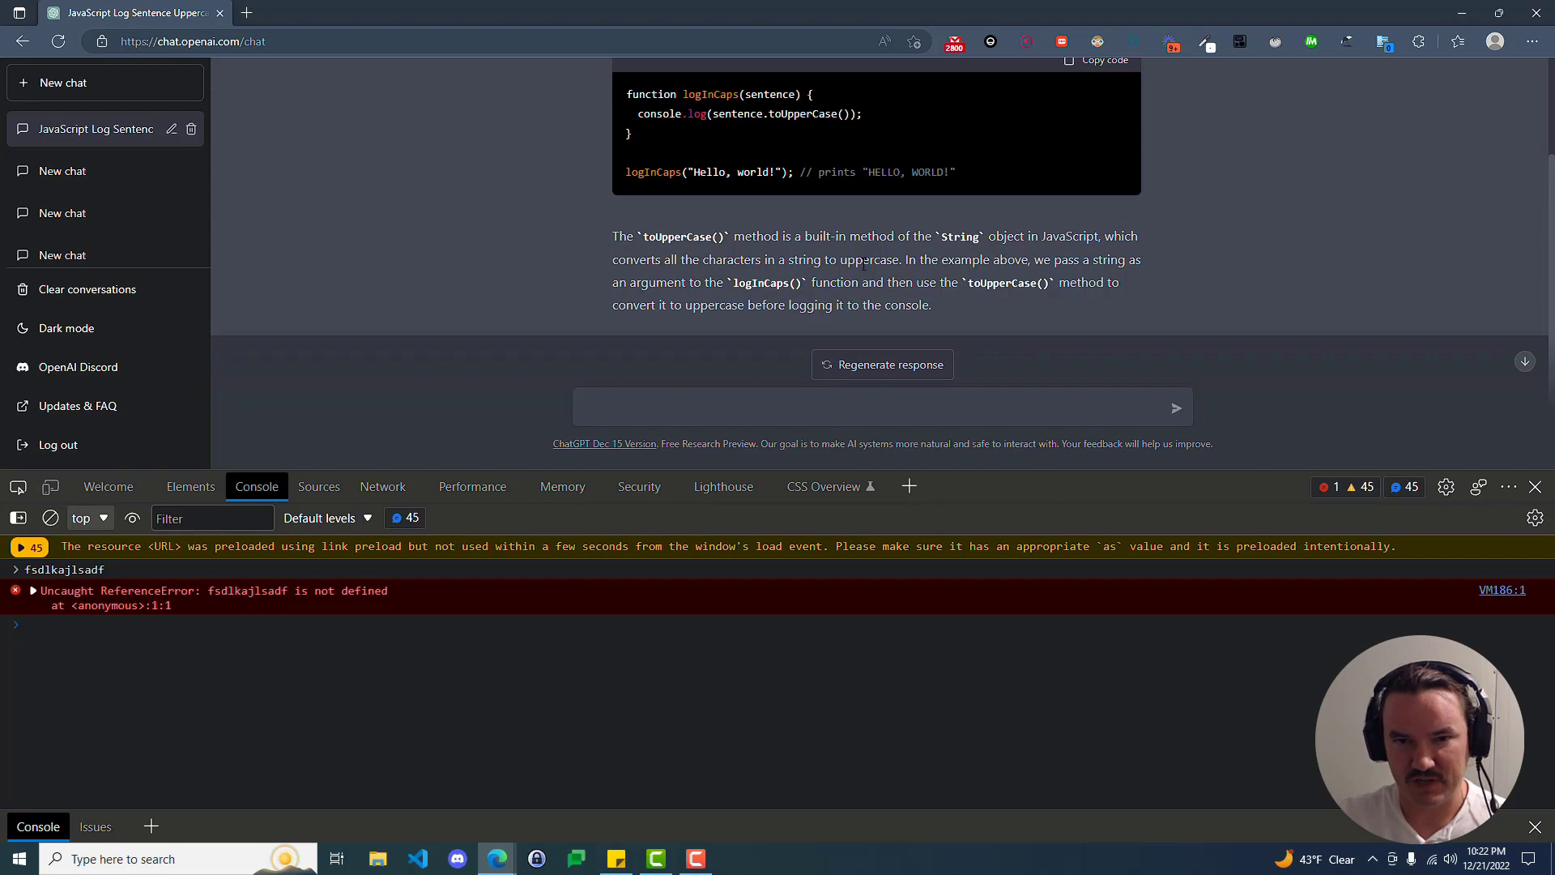
{"action": "mouse_move", "coordinate": [683, 230]}
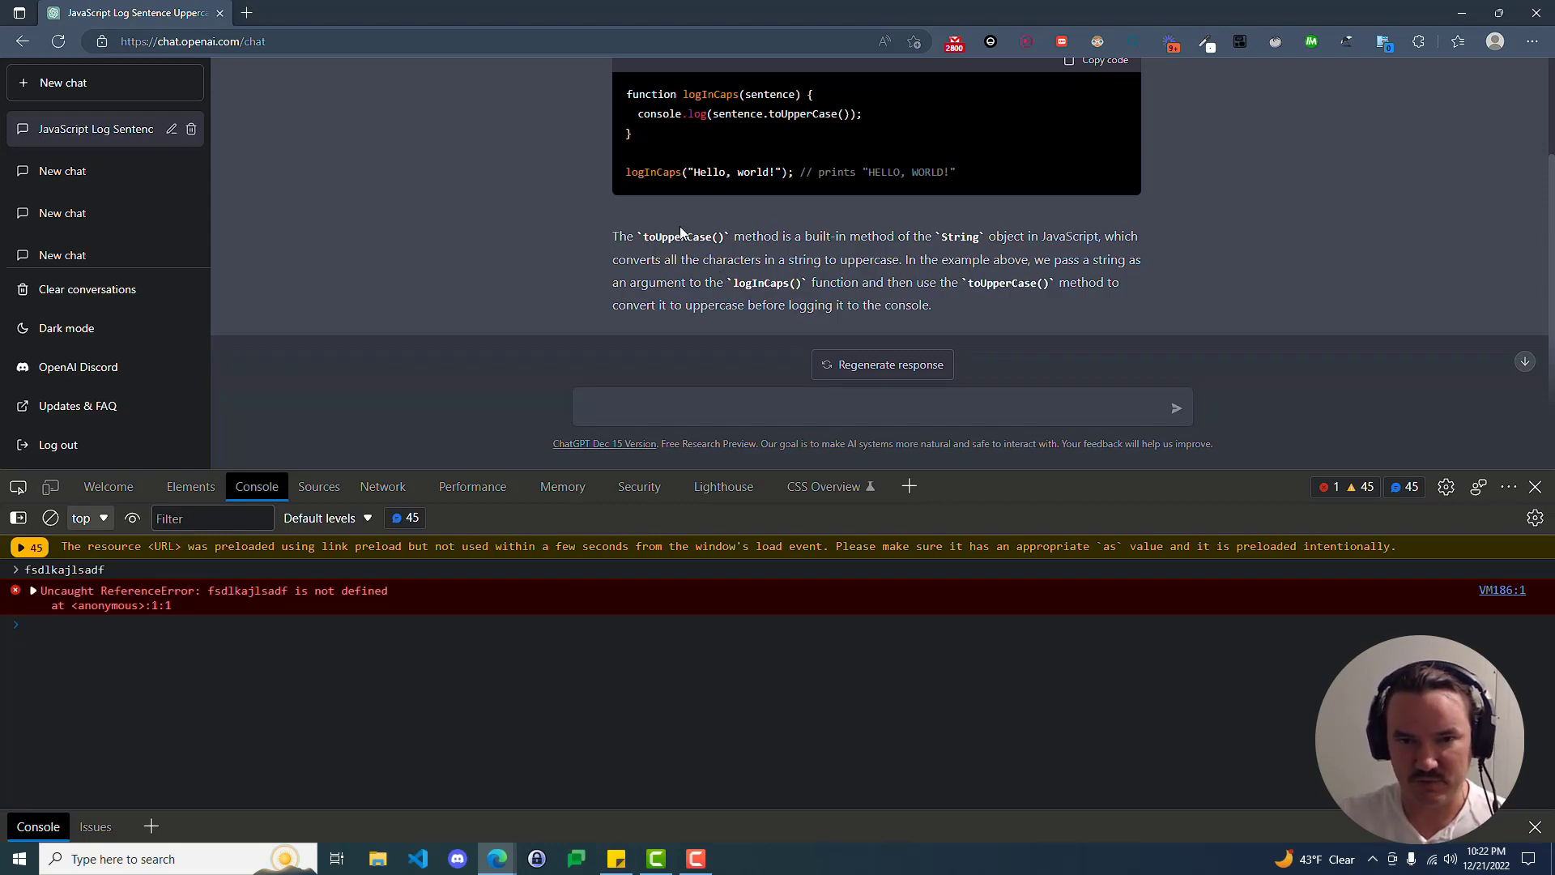
{"action": "left_click", "coordinate": [873, 407]}
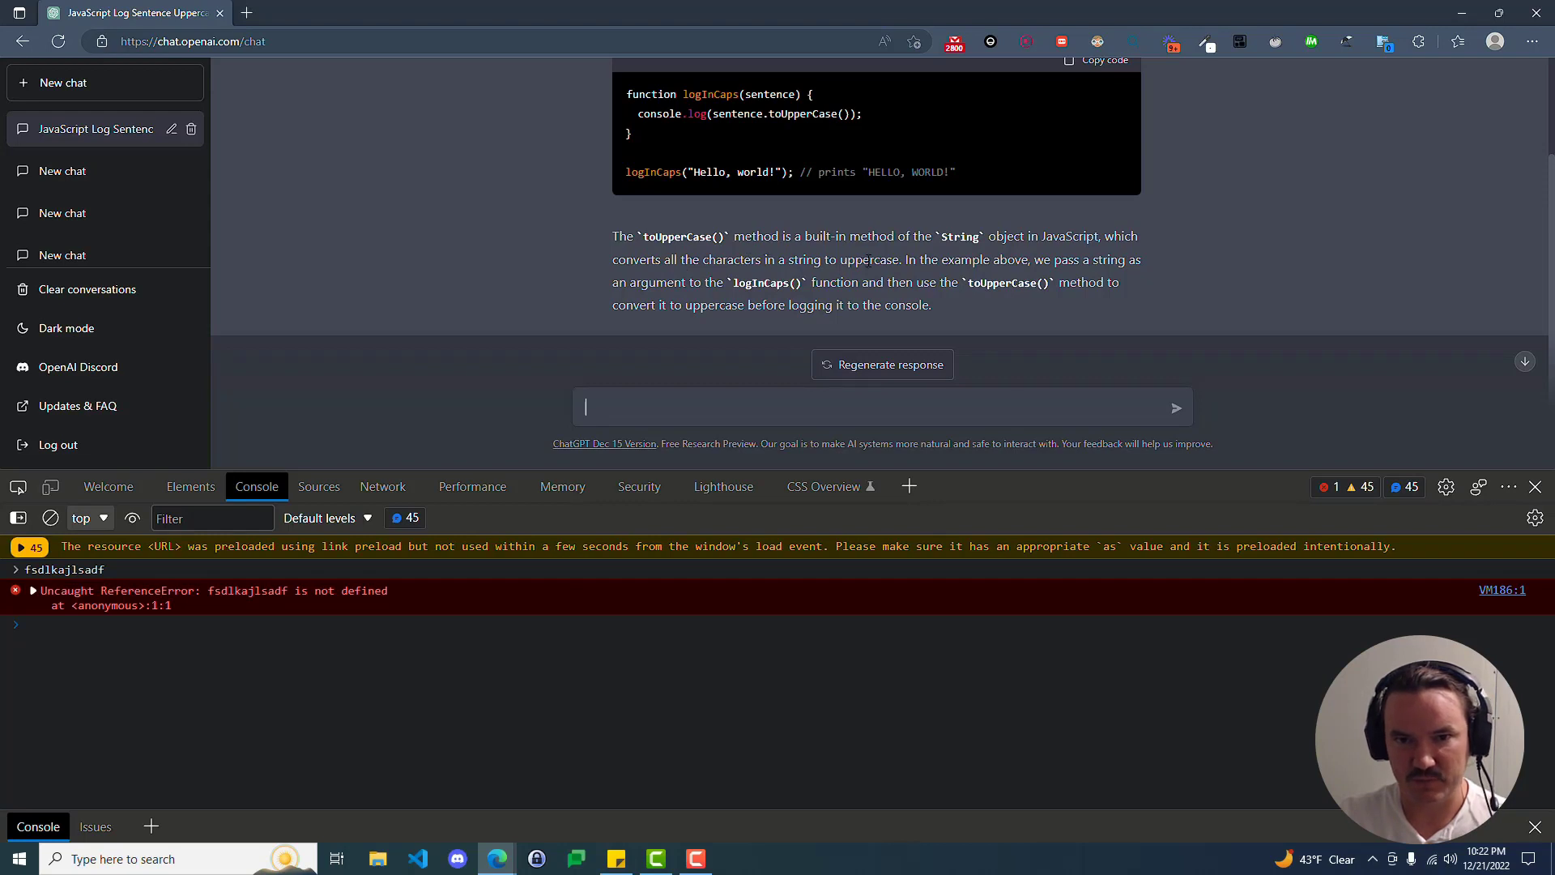
{"action": "mouse_move", "coordinate": [780, 250]}
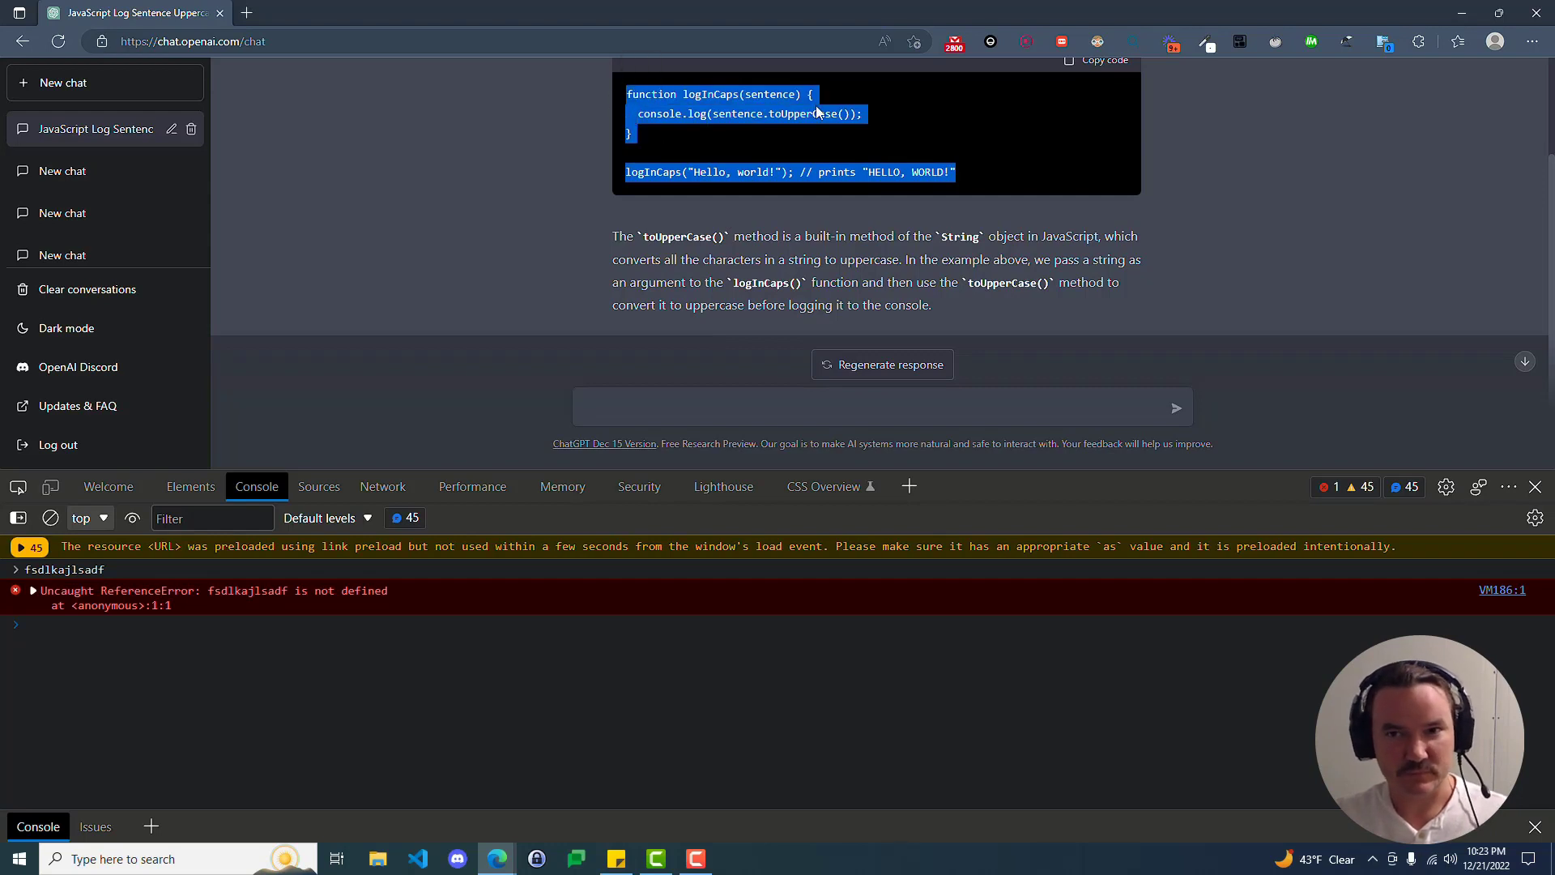
Run the copied logInCaps code in the console, printing 'HELLO, WORLD!'.
{"action": "left_click", "coordinate": [1096, 60]}
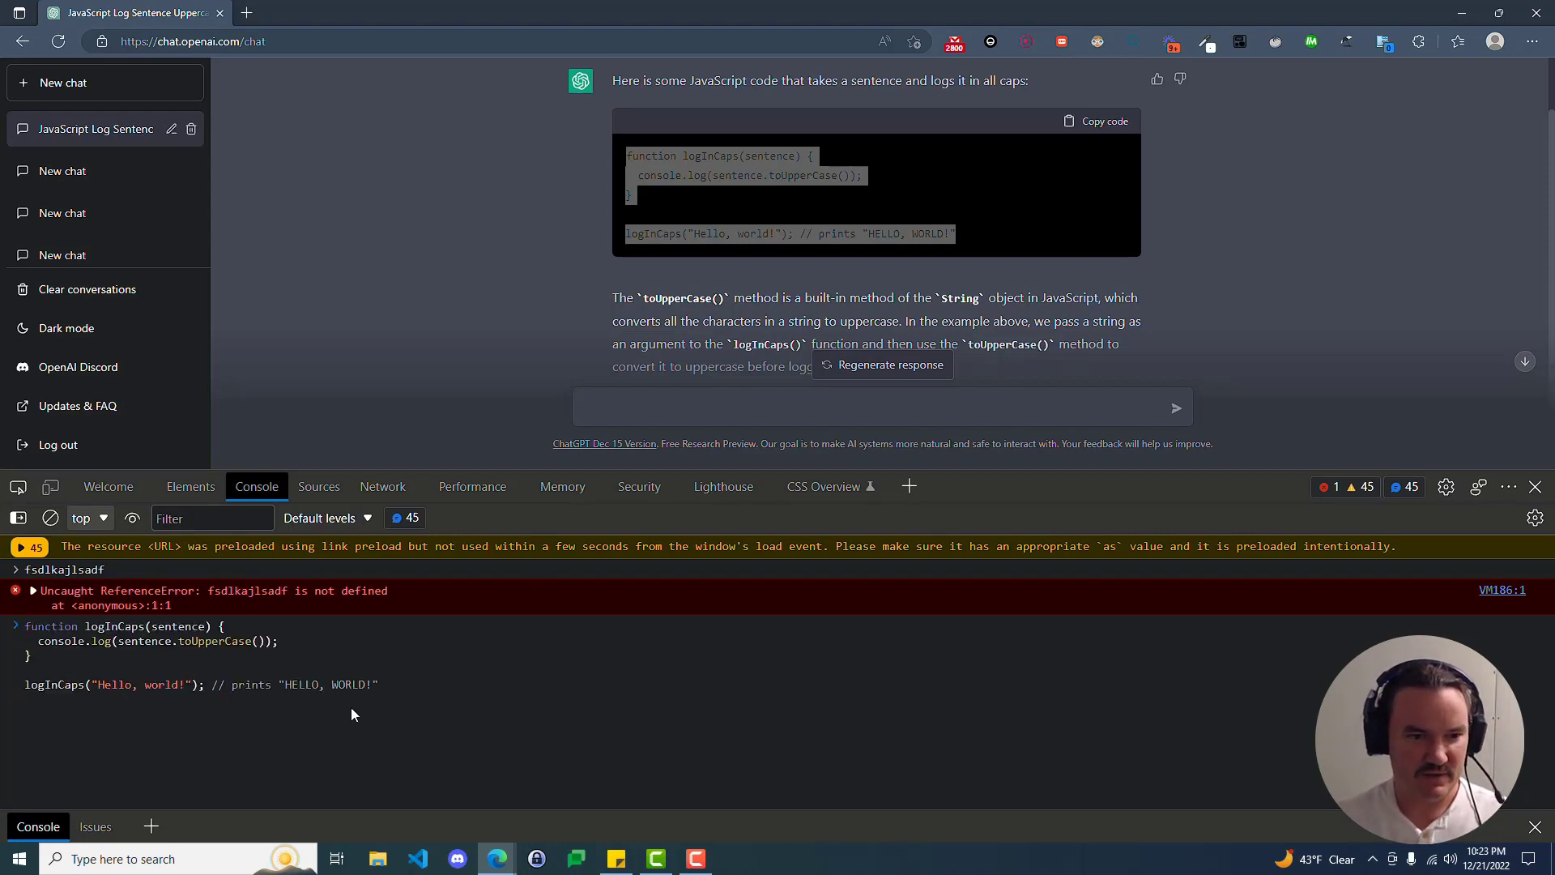
{"action": "key", "text": "Enter"}
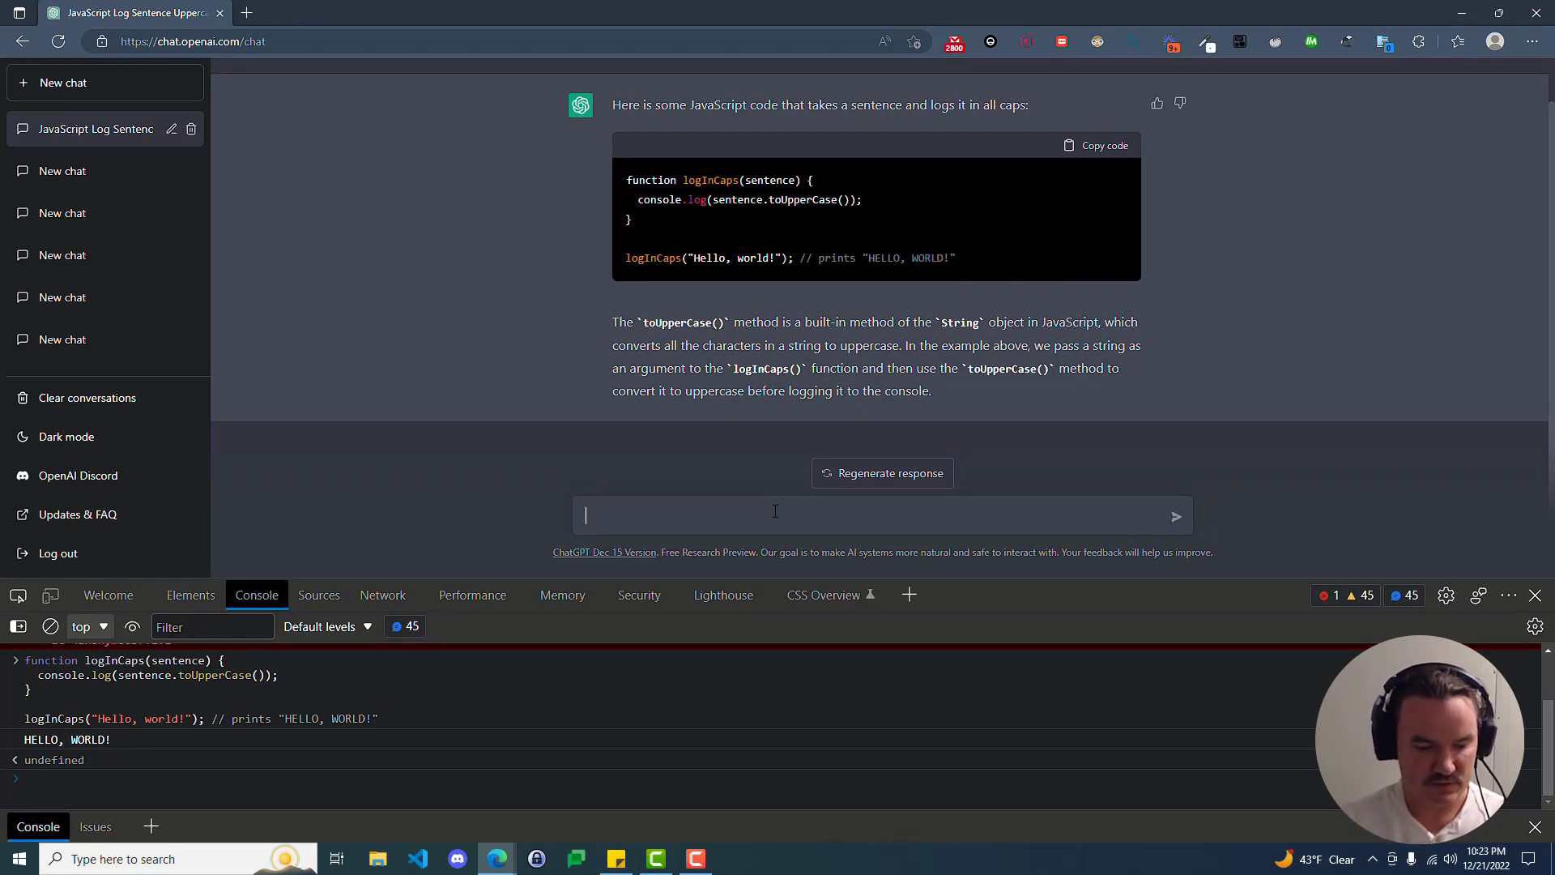
Send 'explain what a function is in javascript' to ChatGPT.
{"action": "type", "text": "explain what a function"}
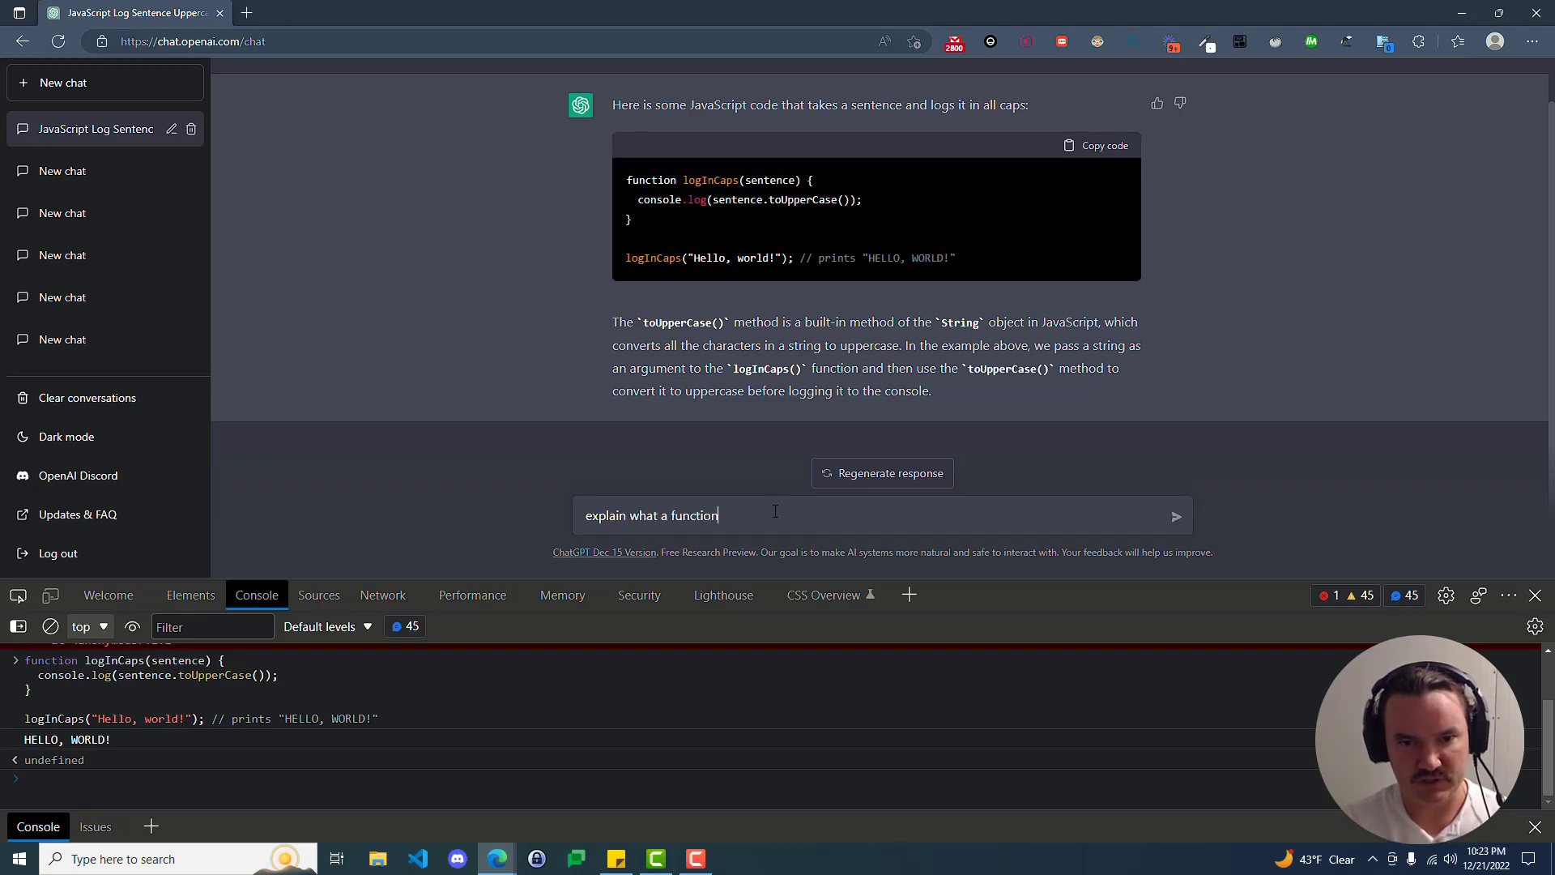
{"action": "type", "text": "is in javascr"}
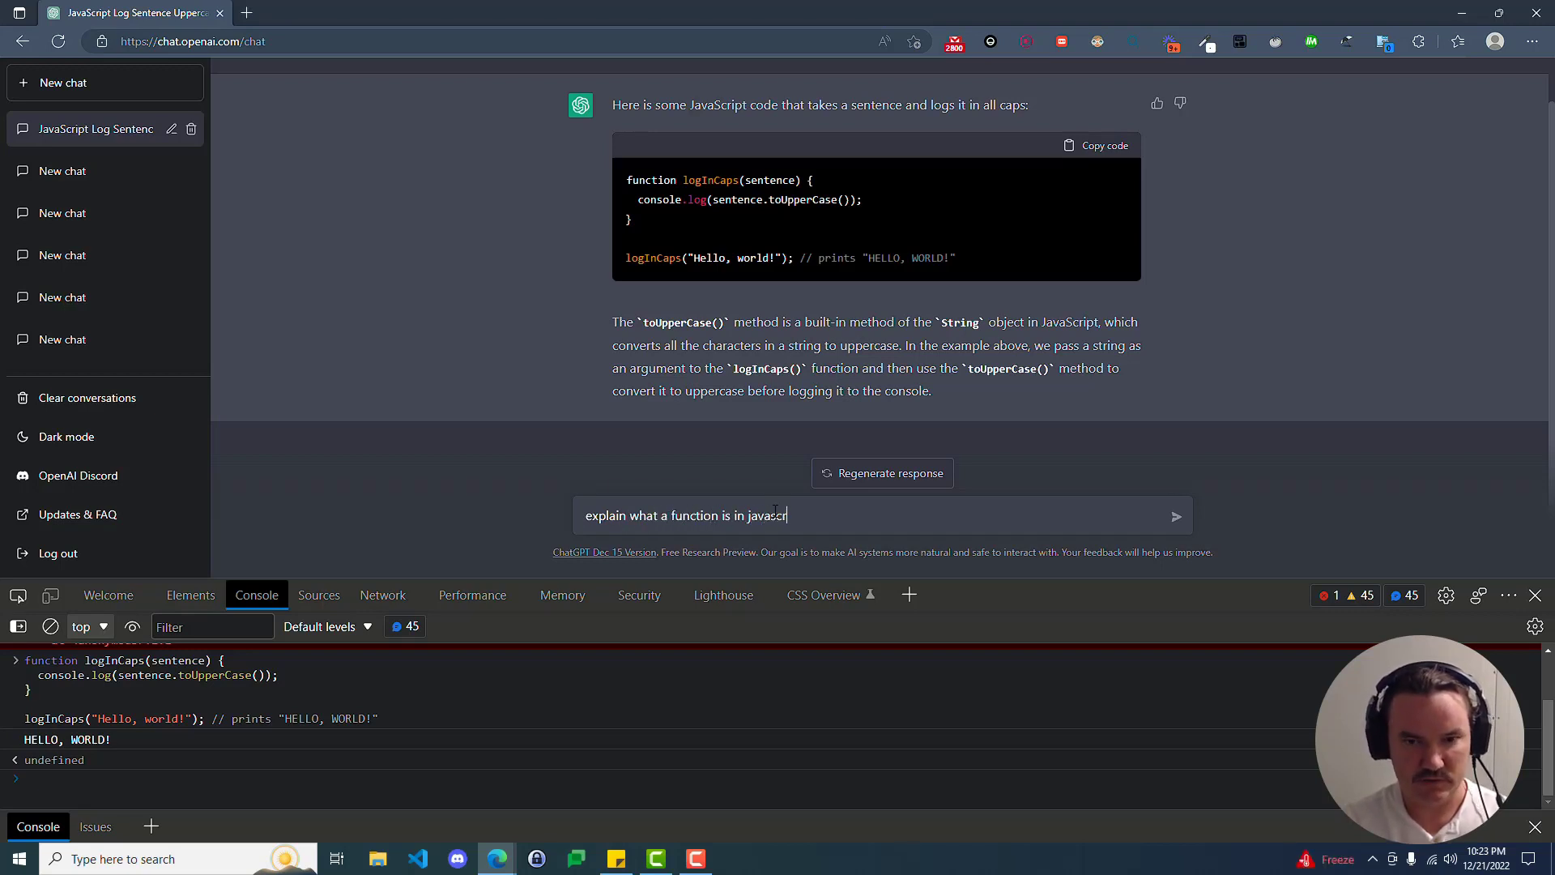
{"action": "key", "text": "Enter"}
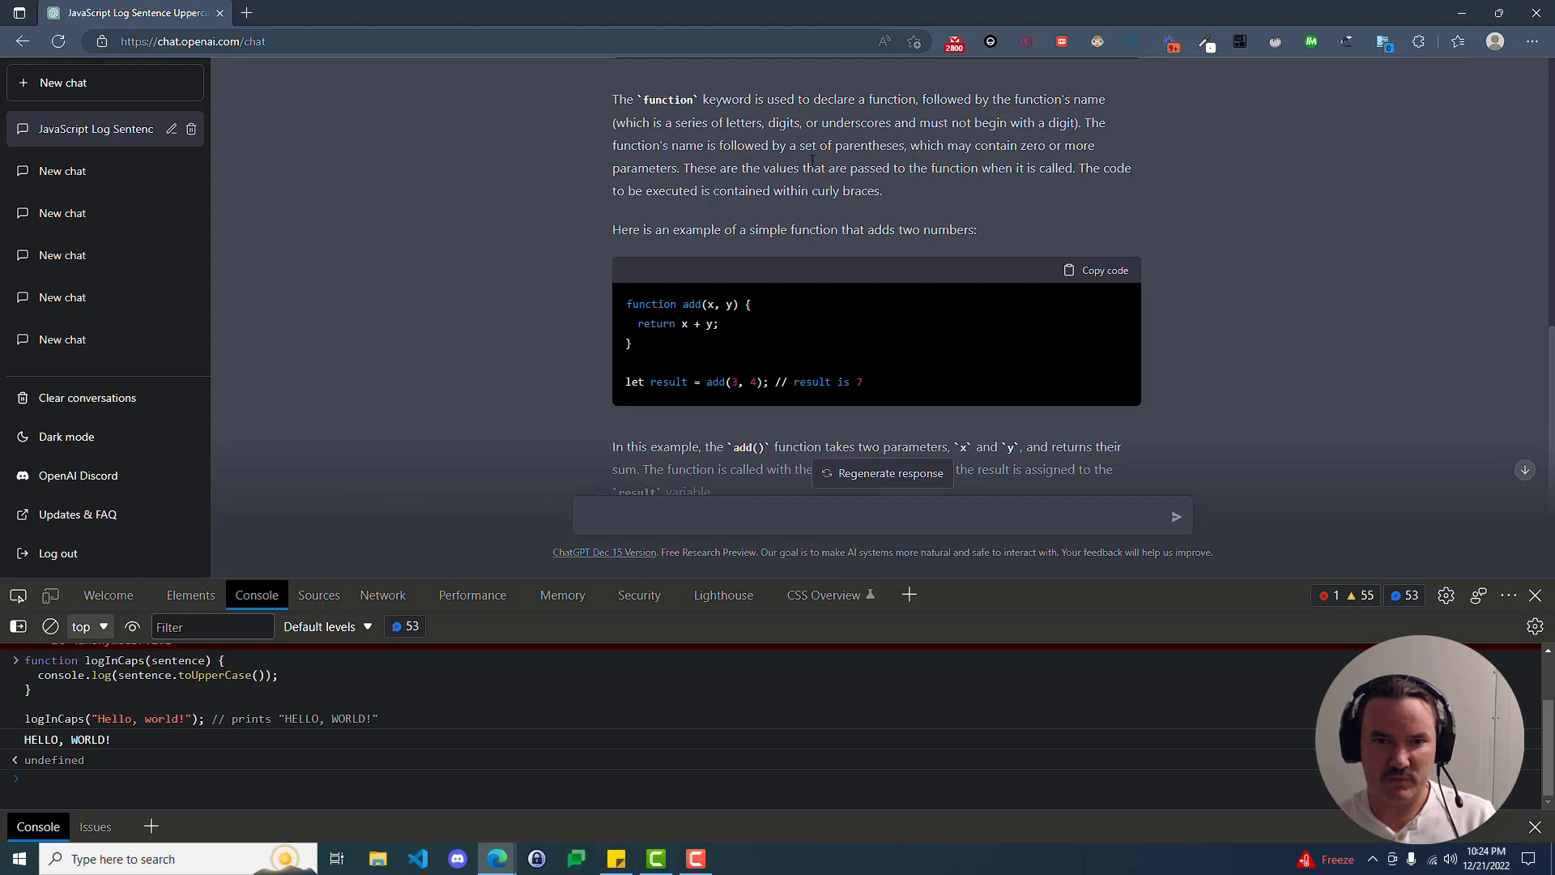
{"action": "mouse_move", "coordinate": [638, 184]}
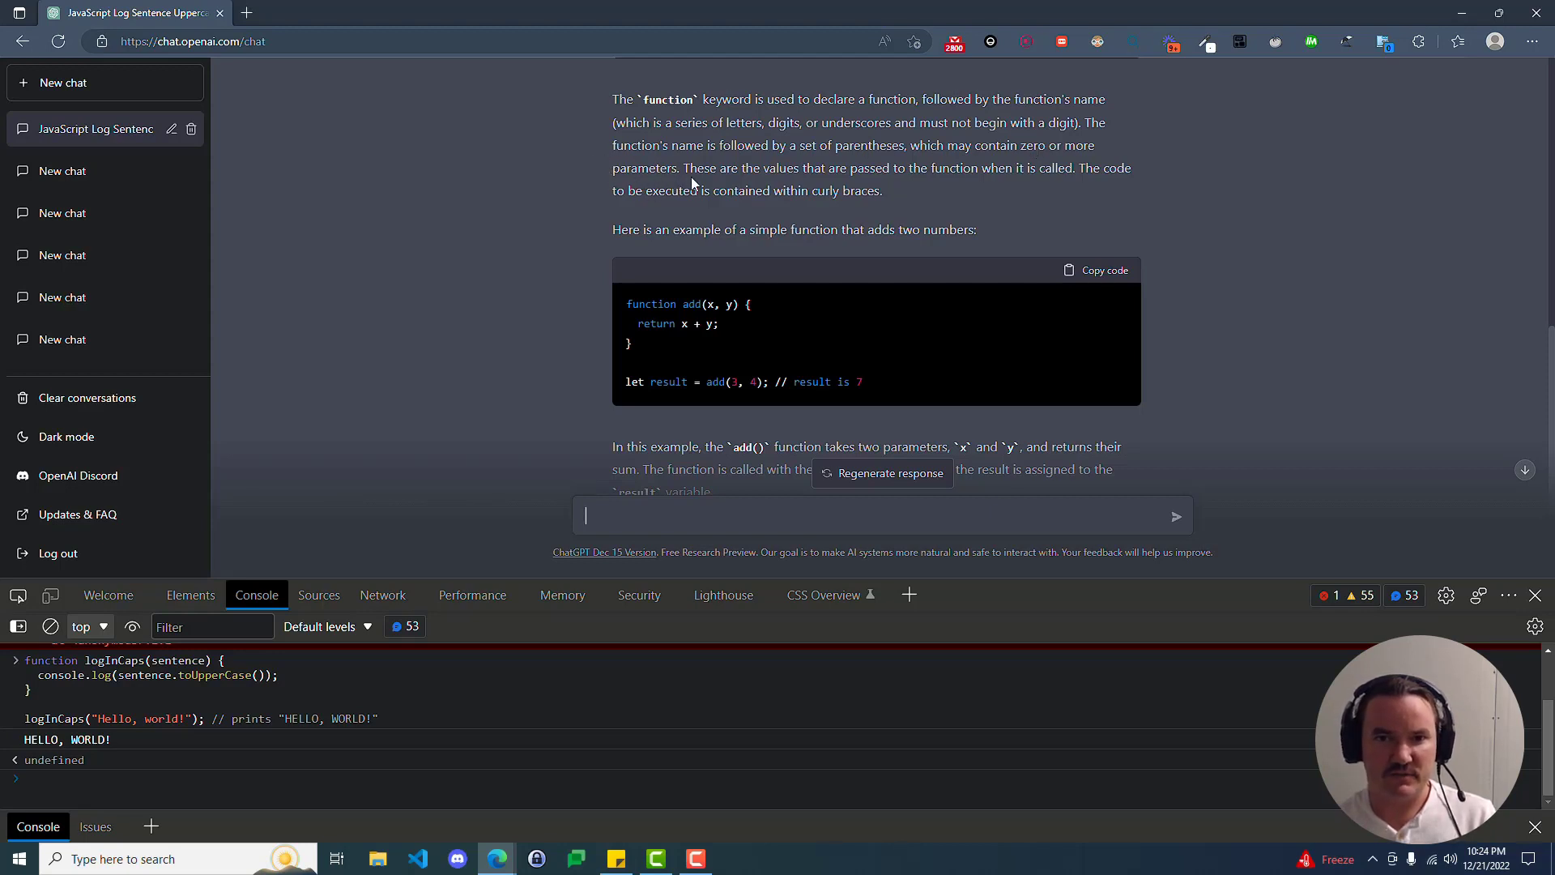
{"action": "mouse_move", "coordinate": [951, 188]}
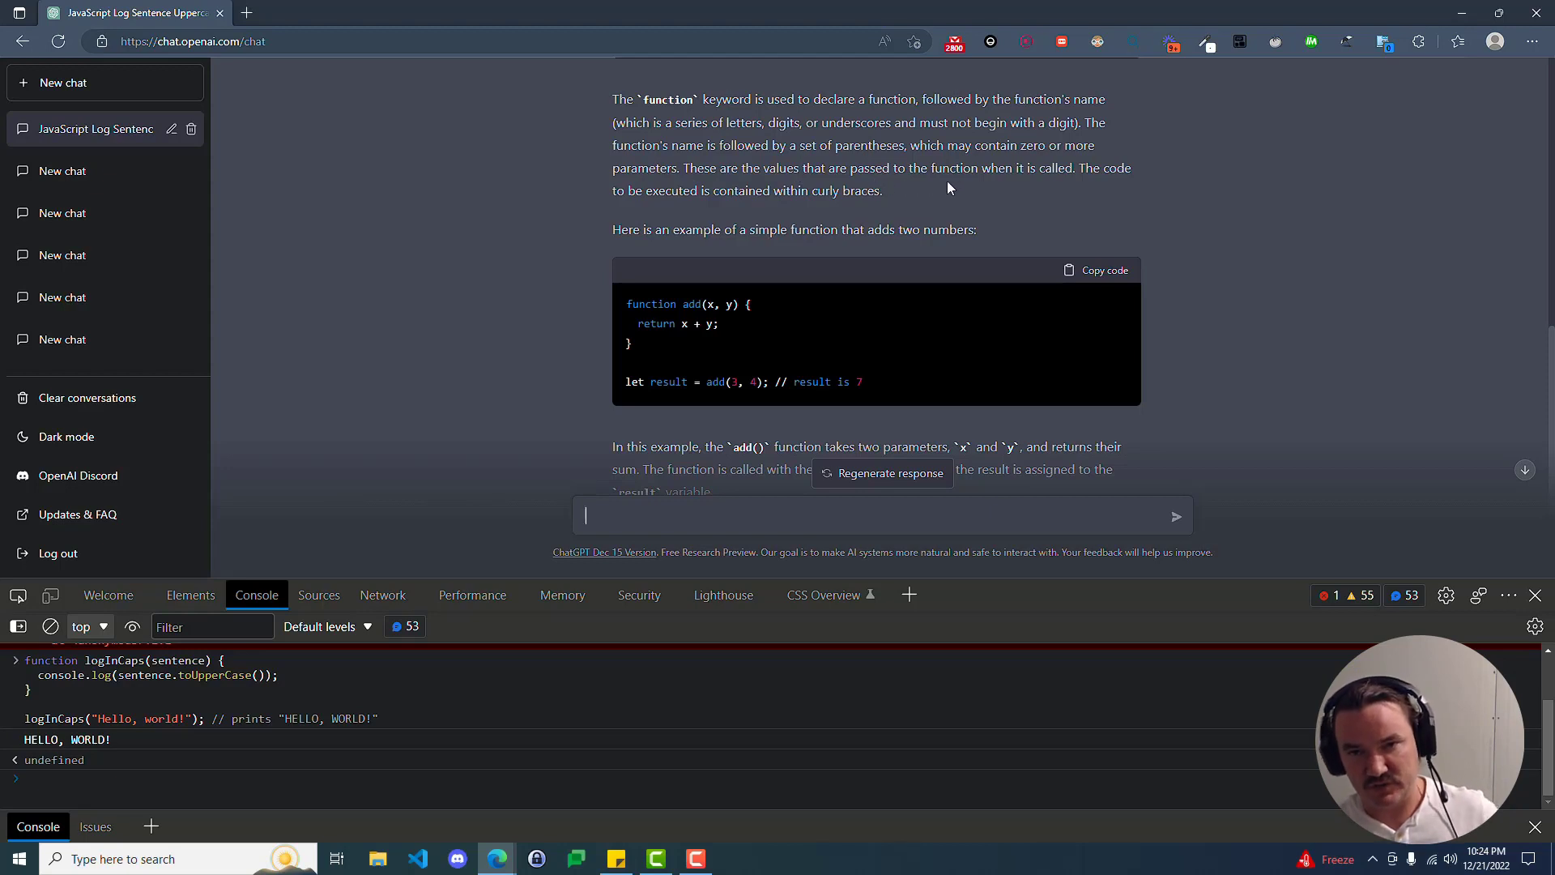
{"action": "mouse_move", "coordinate": [908, 185]}
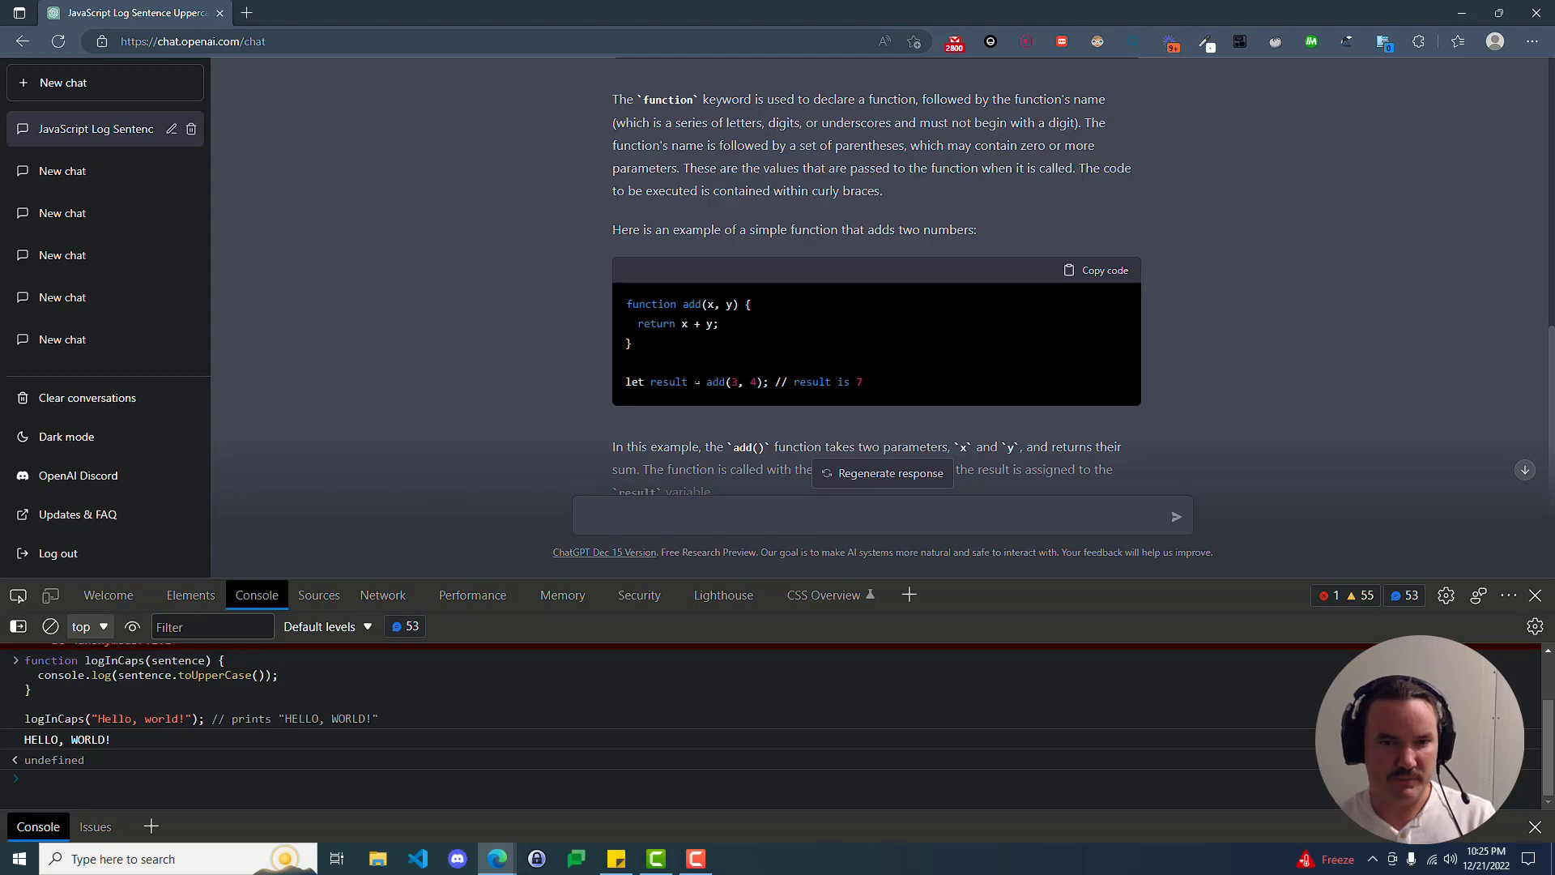
{"action": "left_click_drag", "start_coordinate": [626, 381], "coordinate": [704, 382]}
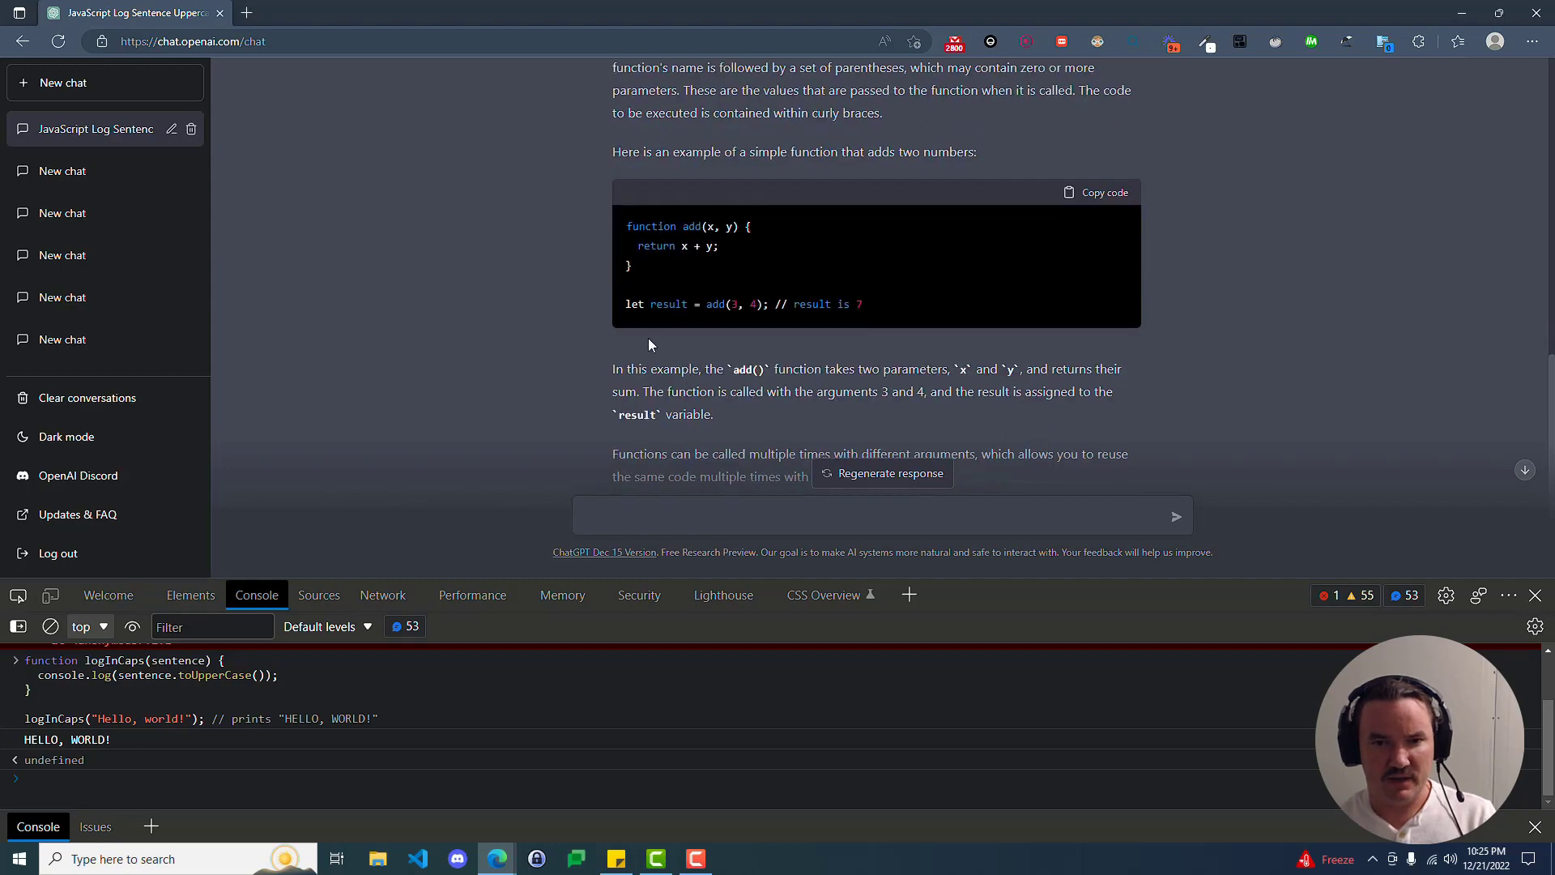
{"action": "scroll", "scroll_direction": "down", "scroll_amount": 3}
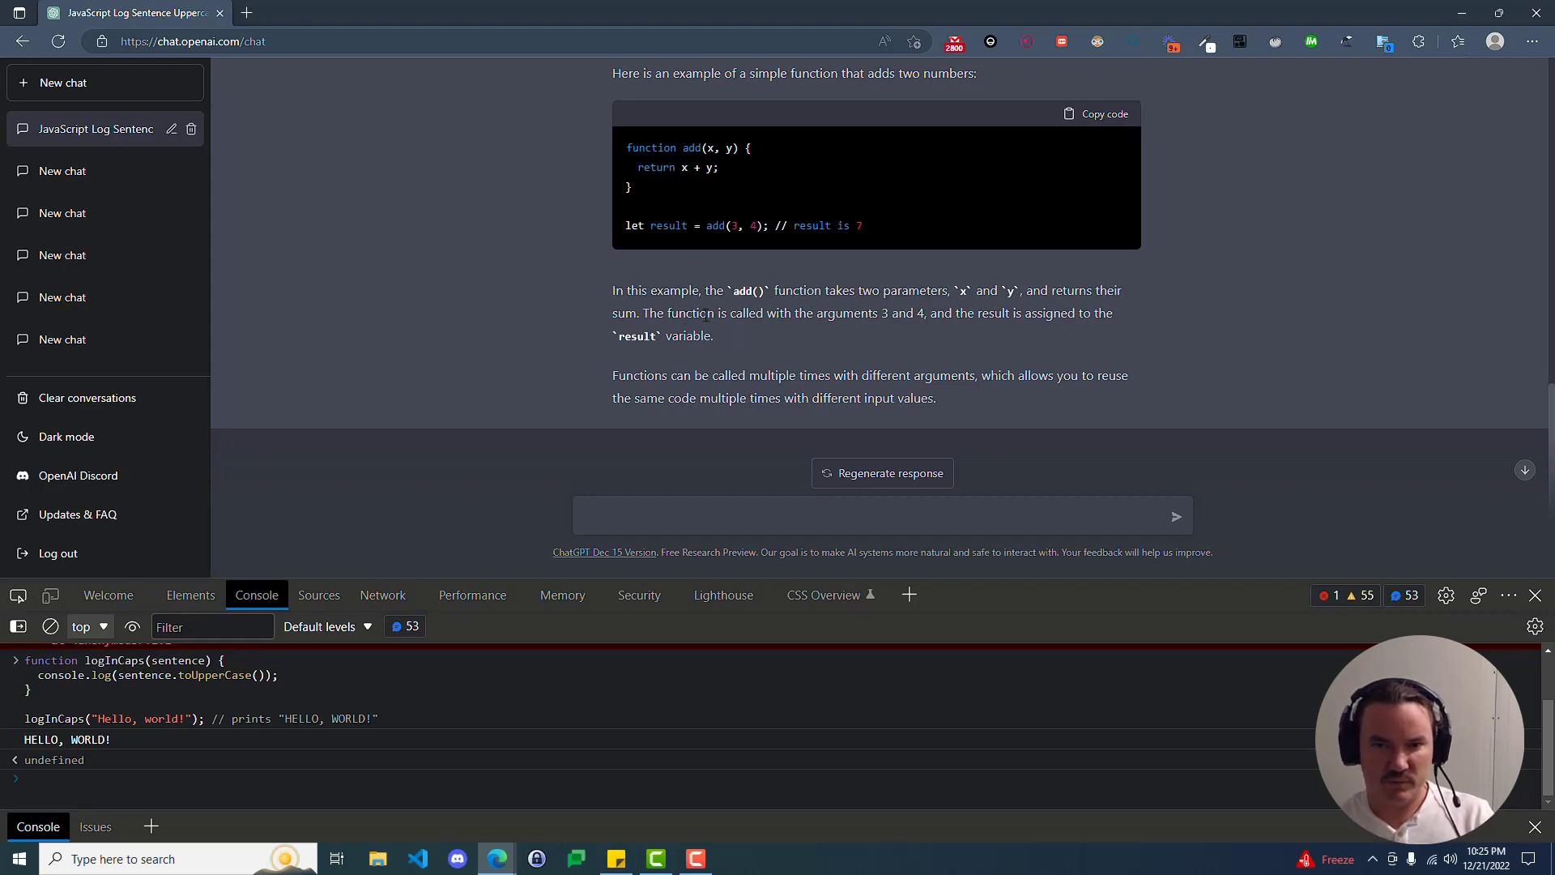
{"action": "mouse_move", "coordinate": [779, 318]}
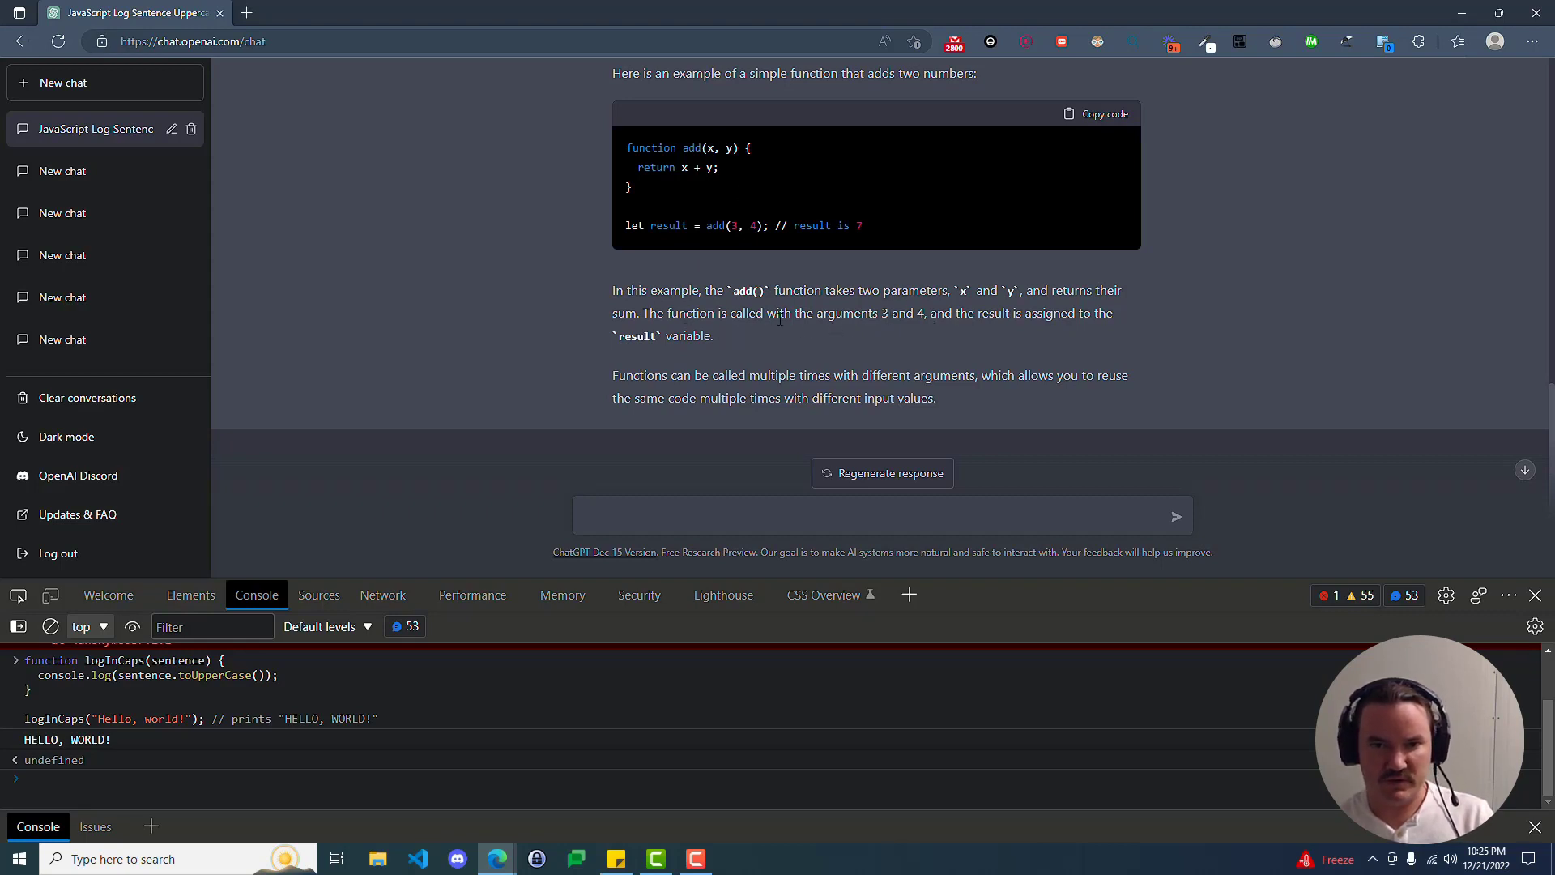
{"action": "double_click", "coordinate": [715, 225]}
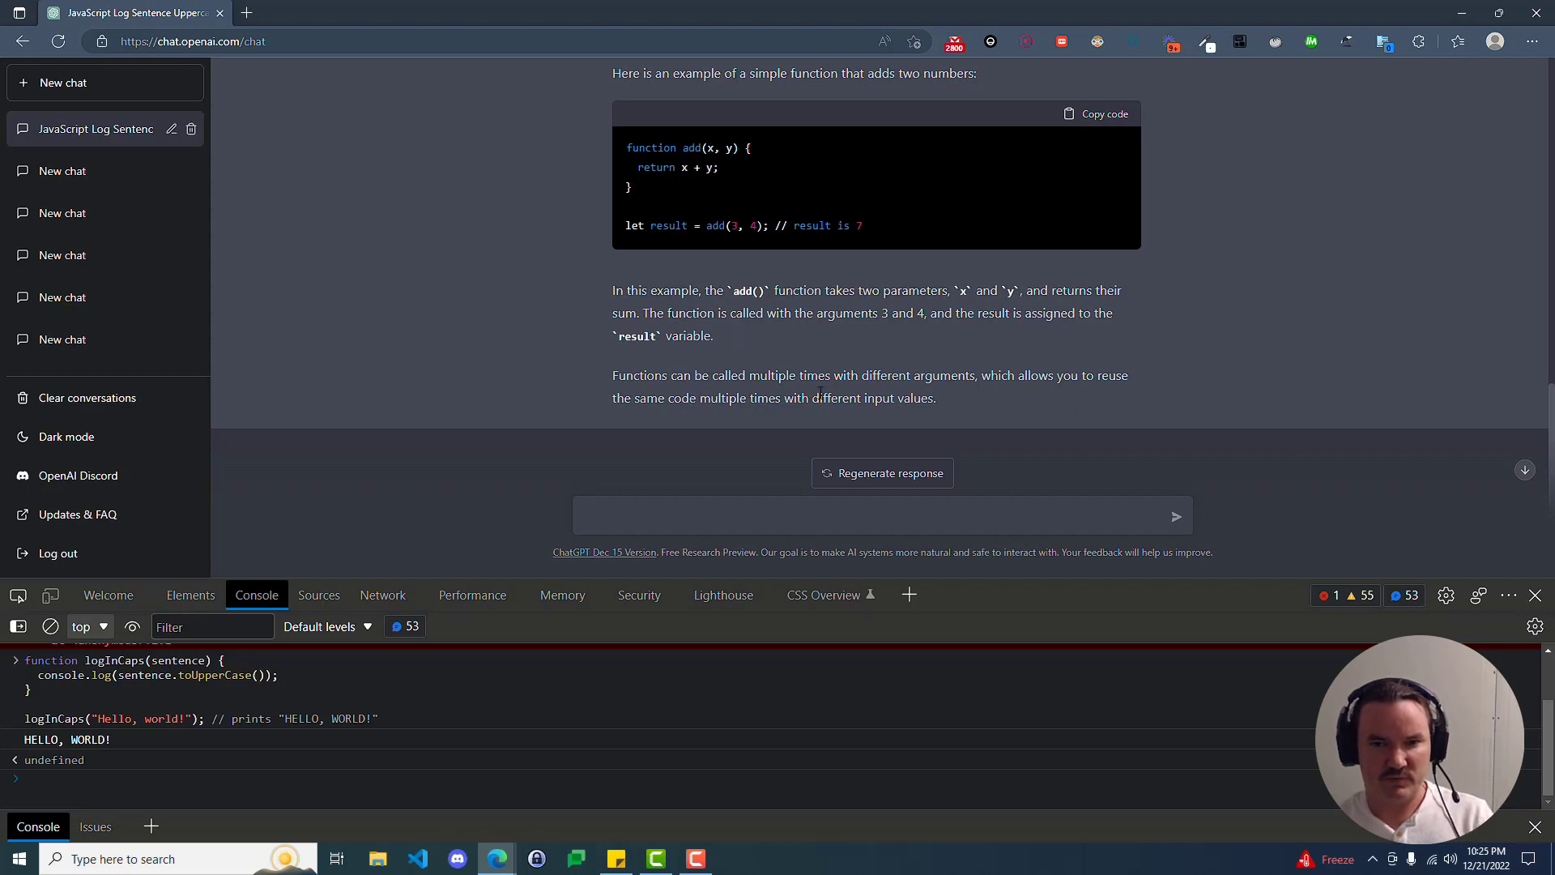
{"action": "mouse_move", "coordinate": [716, 435]}
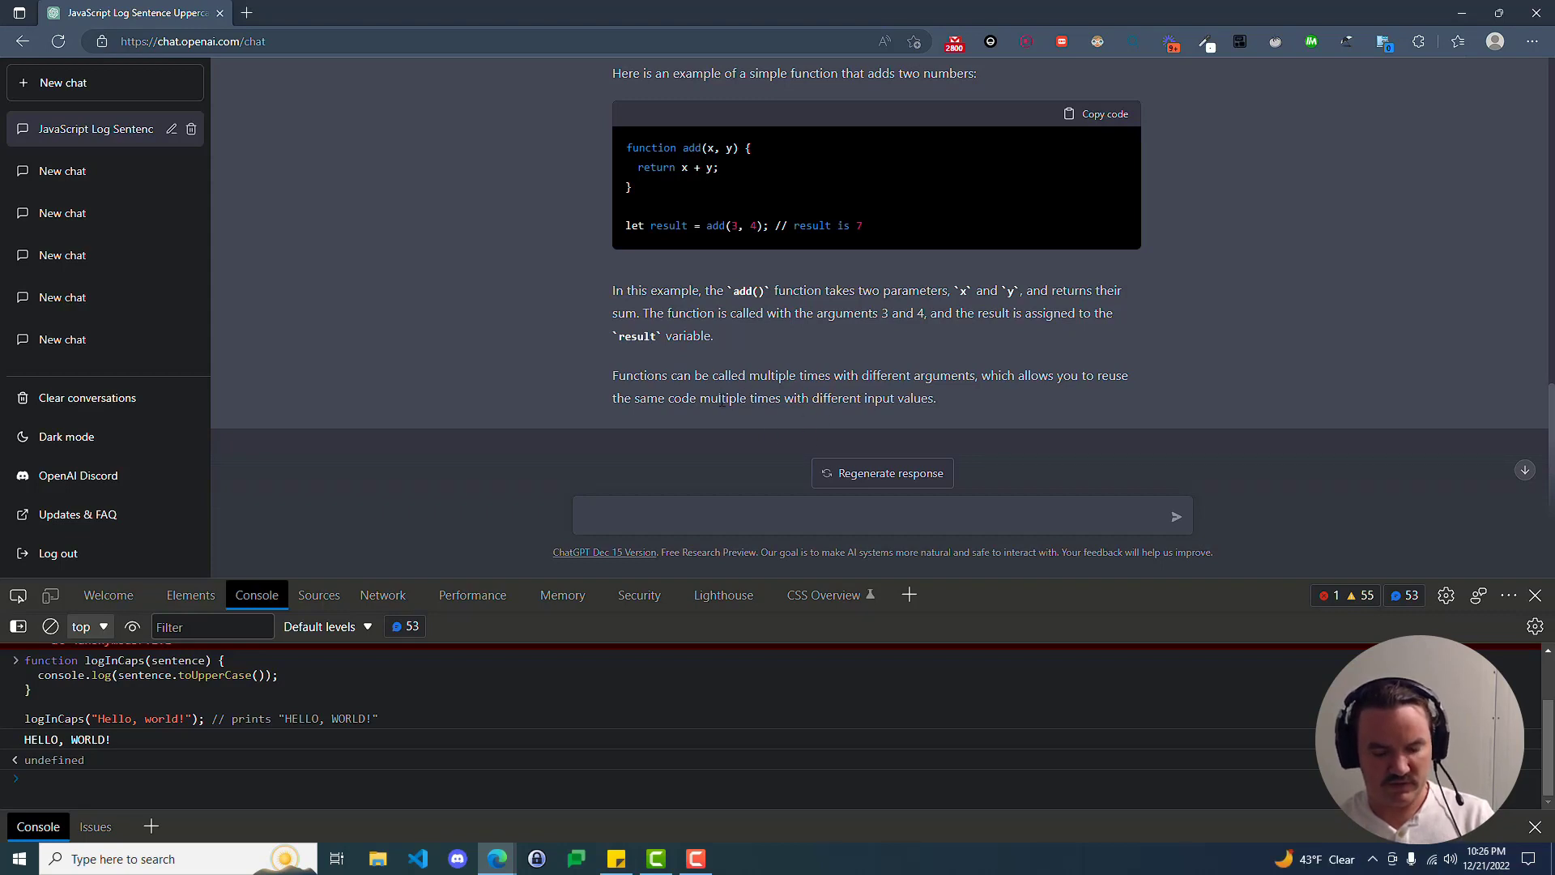
{"action": "mouse_move", "coordinate": [648, 180]}
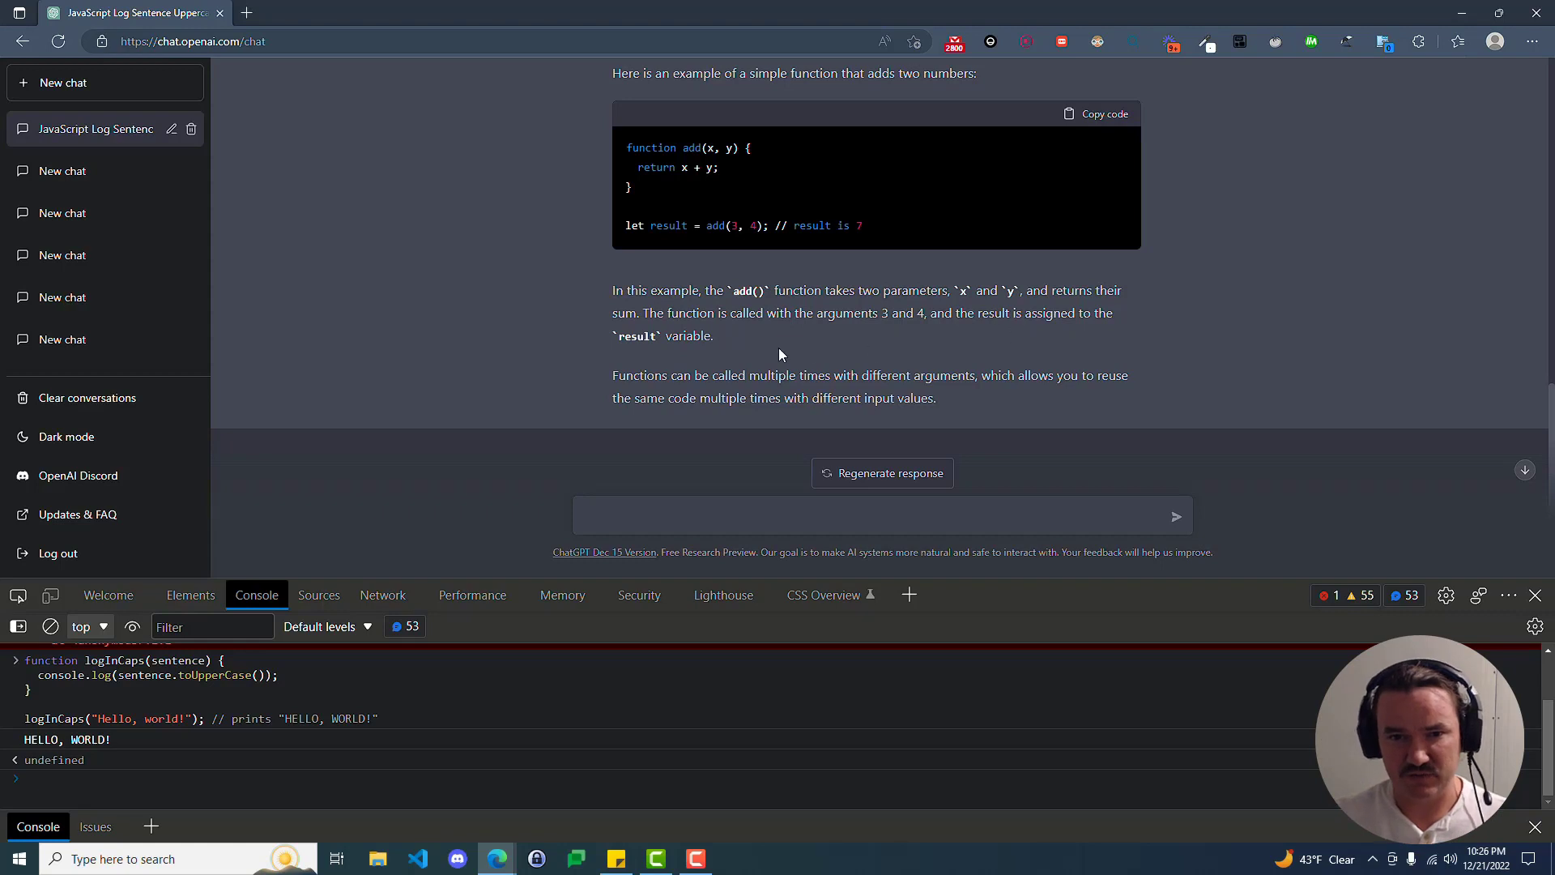
Send 'explain what a variable is in javascript' to ChatGPT.
{"action": "type", "text": "explain what a"}
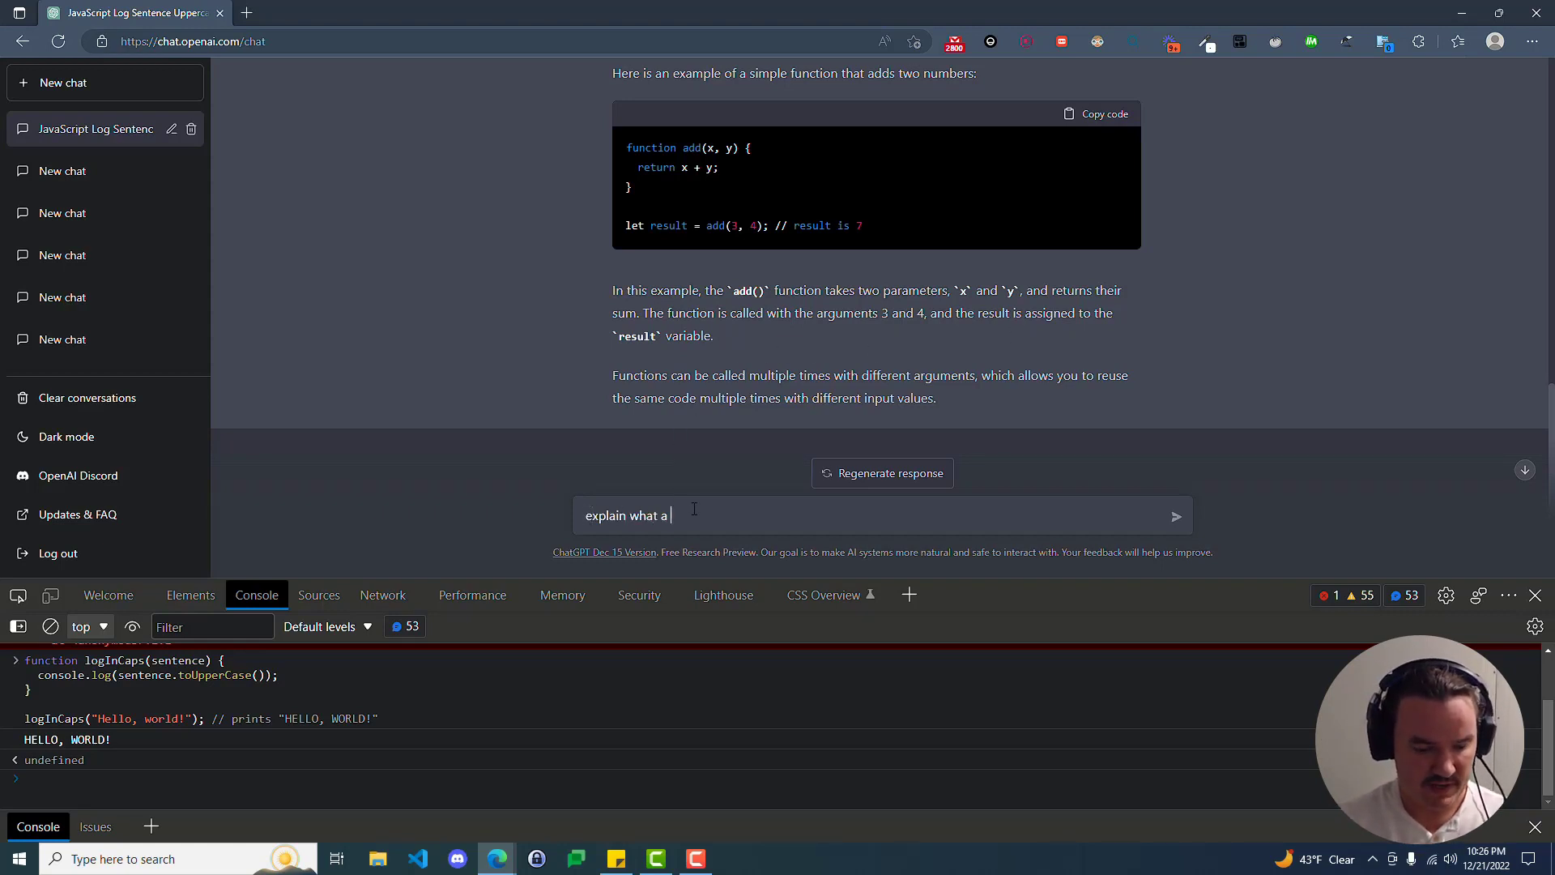
{"action": "type", "text": "variable is in j"}
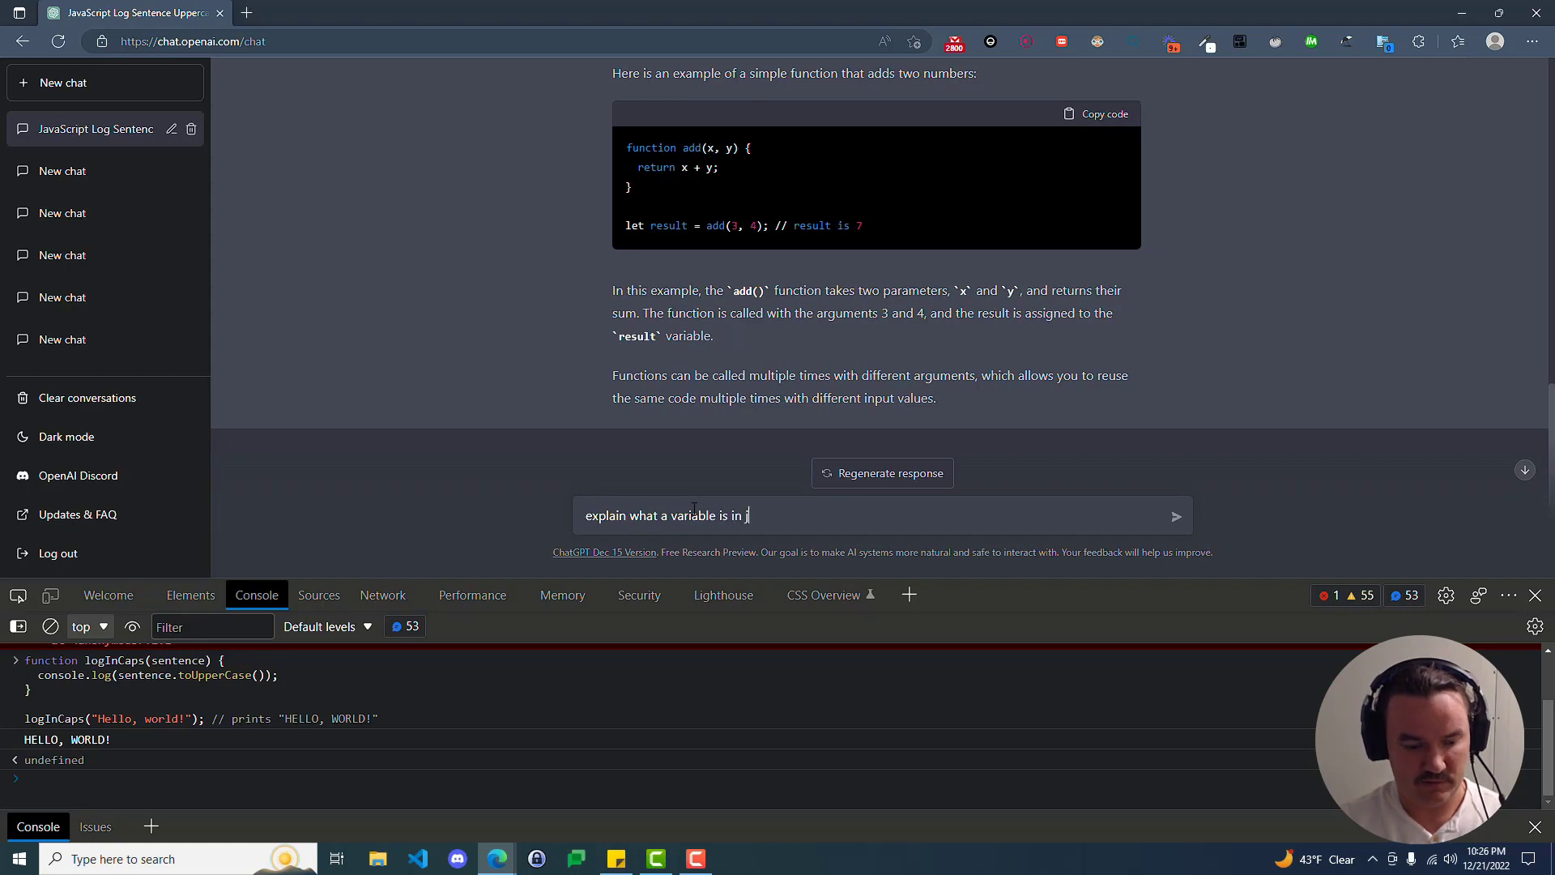
{"action": "key", "text": "Enter"}
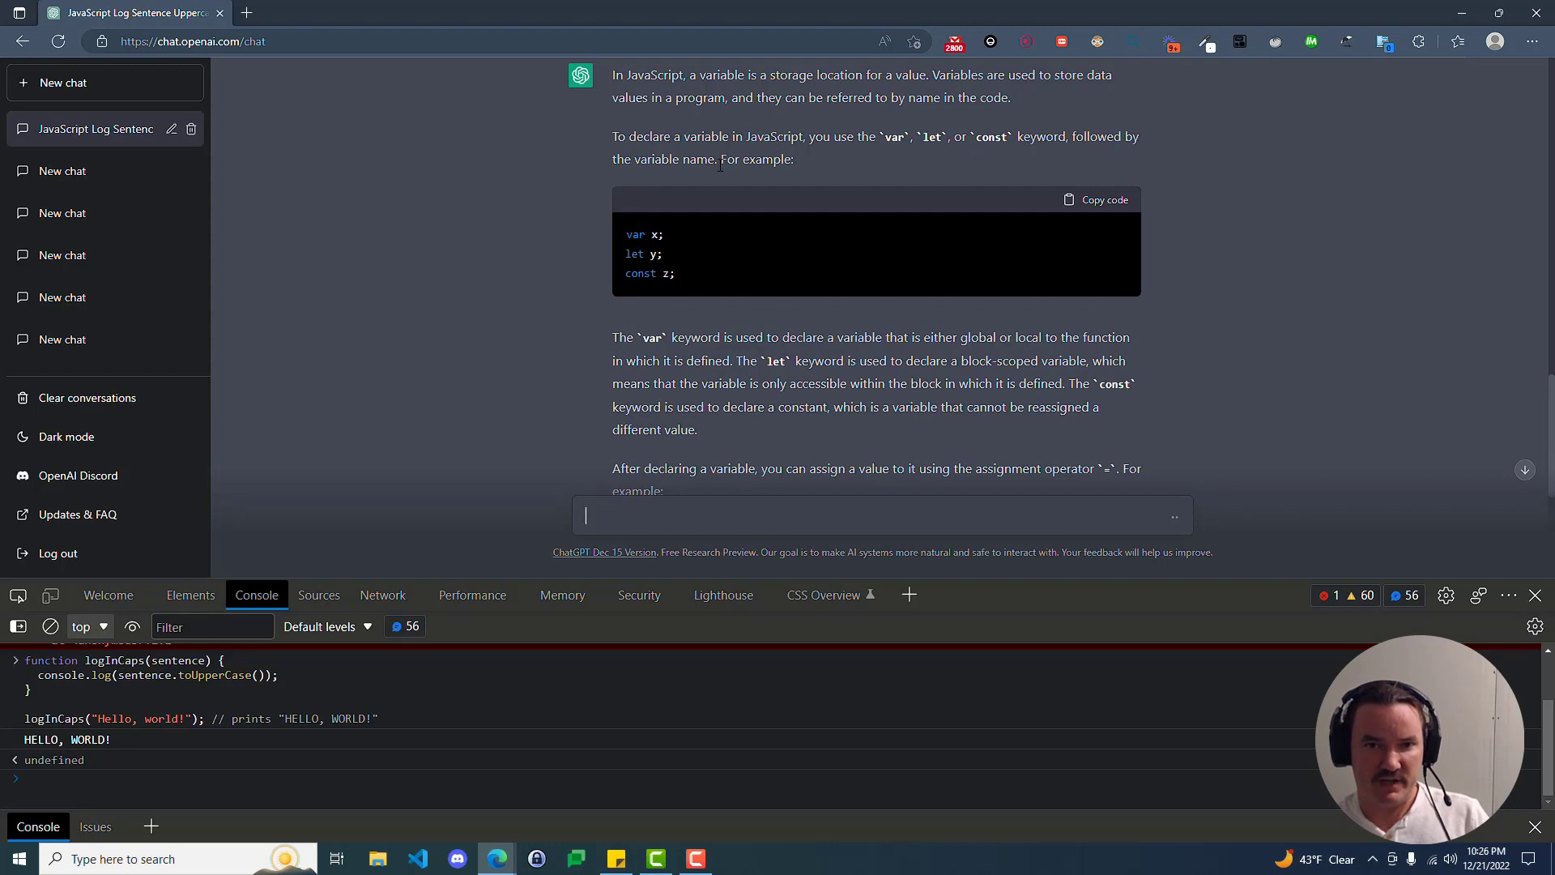
{"action": "mouse_move", "coordinate": [617, 240]}
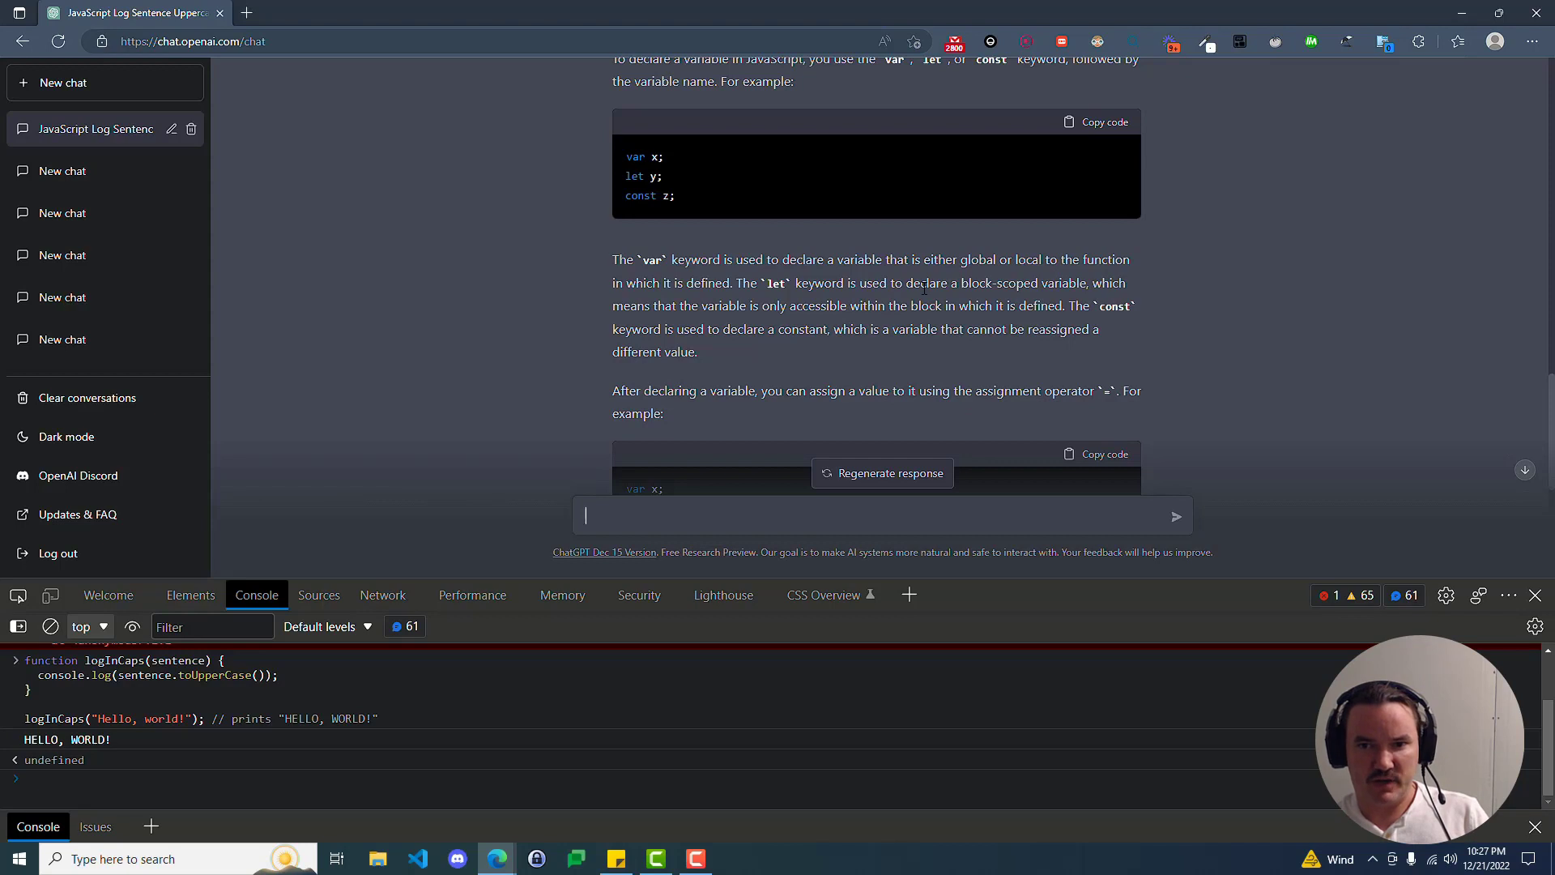
Read the var/let/const answer, highlighting the phrase about let's block scope.
{"action": "left_click_drag", "start_coordinate": [960, 283], "coordinate": [1060, 282]}
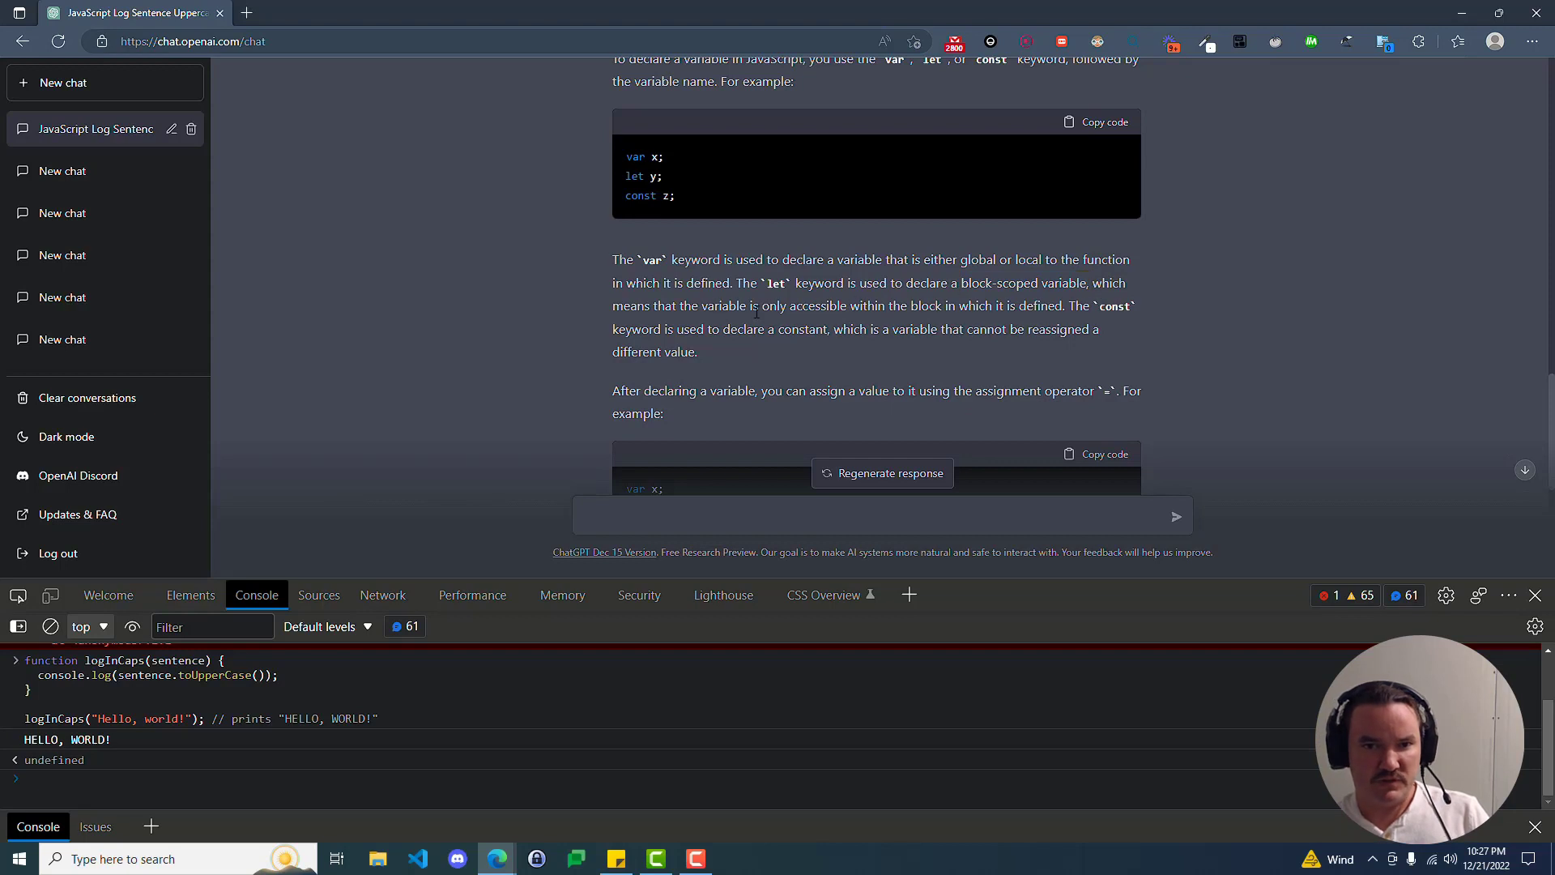
{"action": "left_click_drag", "start_coordinate": [763, 306], "coordinate": [827, 305]}
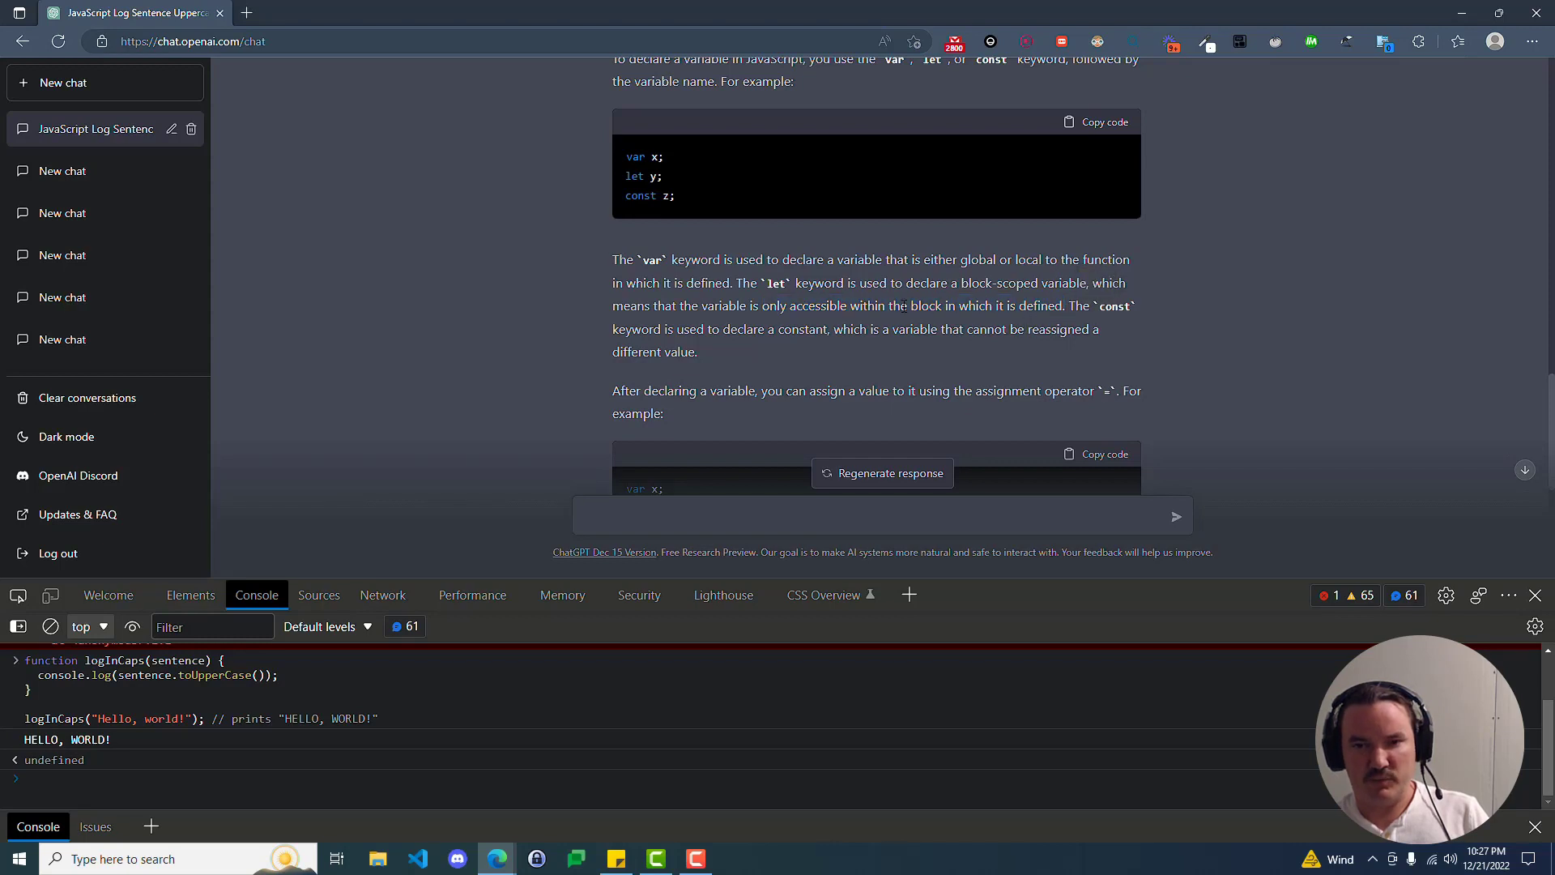
{"action": "left_click_drag", "start_coordinate": [892, 305], "coordinate": [962, 306]}
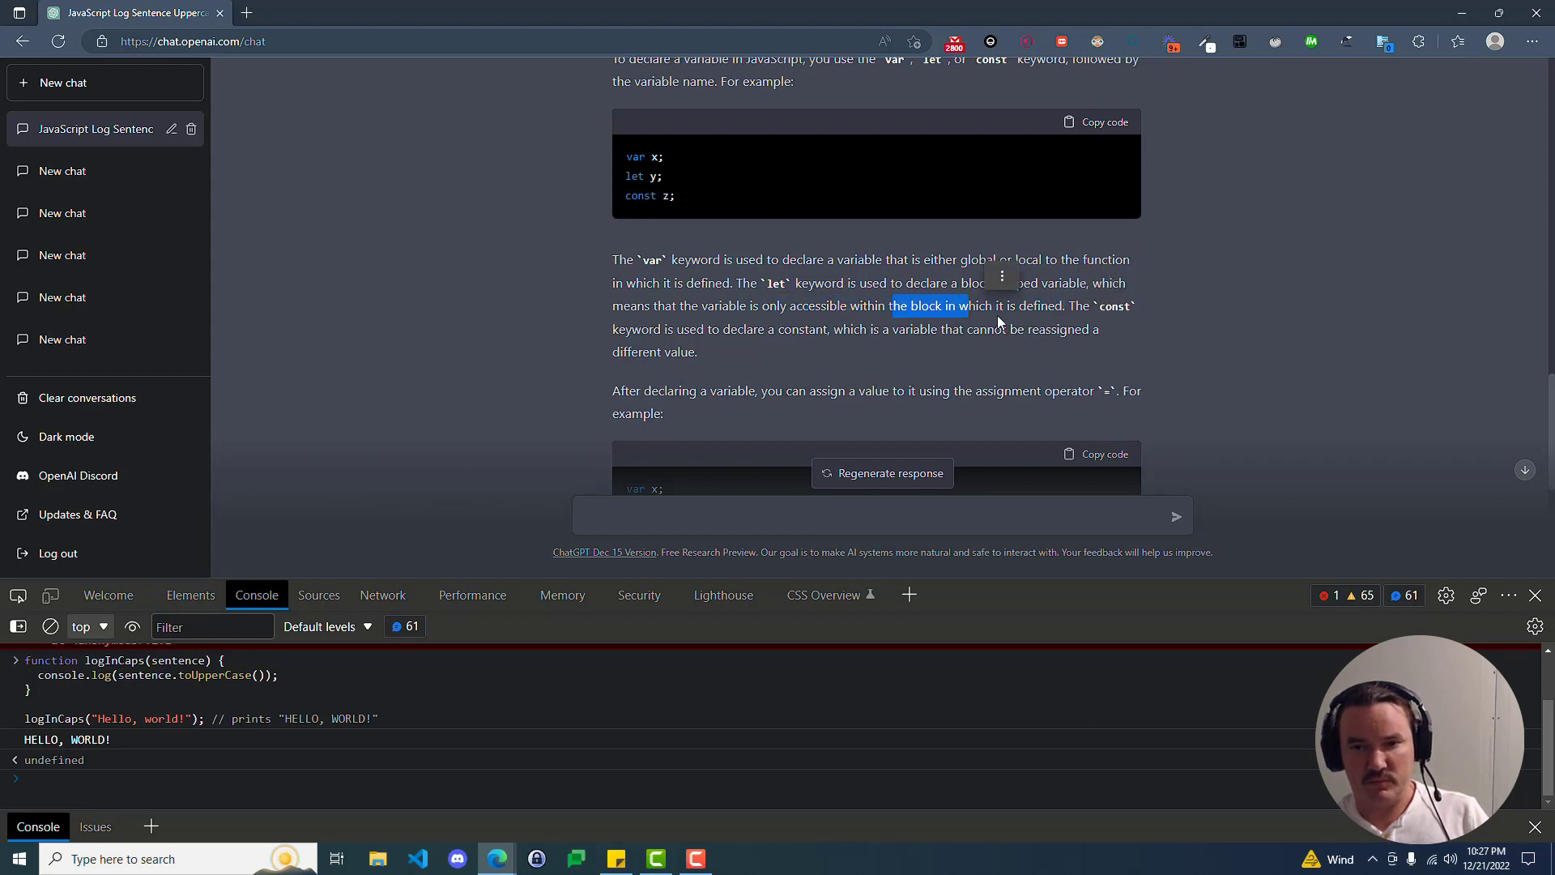
{"action": "left_click", "coordinate": [803, 324]}
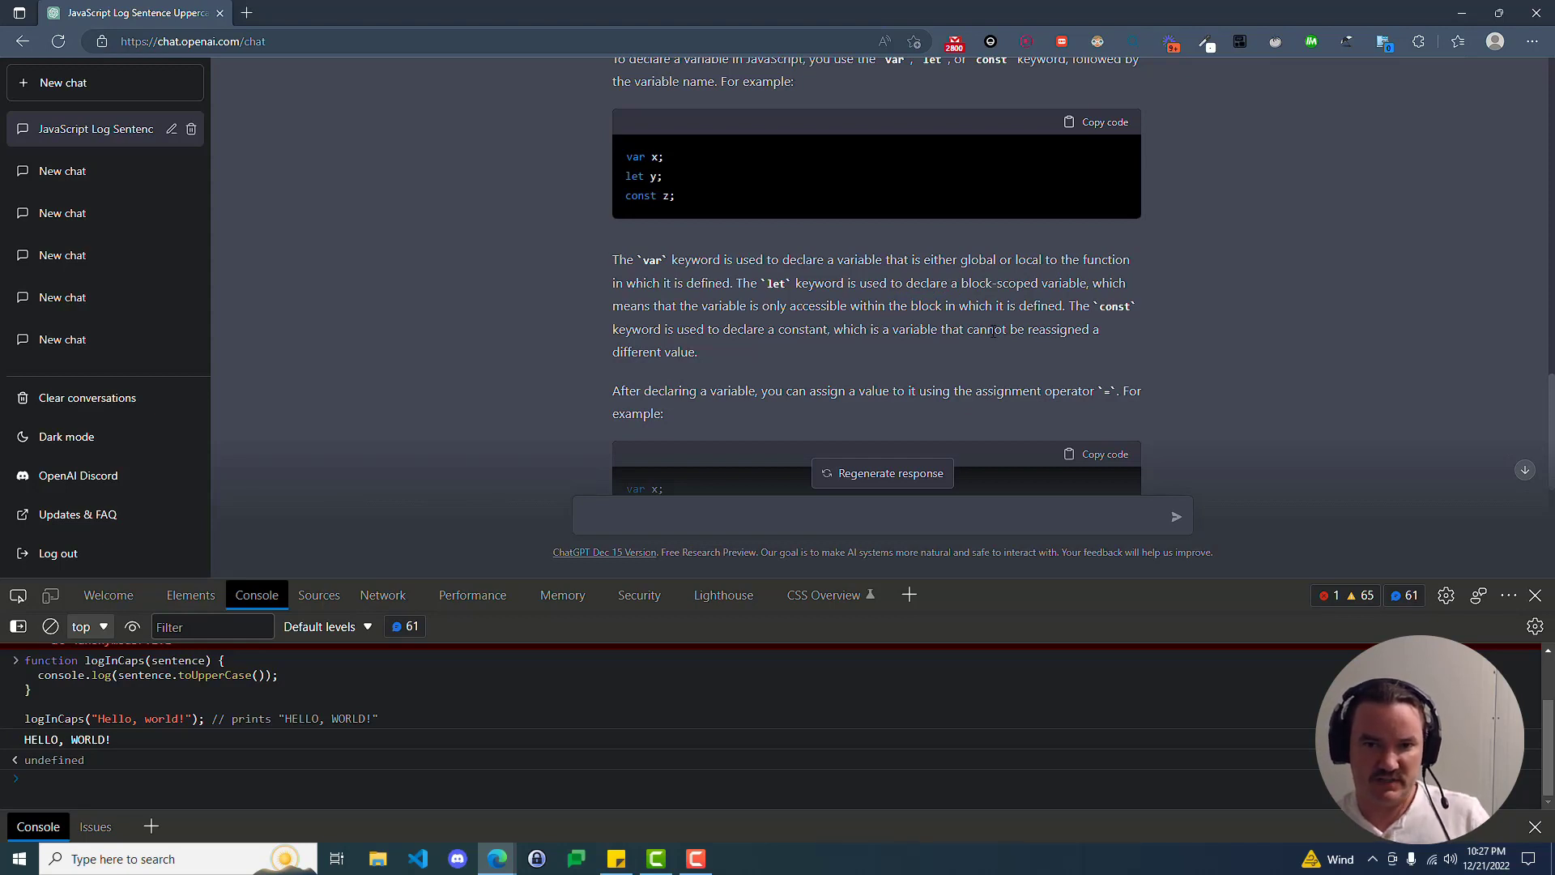
{"action": "scroll", "scroll_direction": "down", "scroll_amount": 3}
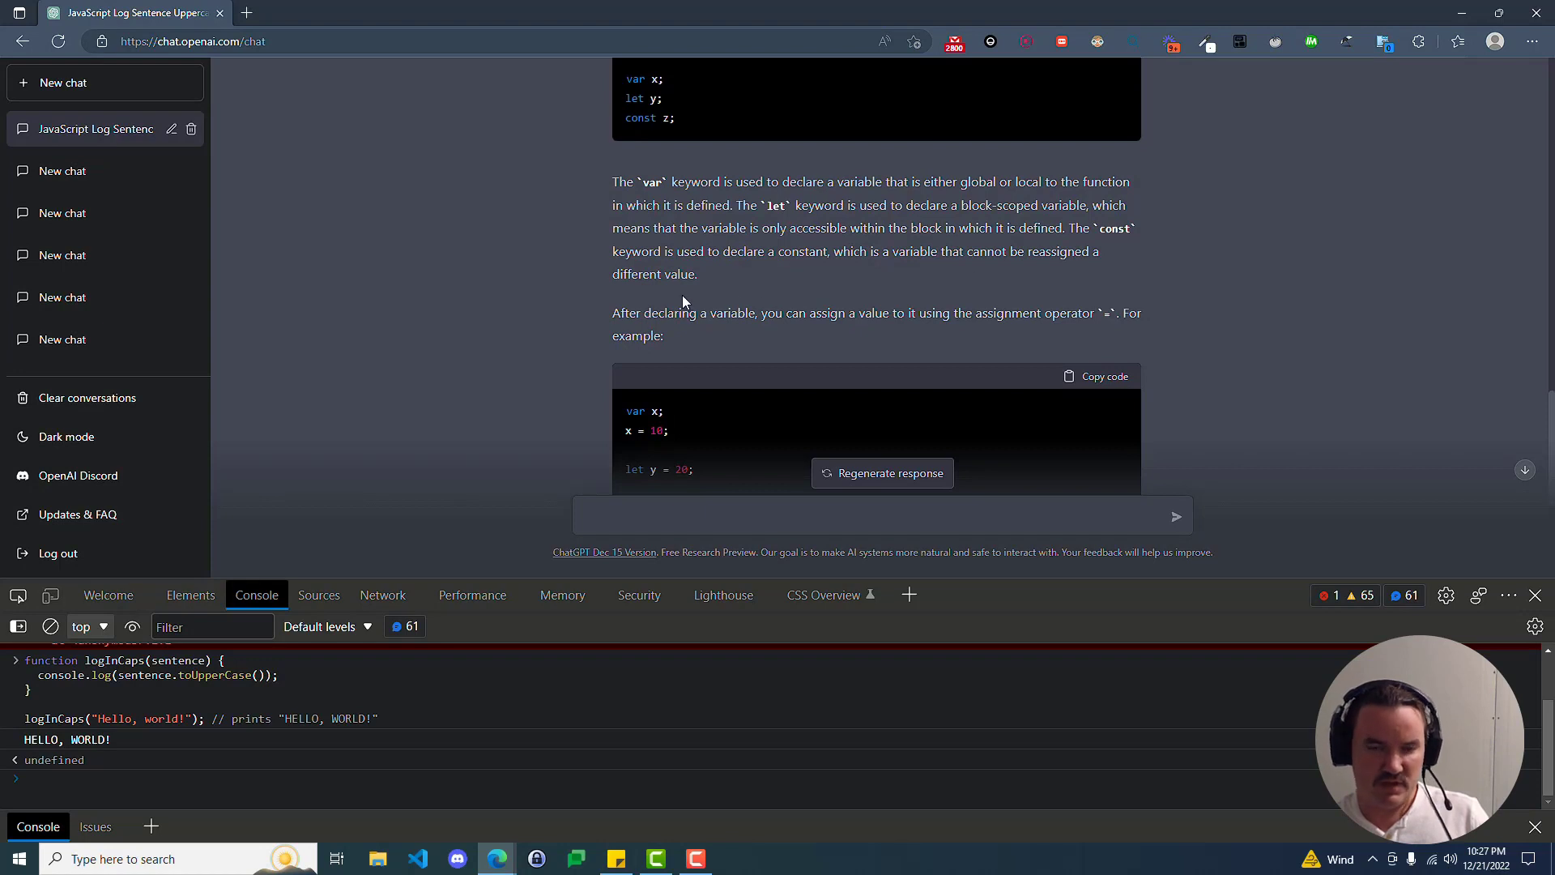
{"action": "scroll", "scroll_direction": "down", "scroll_amount": 3}
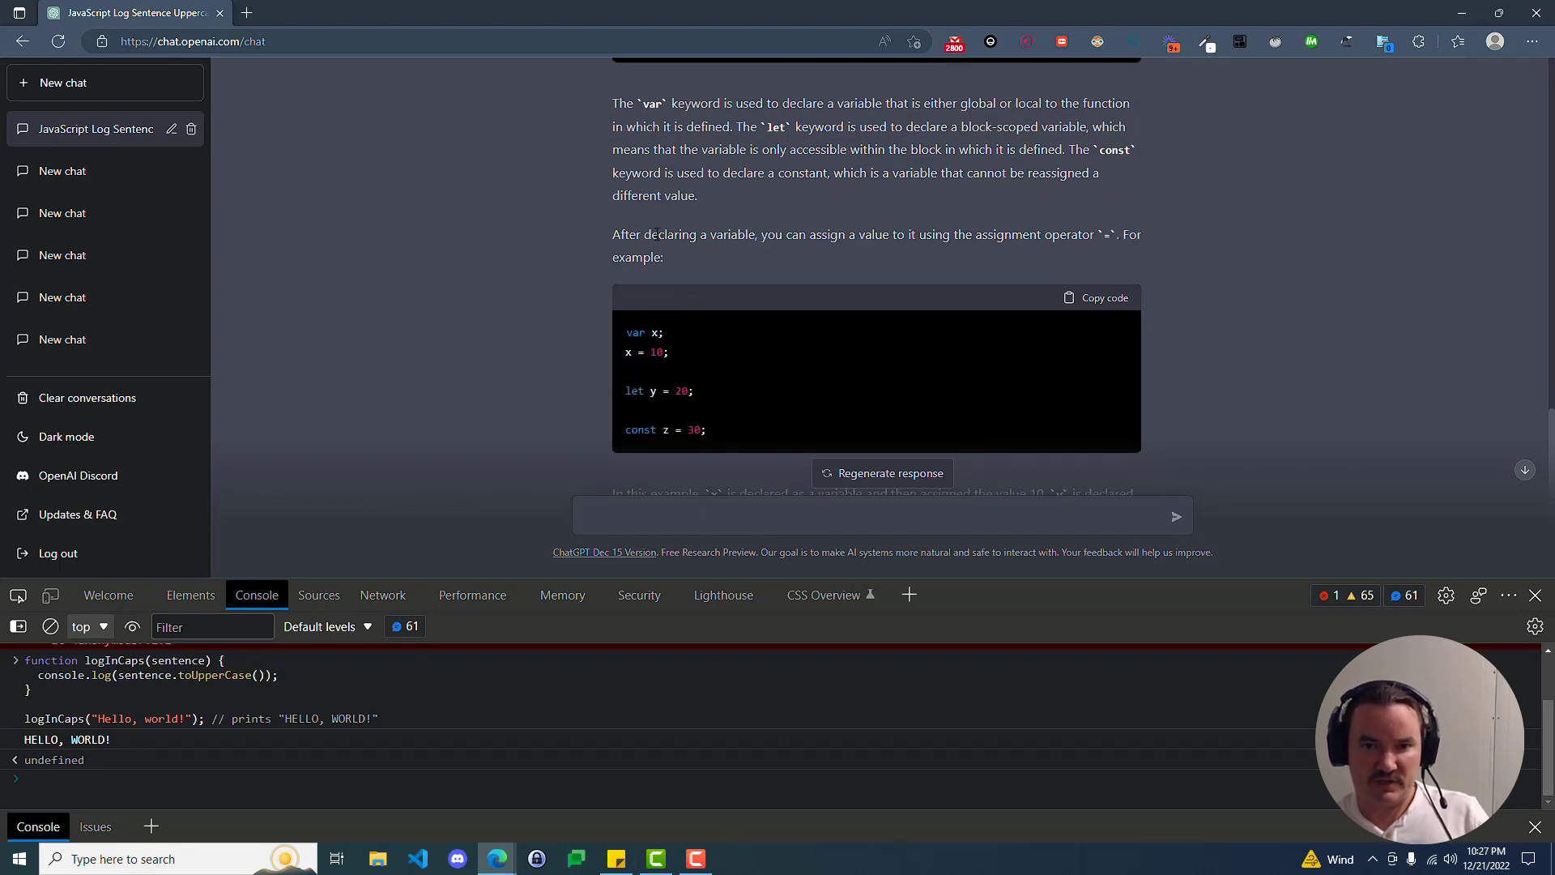
{"action": "mouse_move", "coordinate": [958, 252]}
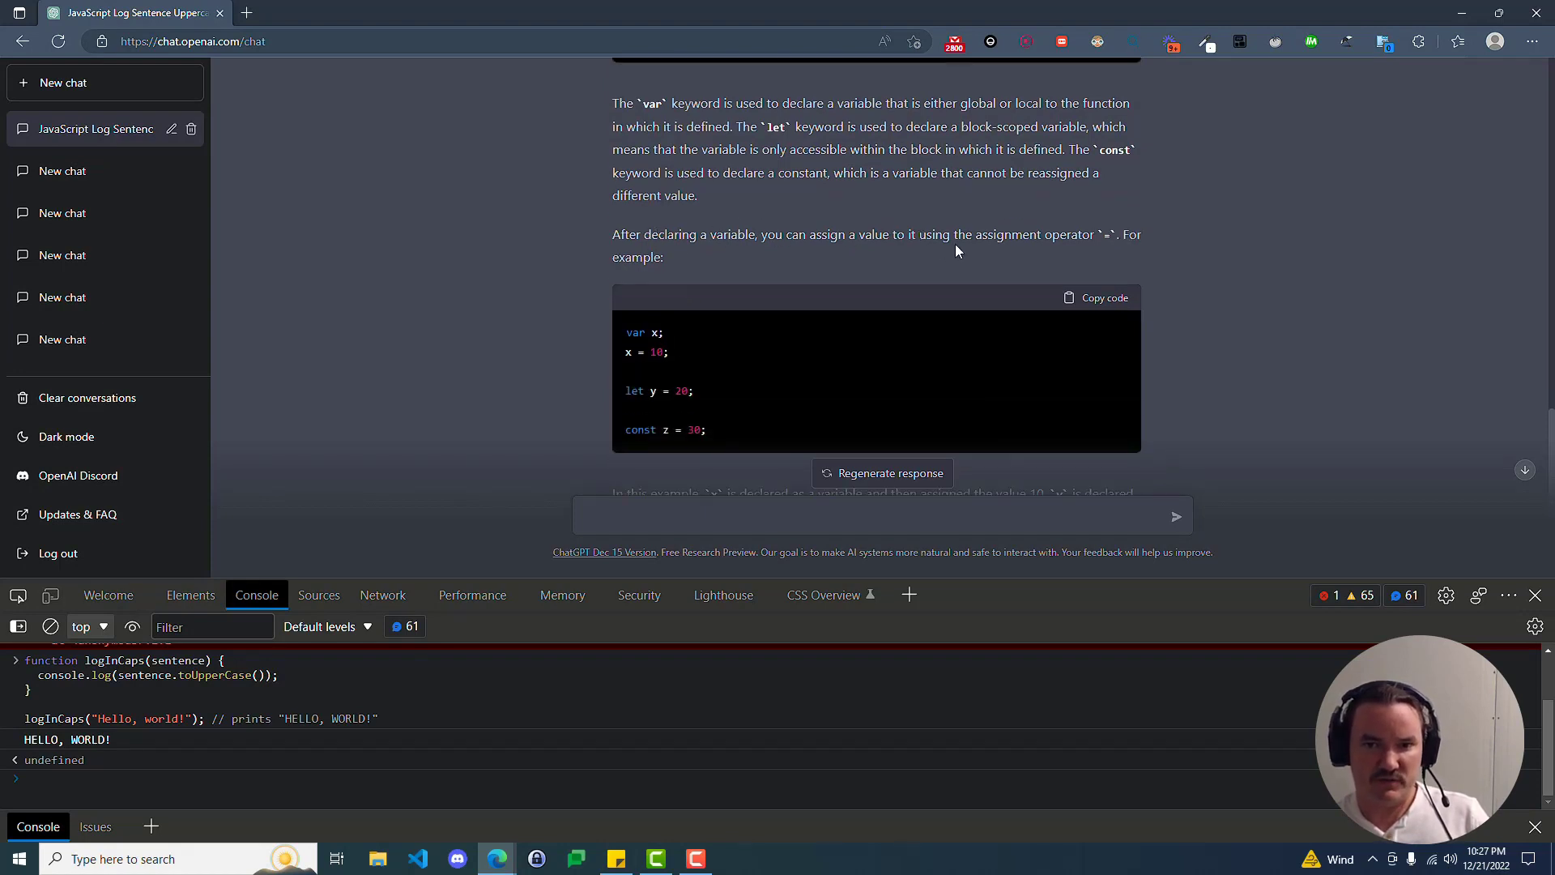
{"action": "mouse_move", "coordinate": [1036, 261]}
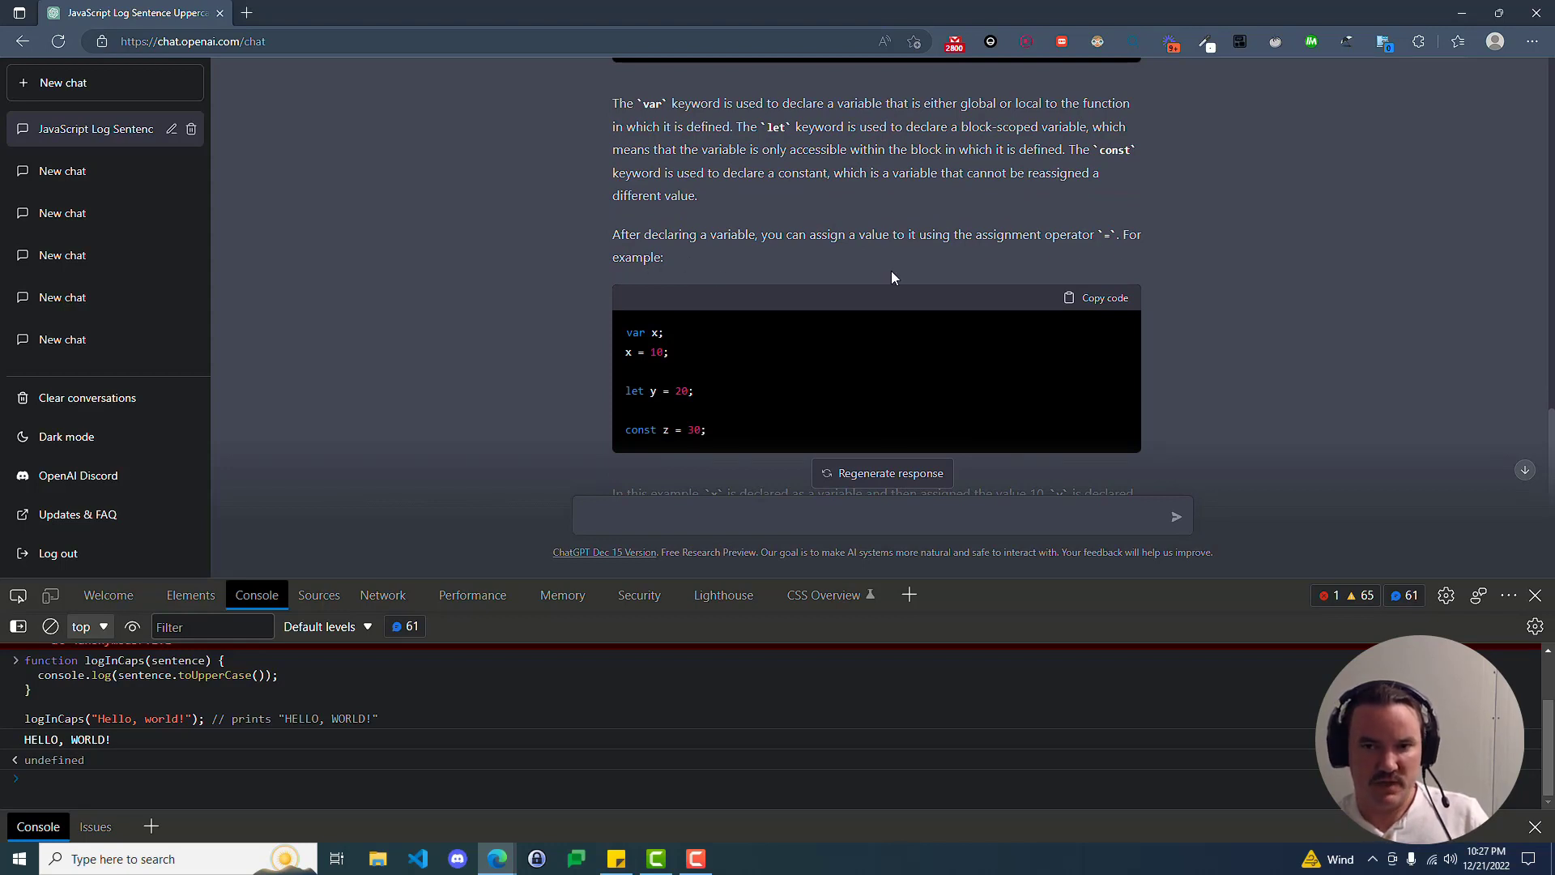
{"action": "mouse_move", "coordinate": [1100, 241]}
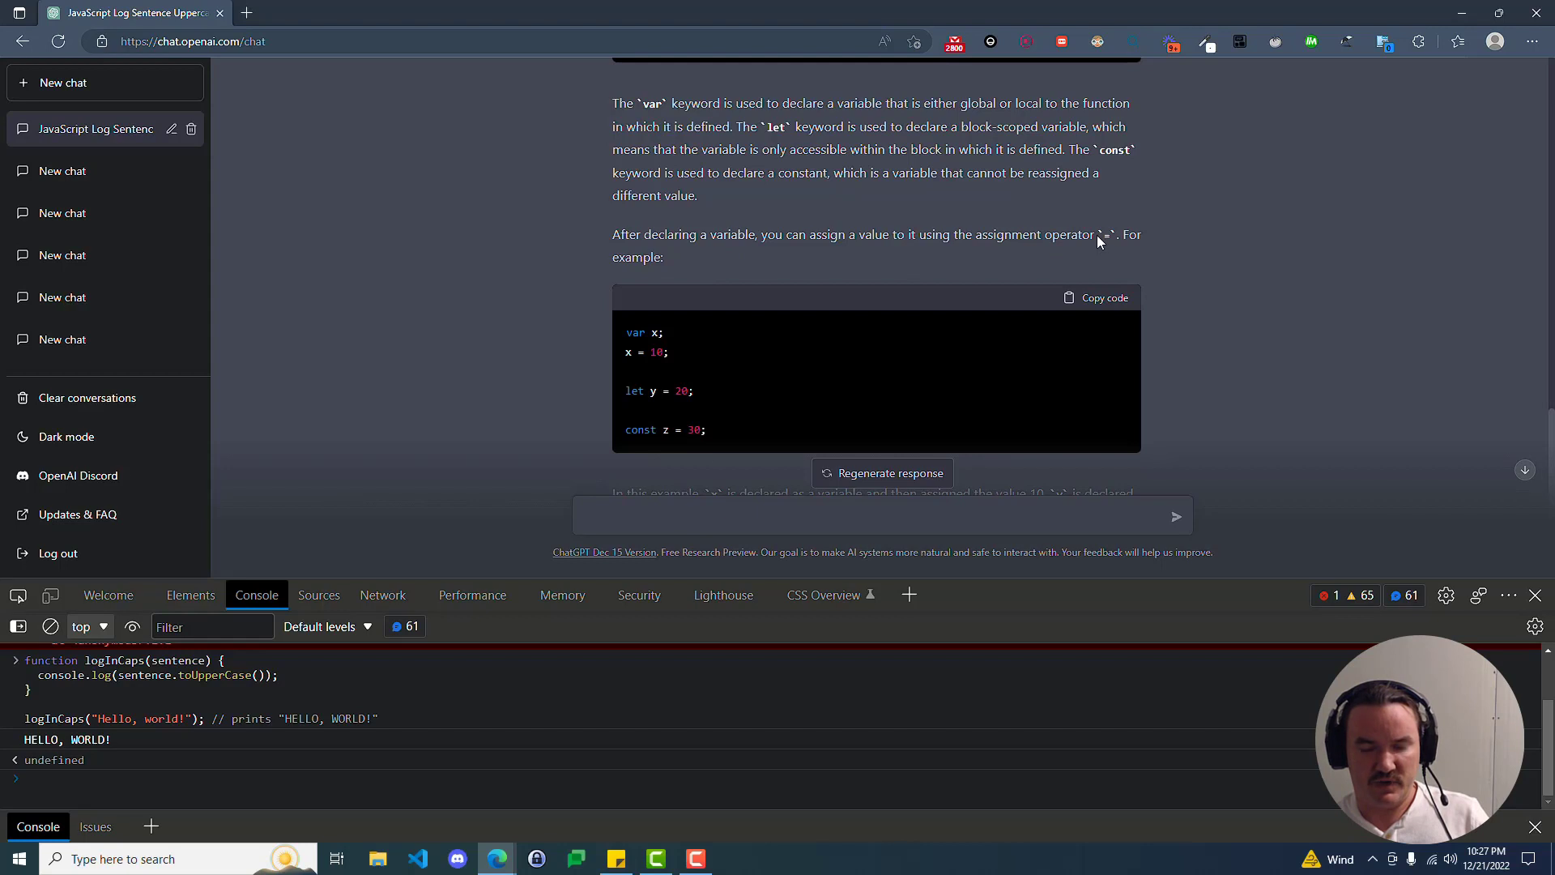
{"action": "left_click_drag", "start_coordinate": [978, 235], "coordinate": [1096, 234]}
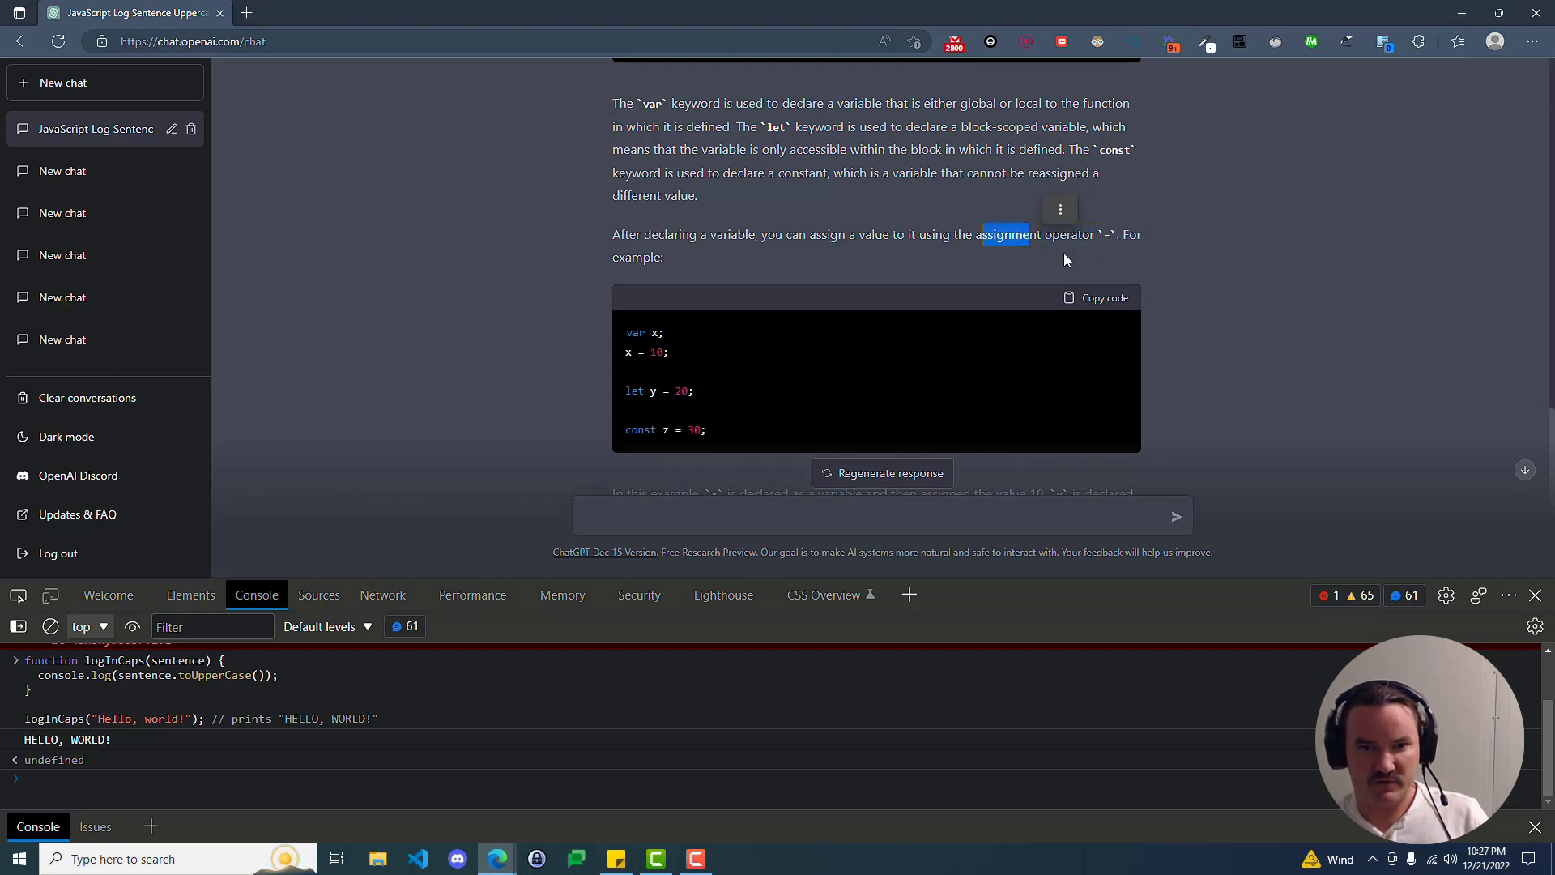
{"action": "scroll", "scroll_direction": "down", "scroll_amount": 3}
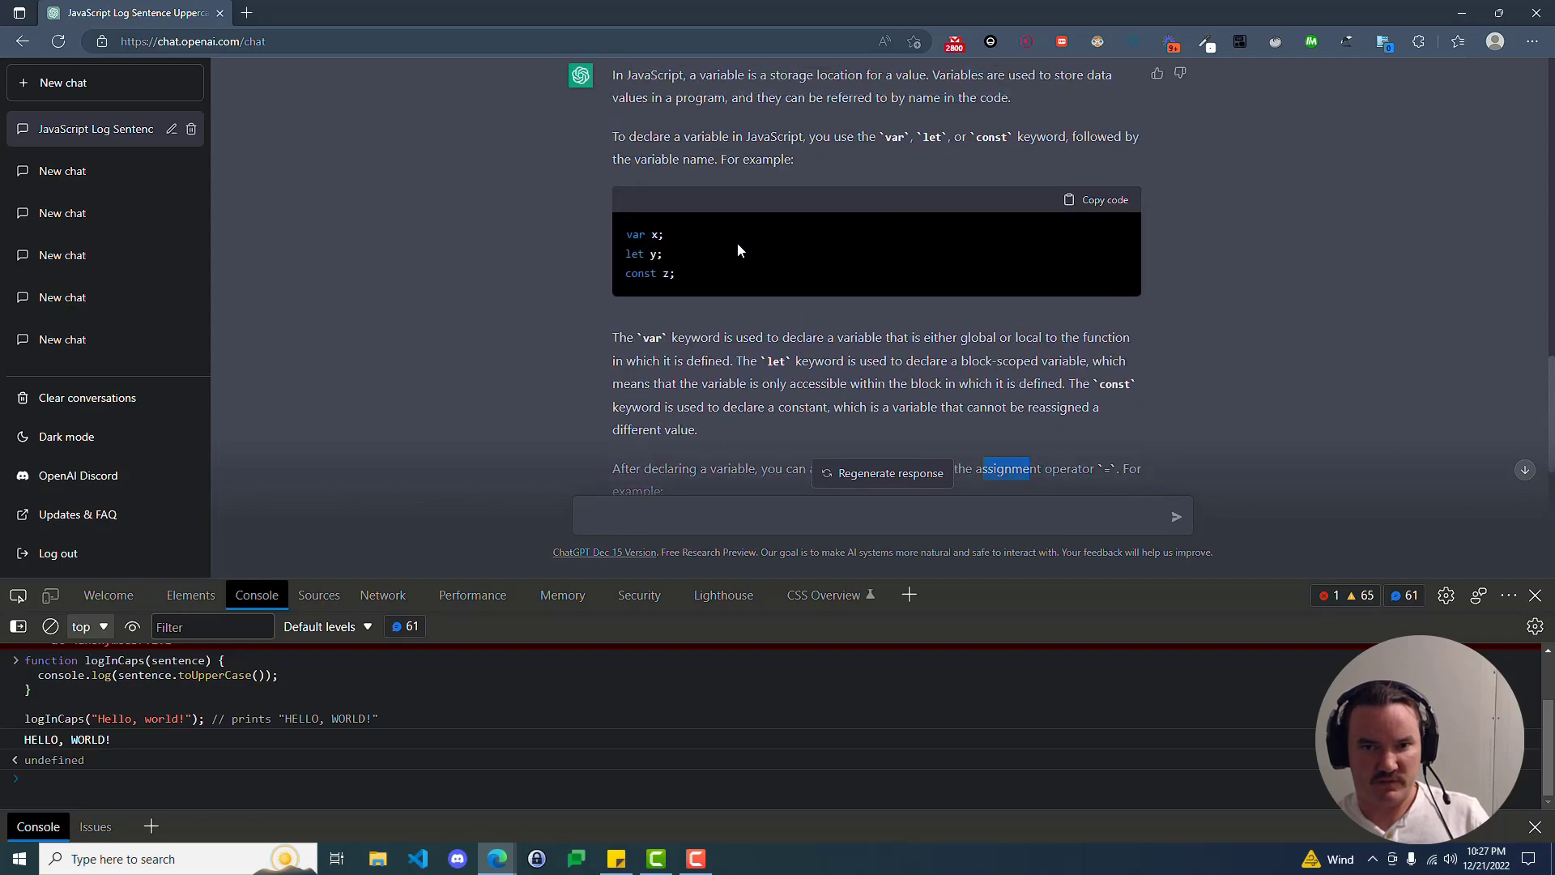
{"action": "scroll", "scroll_direction": "down", "scroll_amount": 3}
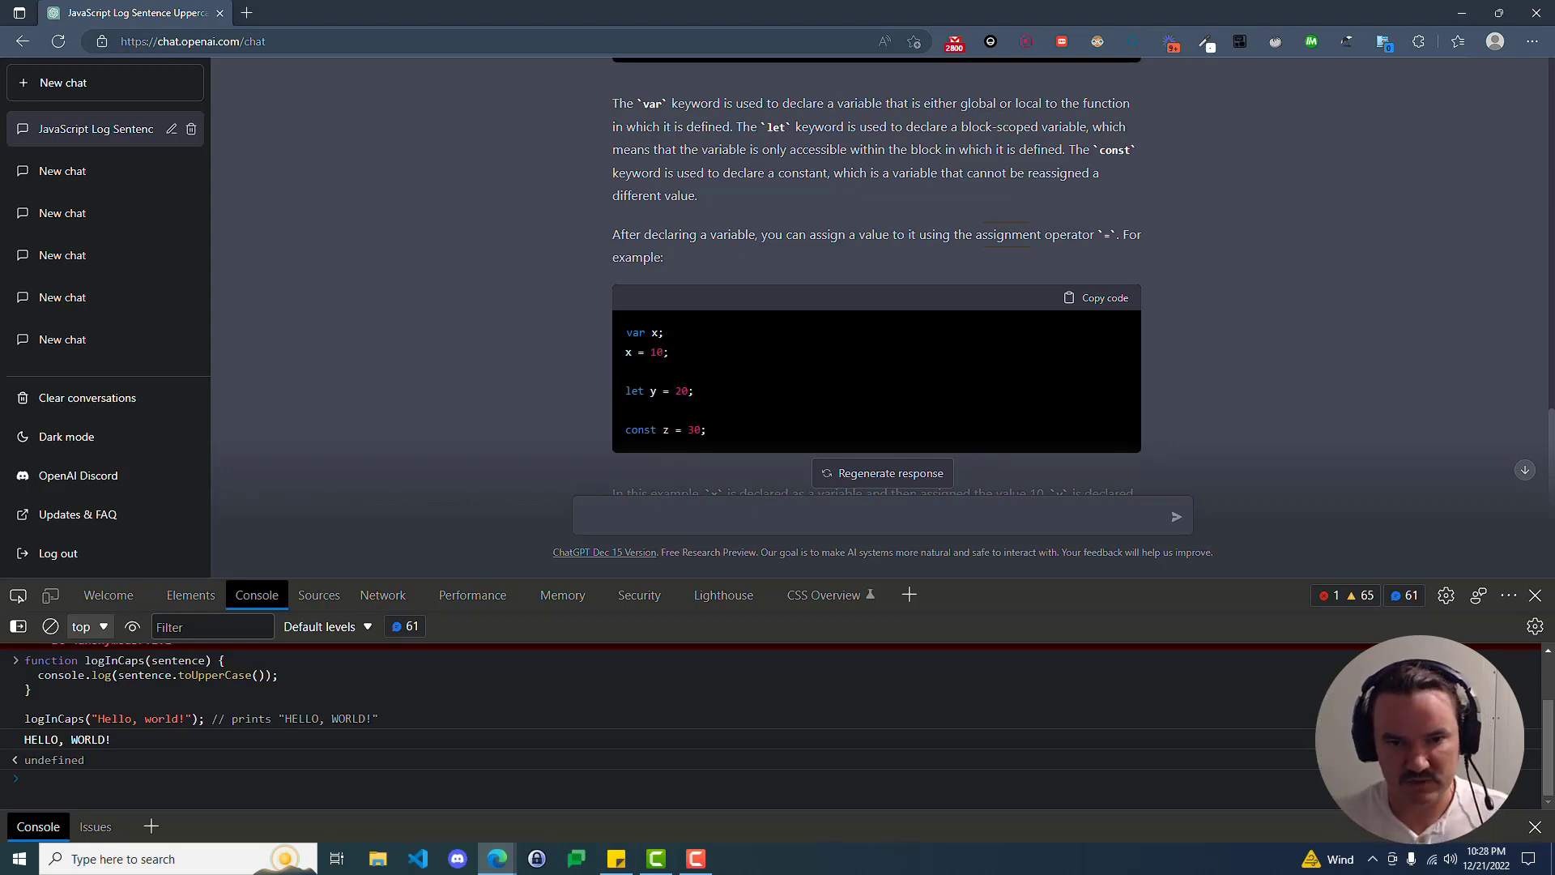
{"action": "mouse_move", "coordinate": [626, 361]}
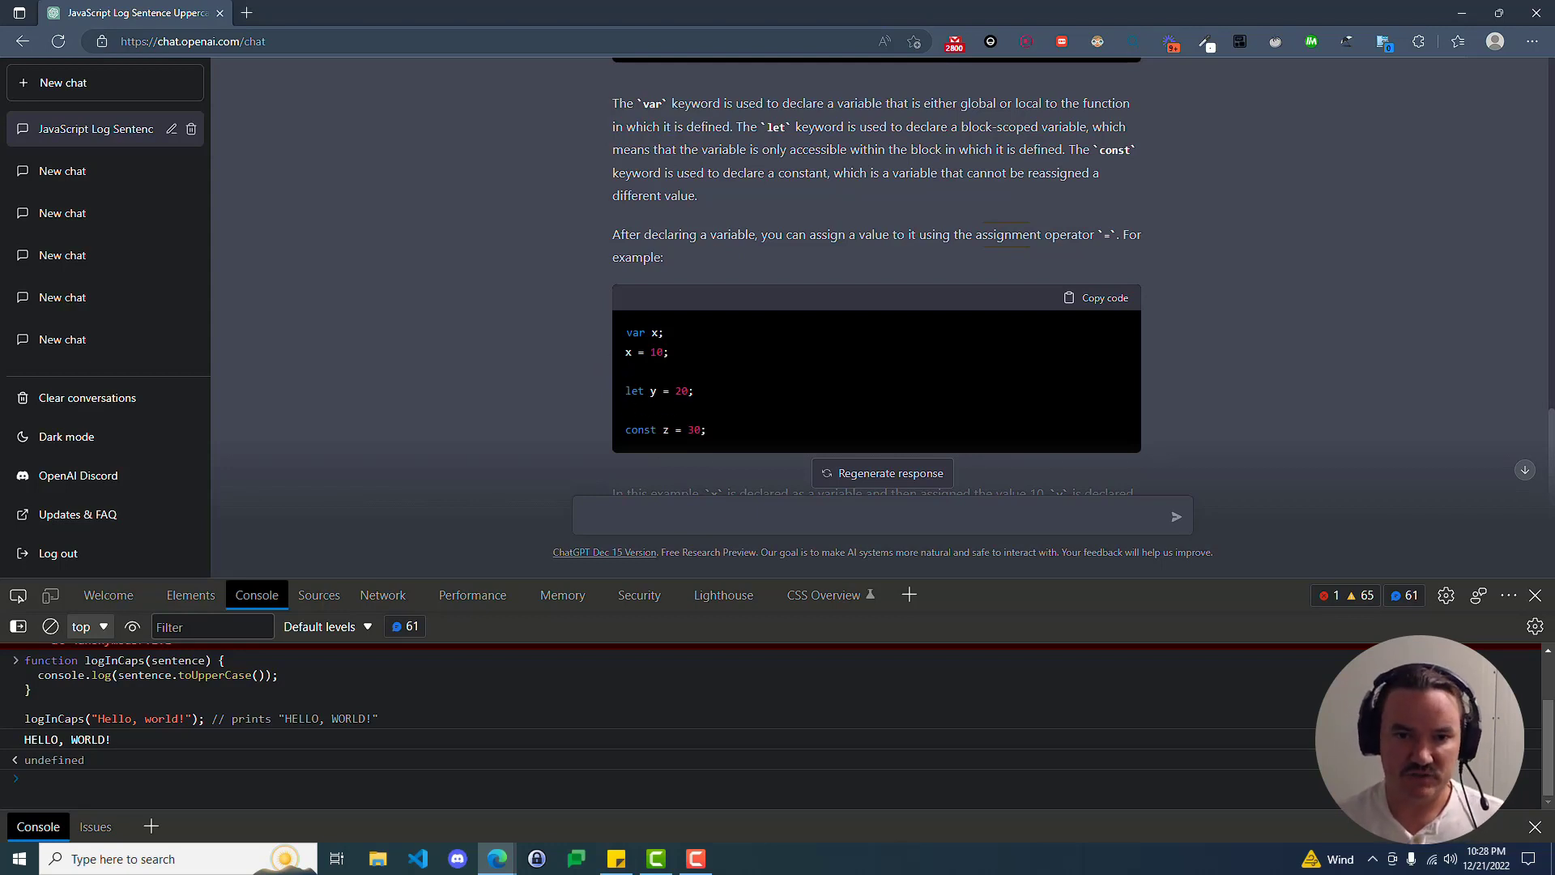
{"action": "scroll", "scroll_direction": "down", "scroll_amount": 3}
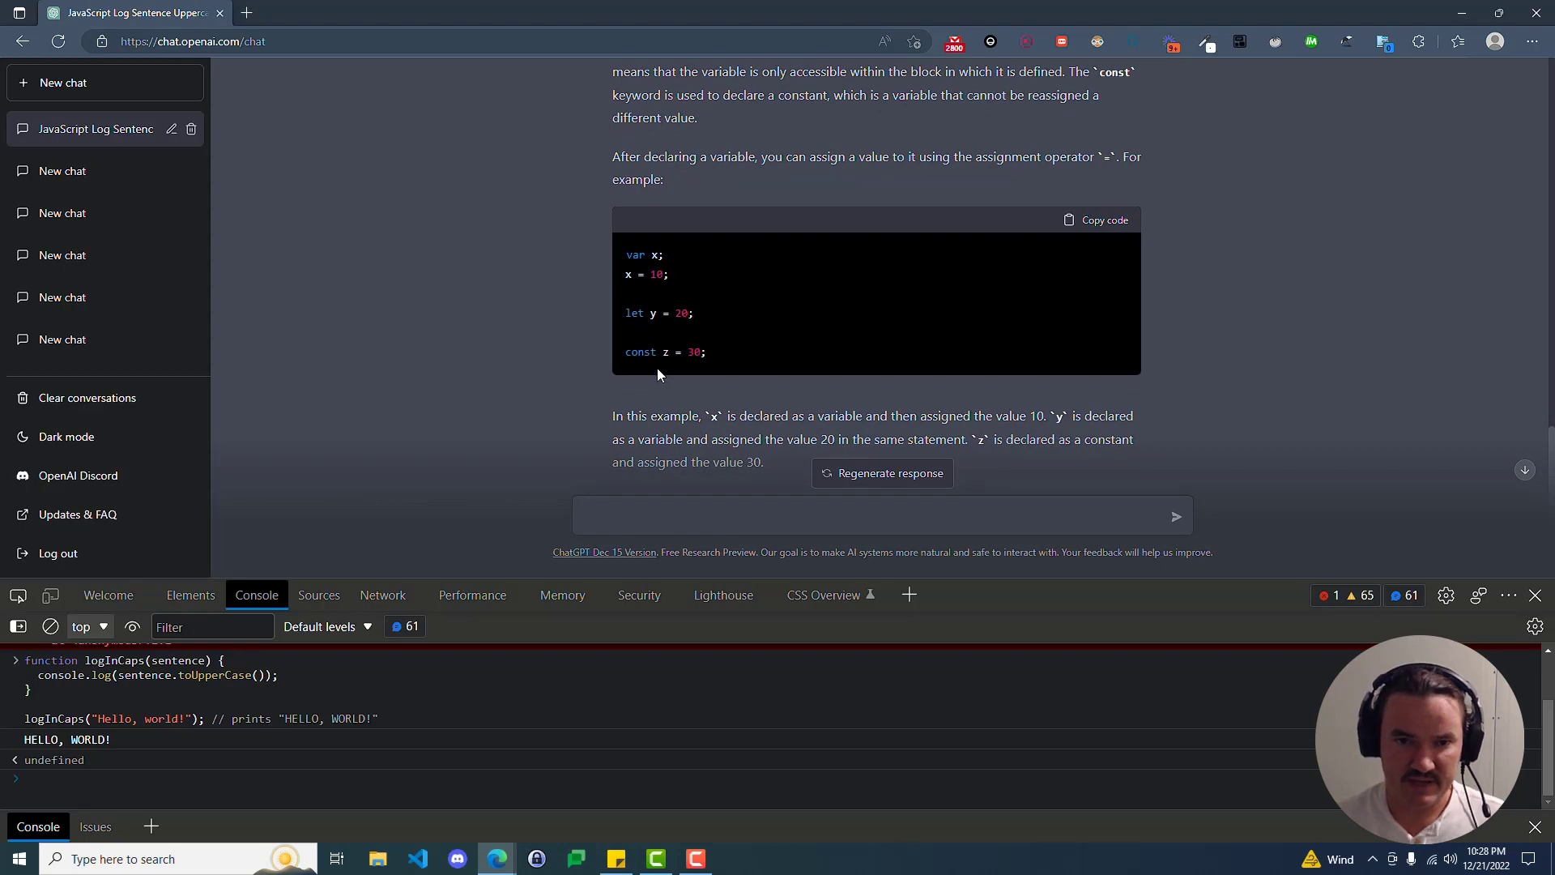
{"action": "scroll", "scroll_direction": "down", "scroll_amount": 3}
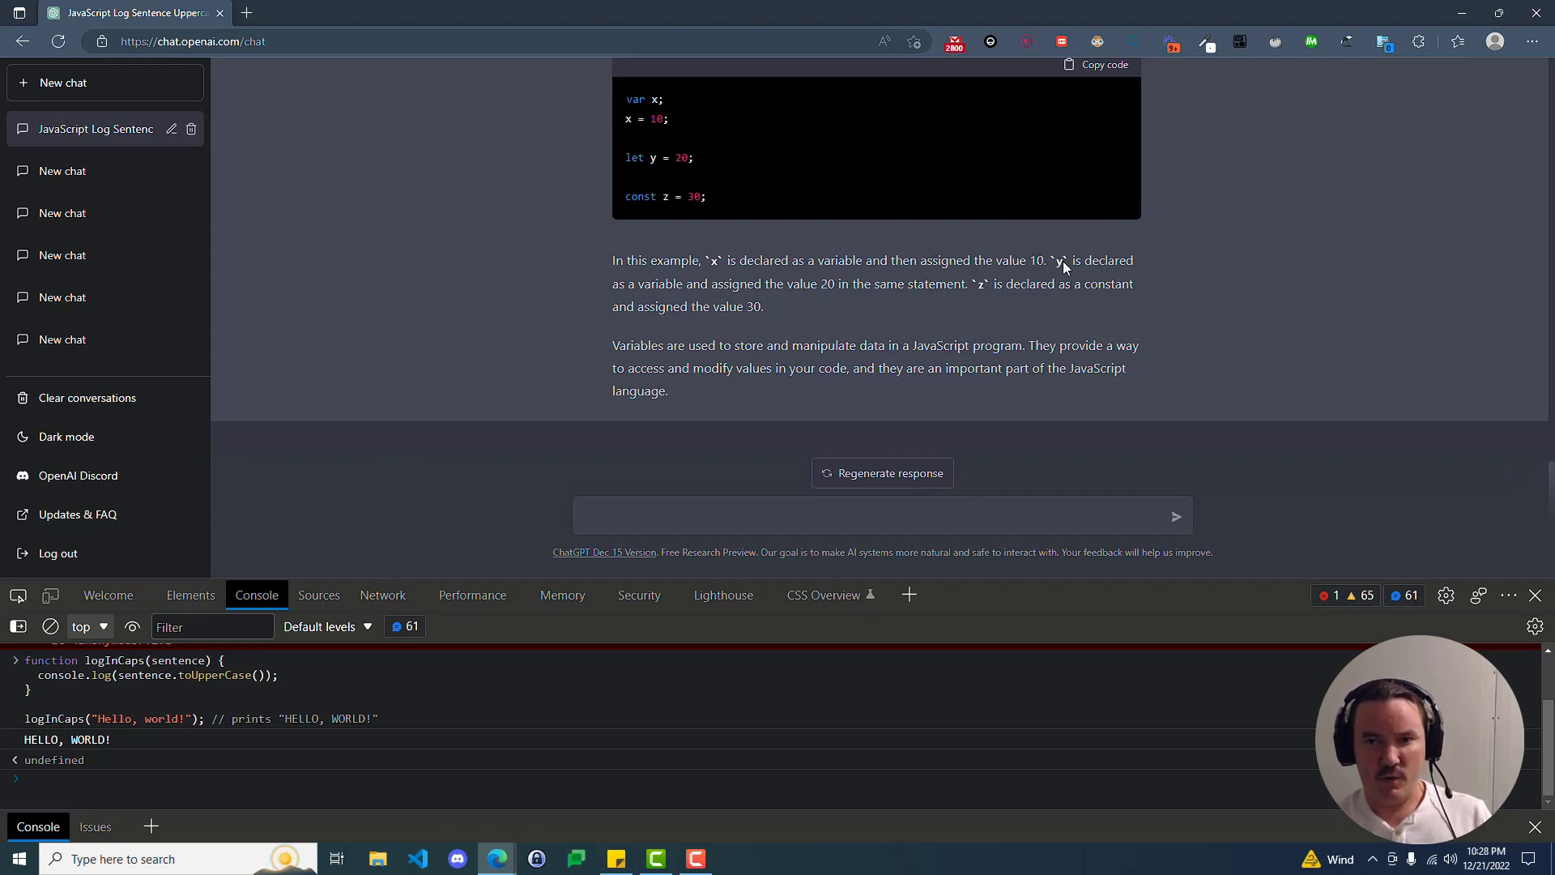
{"action": "mouse_move", "coordinate": [715, 285]}
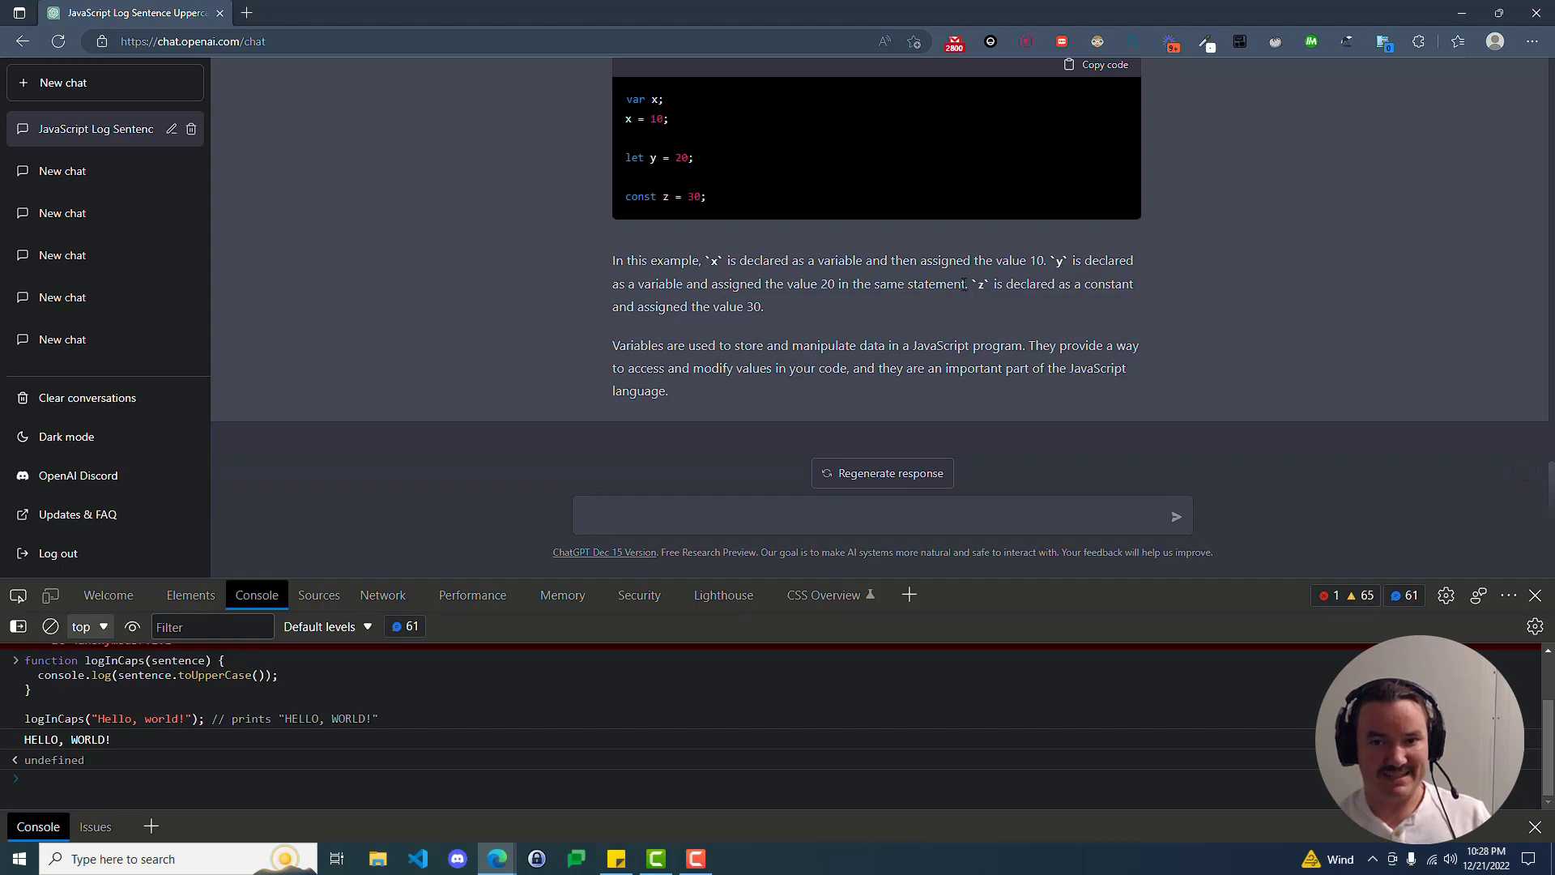
{"action": "double_click", "coordinate": [918, 284]}
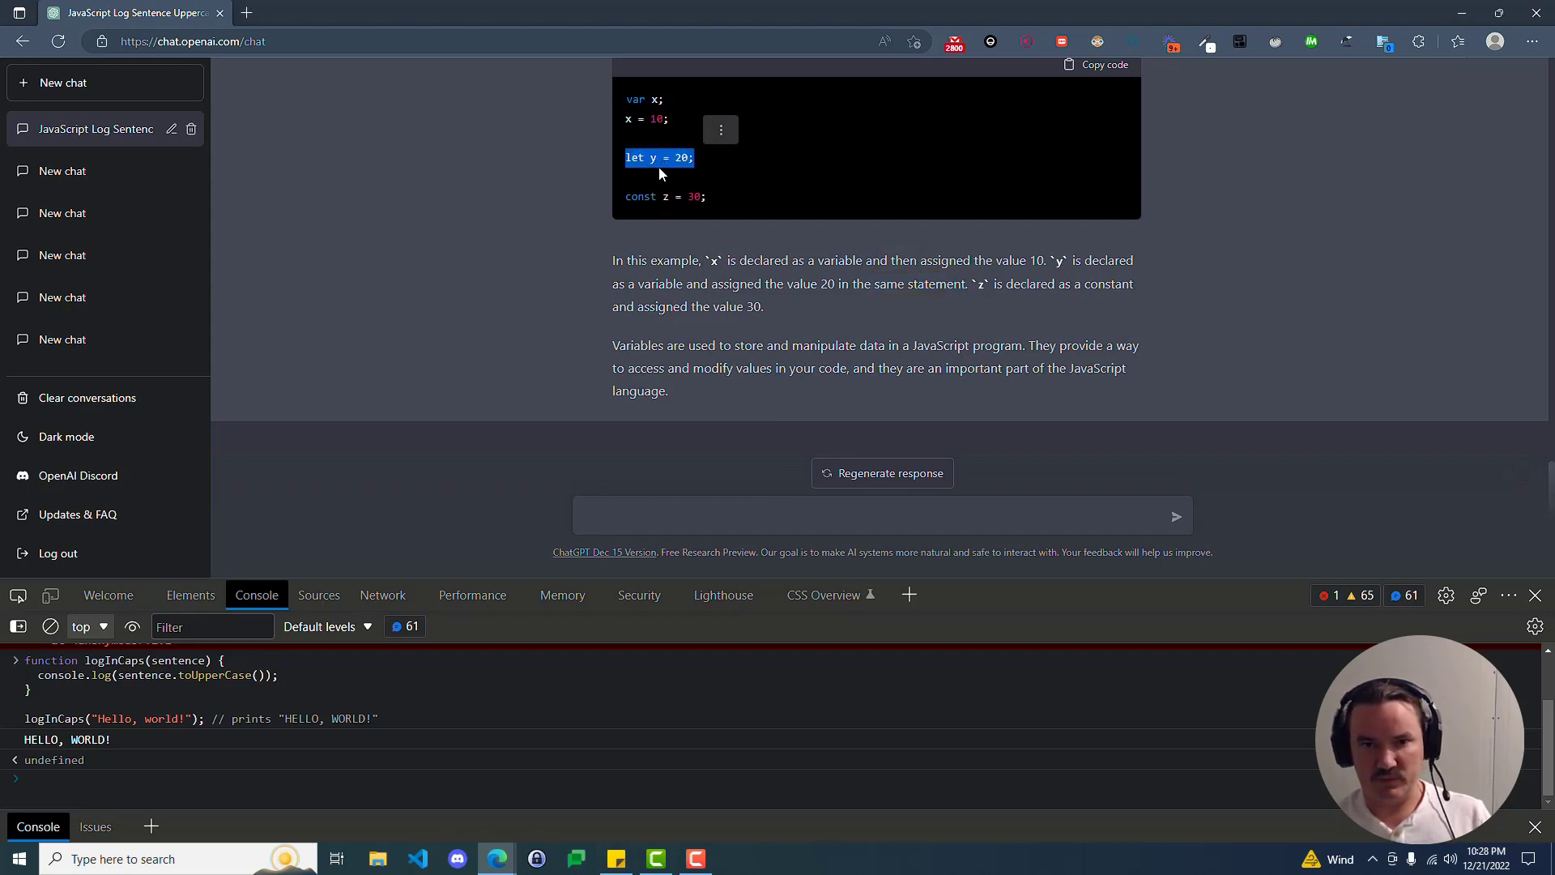
{"action": "mouse_move", "coordinate": [693, 172]}
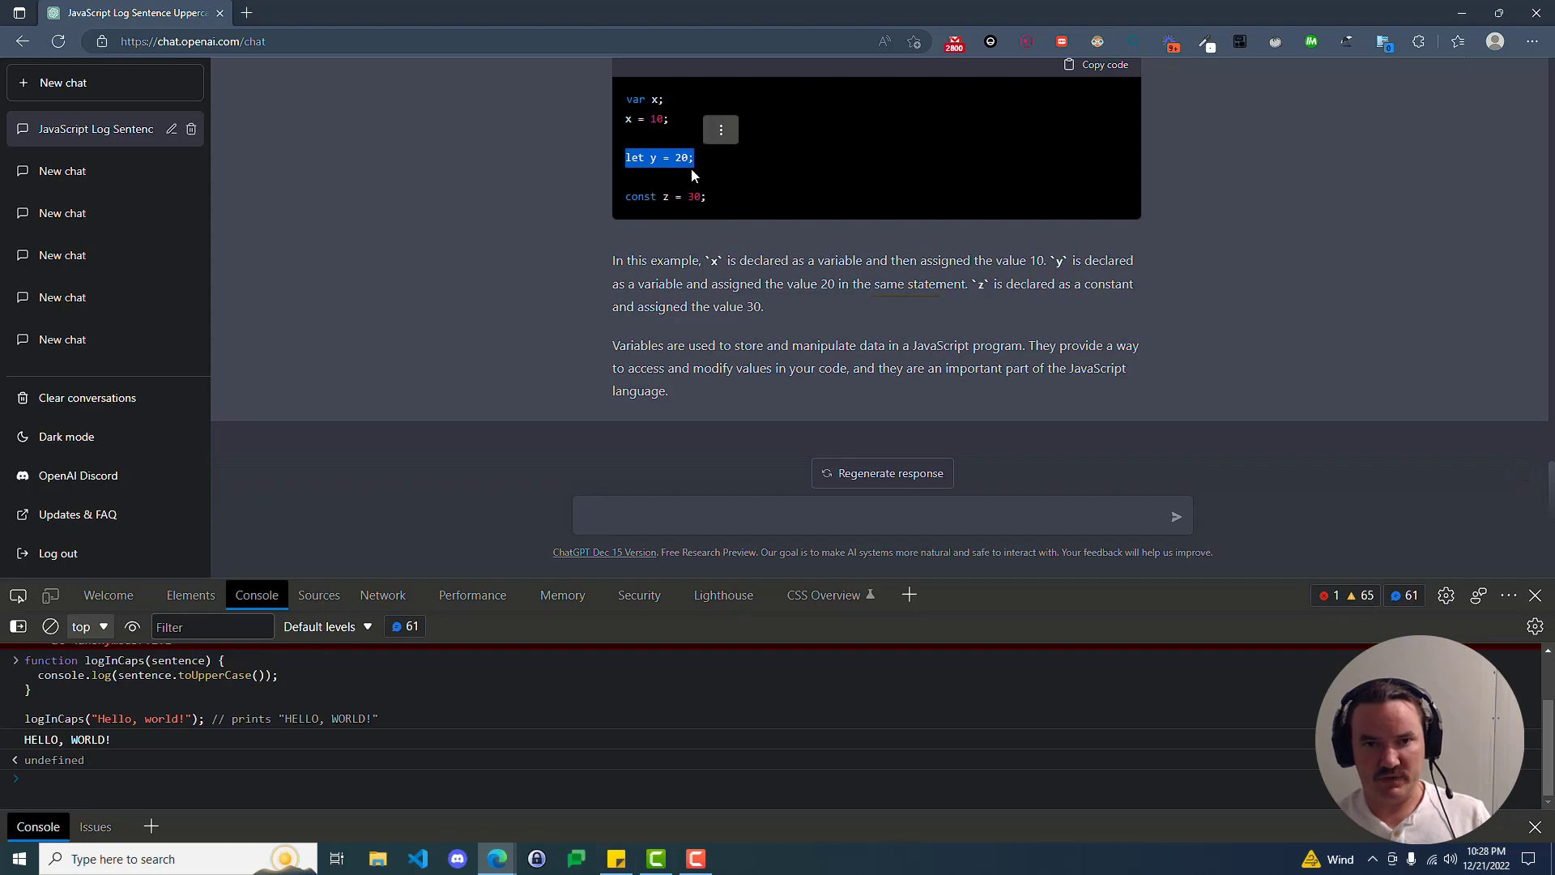
{"action": "mouse_move", "coordinate": [720, 205]}
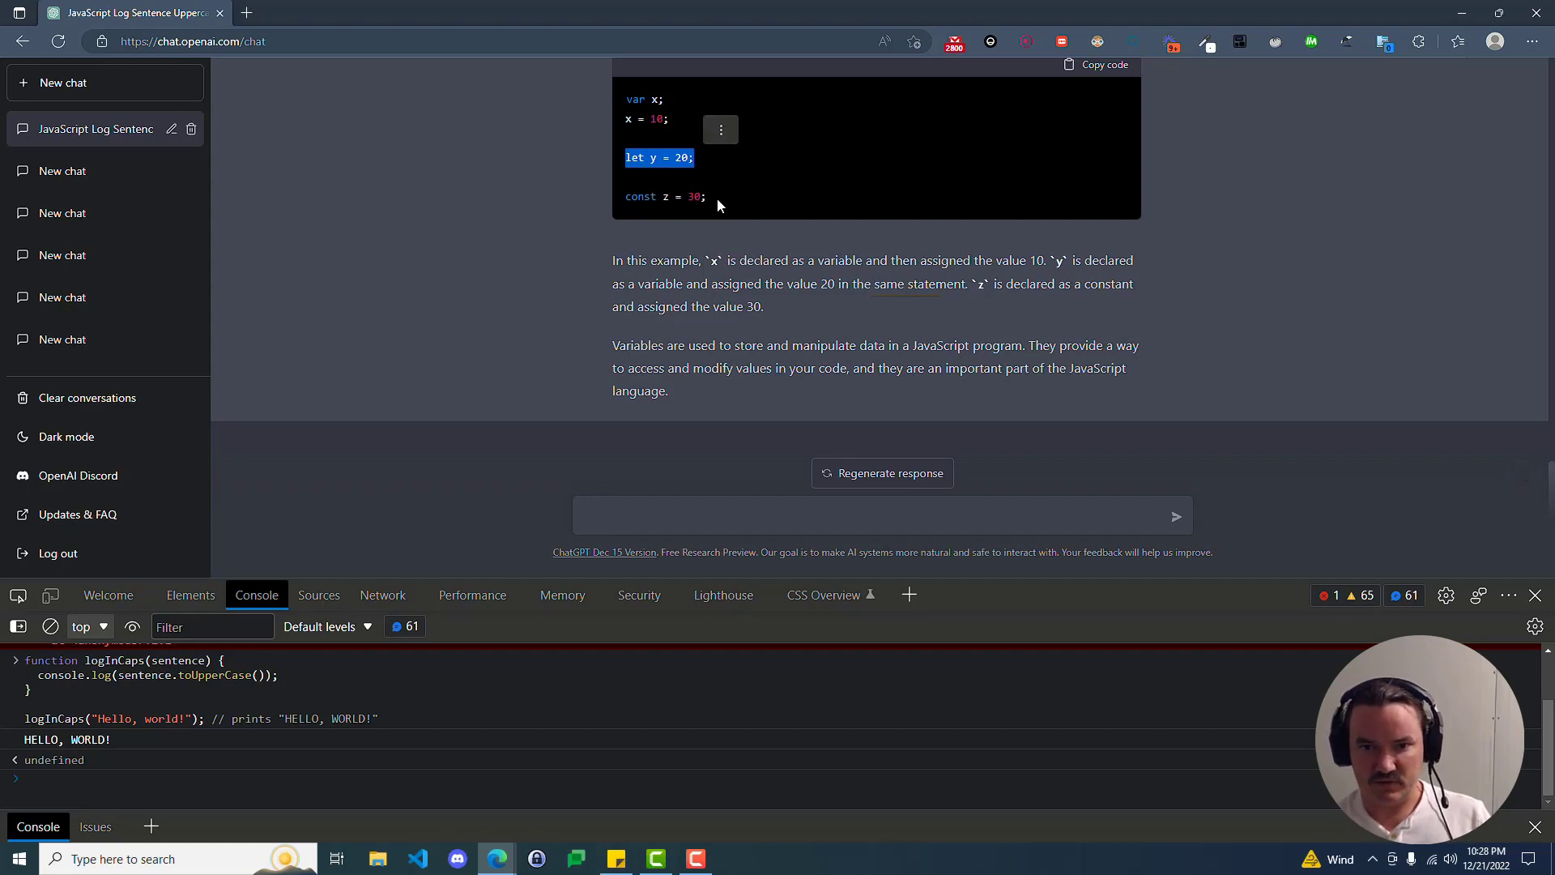
{"action": "mouse_move", "coordinate": [932, 317]}
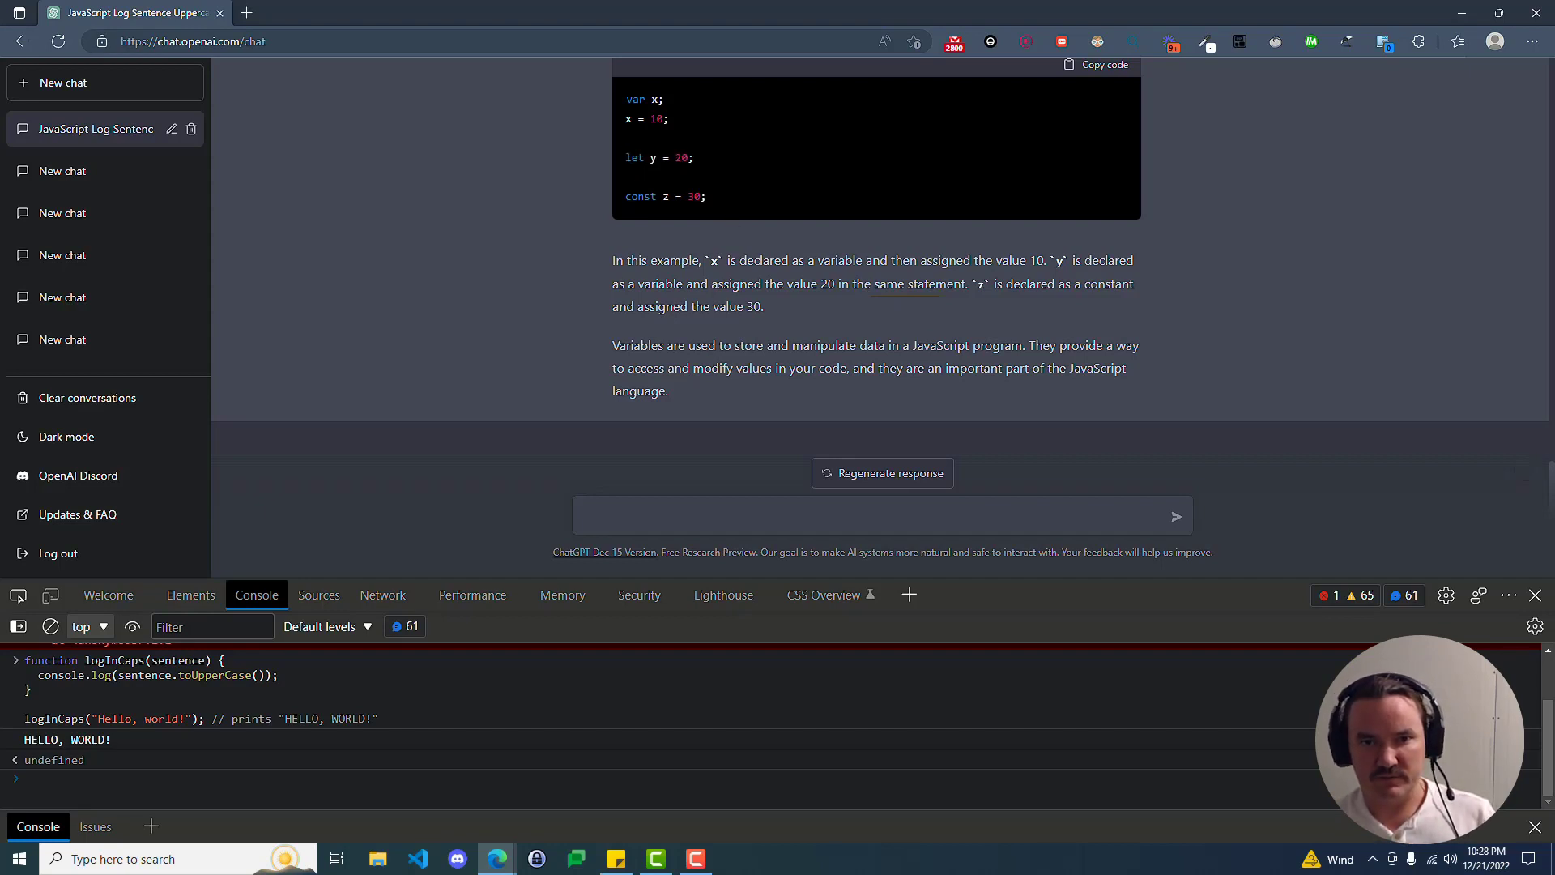
{"action": "mouse_move", "coordinate": [926, 316]}
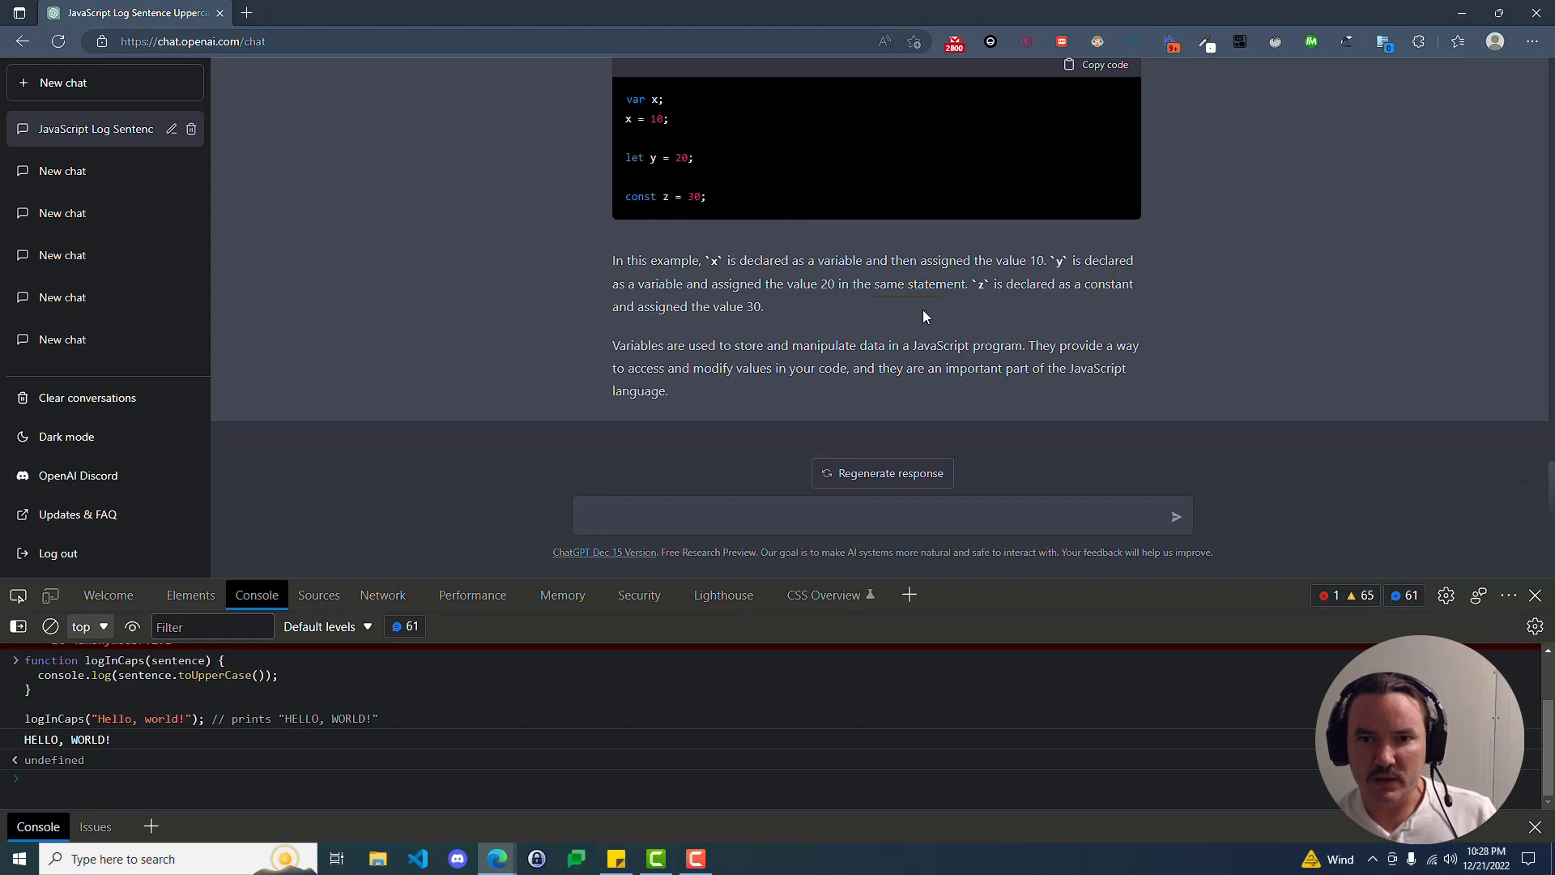
{"action": "mouse_move", "coordinate": [982, 301]}
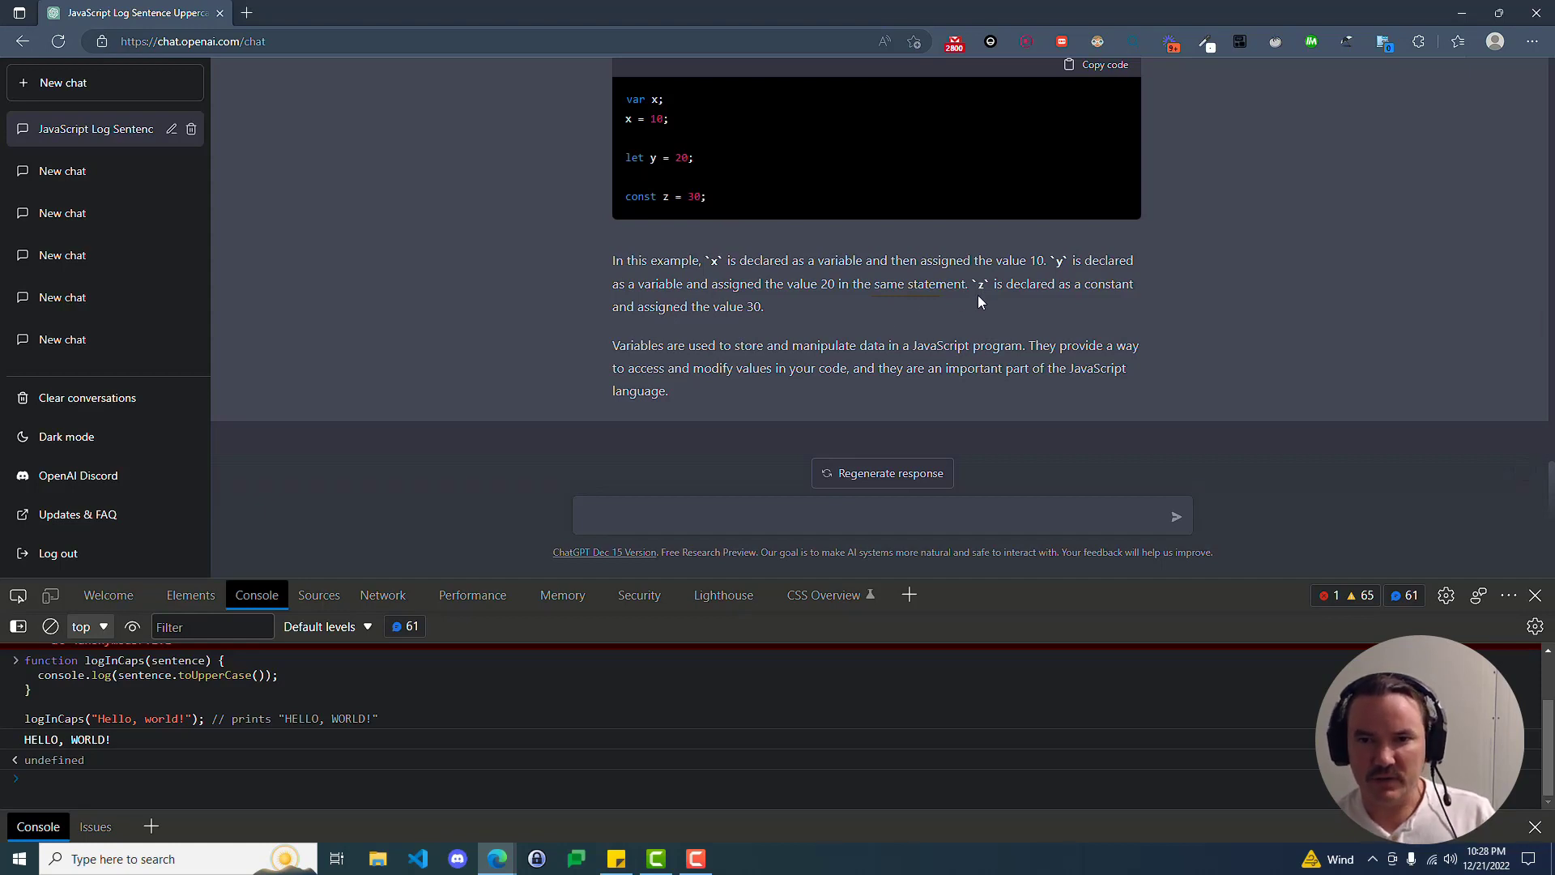
{"action": "mouse_move", "coordinate": [777, 329]}
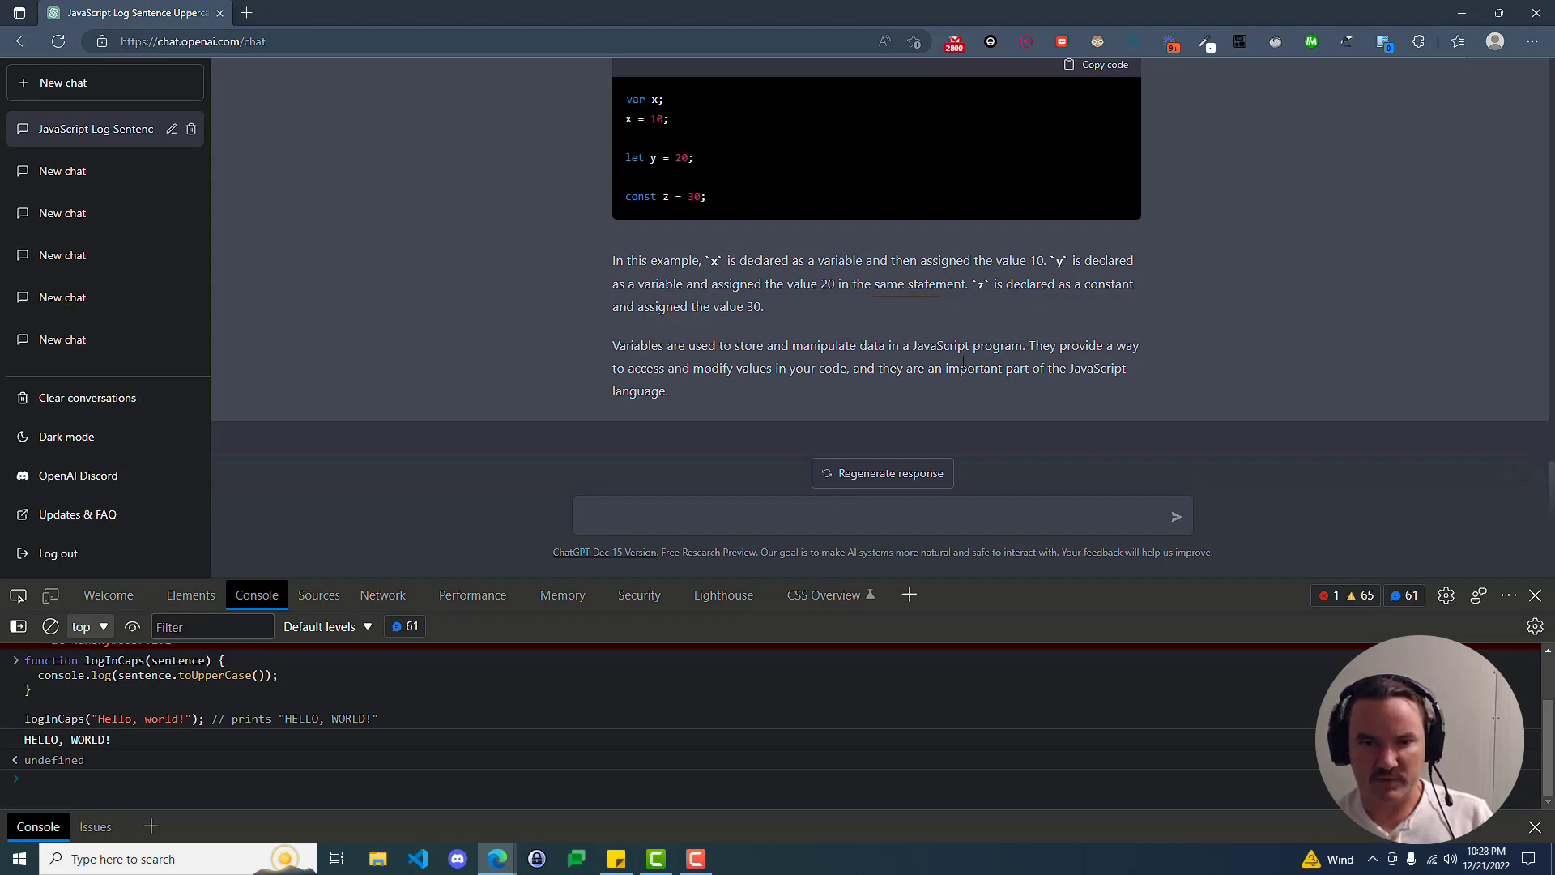
{"action": "mouse_move", "coordinate": [853, 372]}
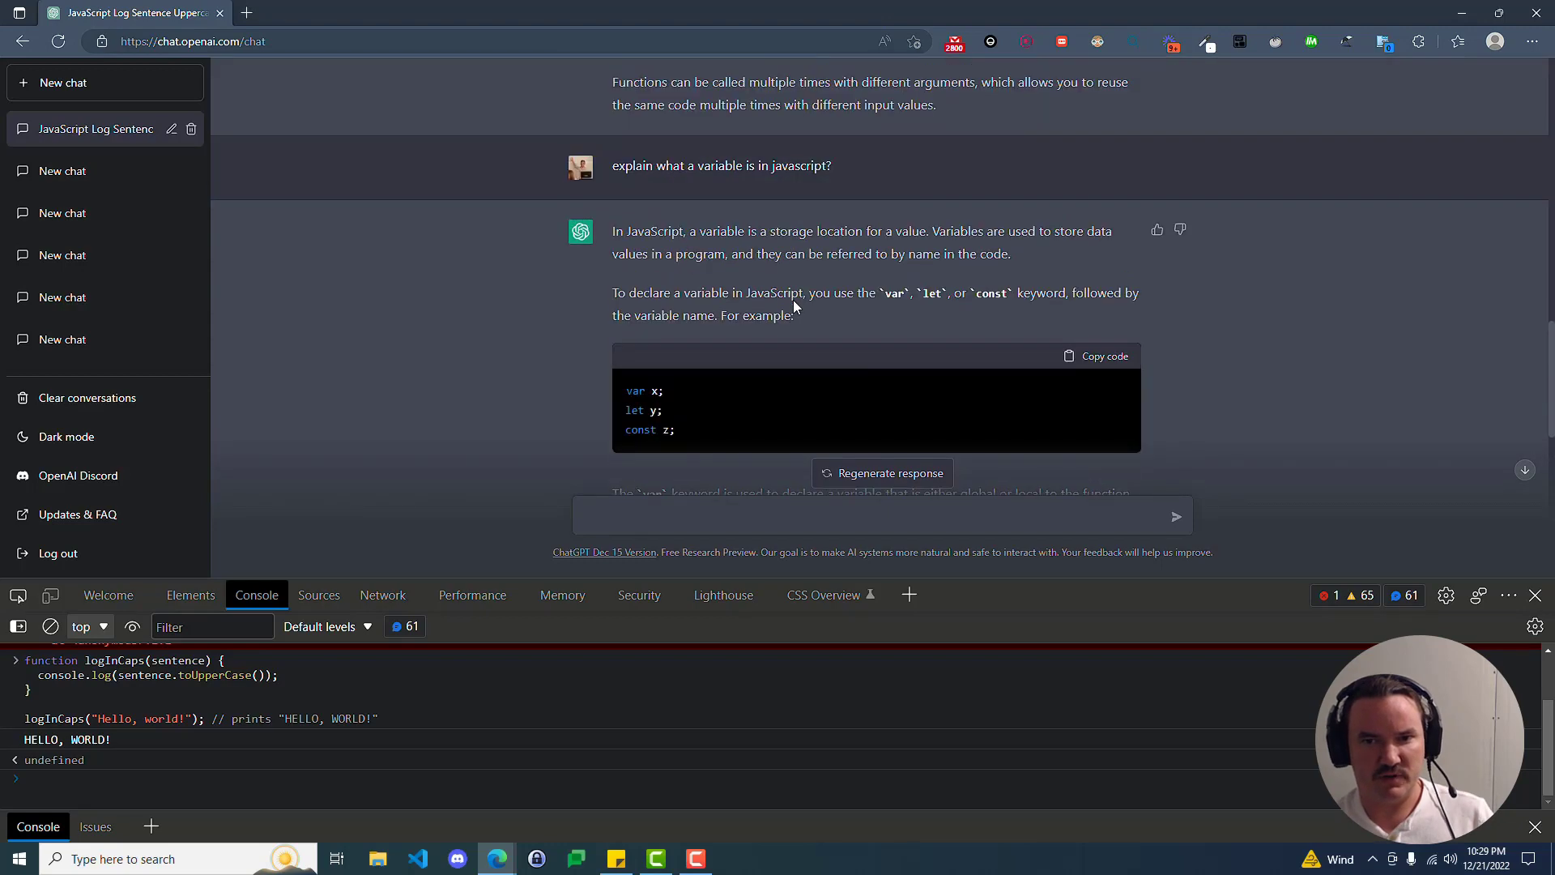
{"action": "scroll", "scroll_direction": "down", "scroll_amount": 3}
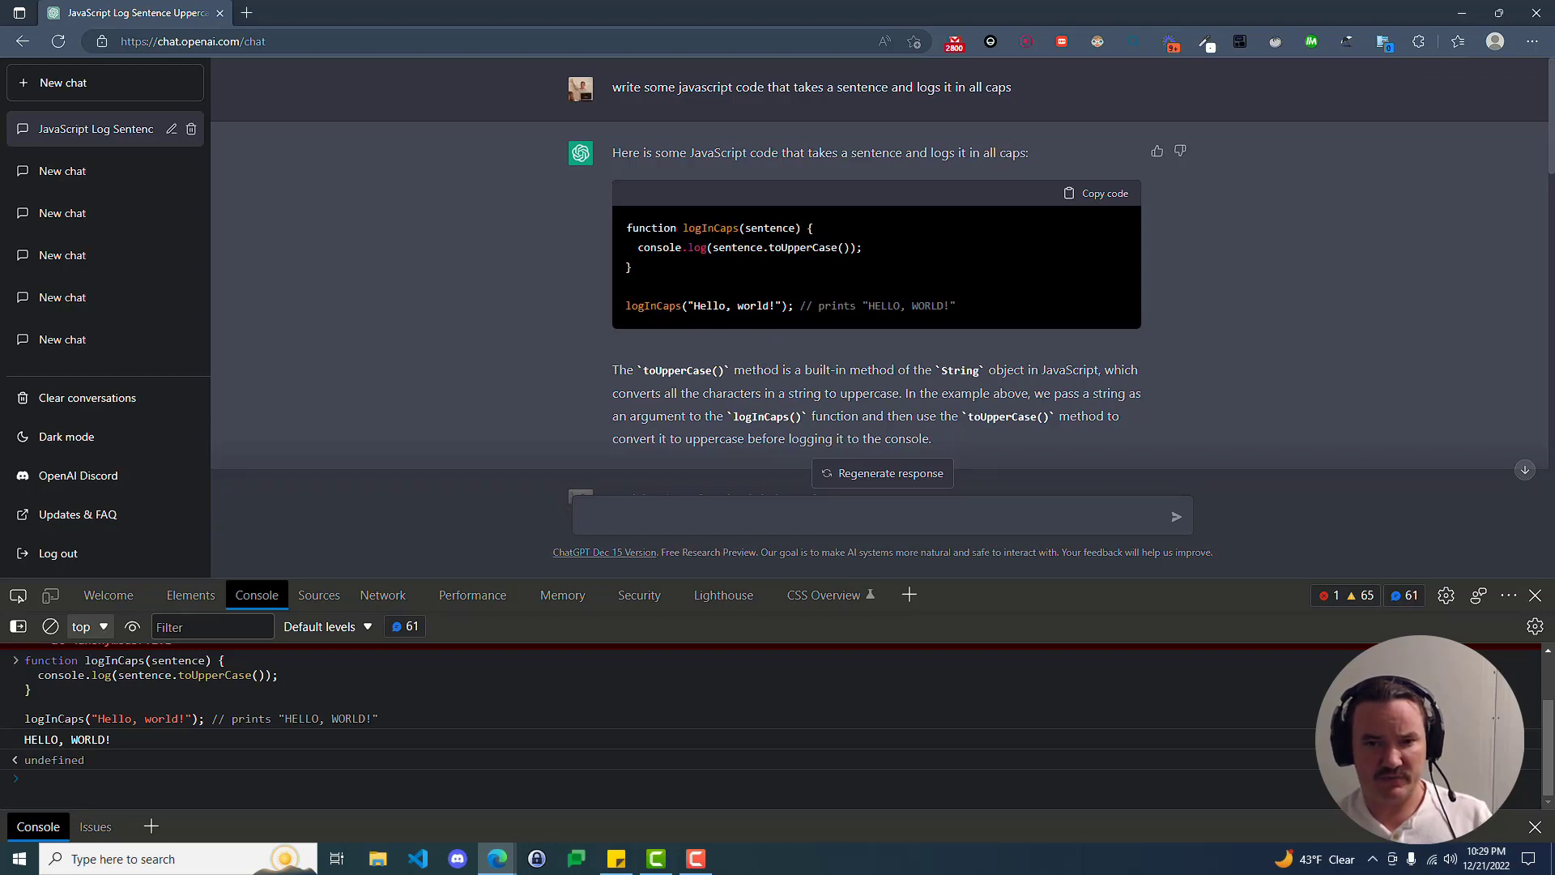
{"action": "mouse_move", "coordinate": [817, 332]}
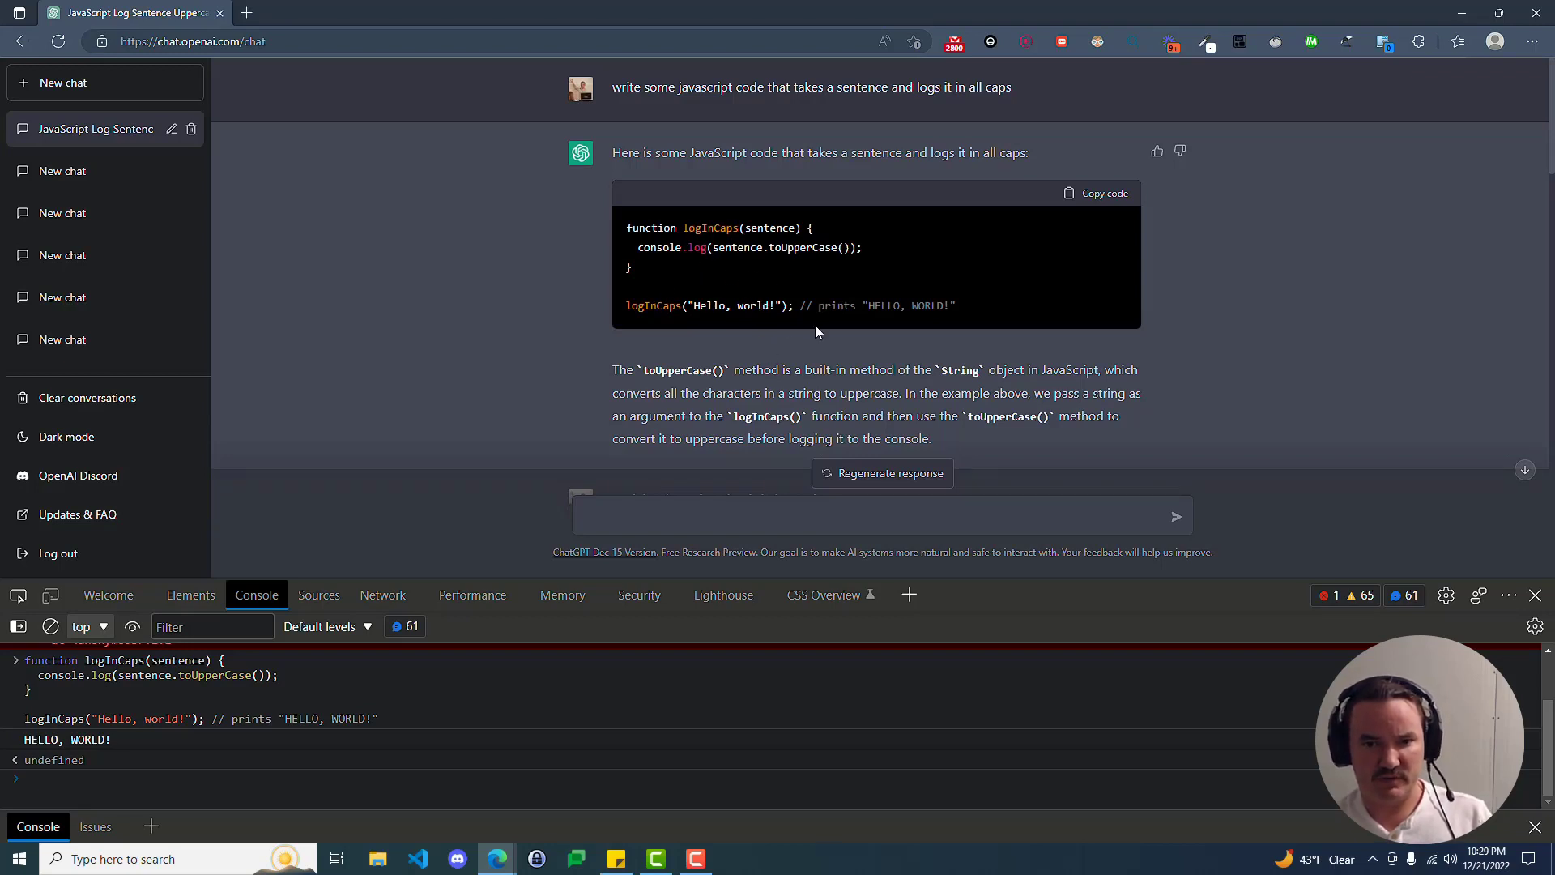
{"action": "mouse_move", "coordinate": [962, 383]}
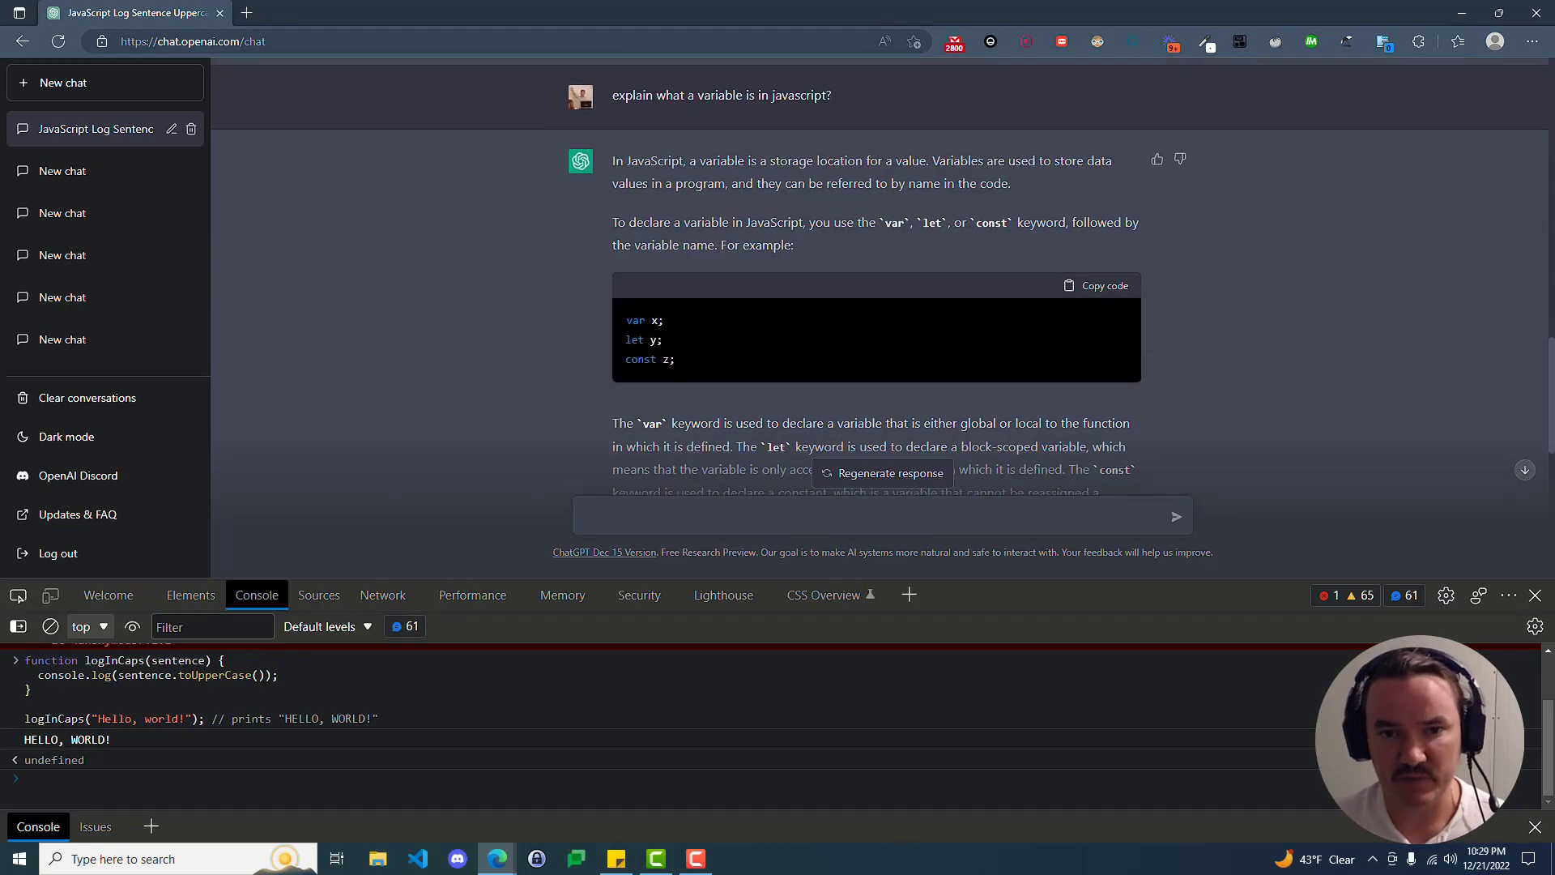
{"action": "scroll", "scroll_direction": "down", "scroll_amount": 3}
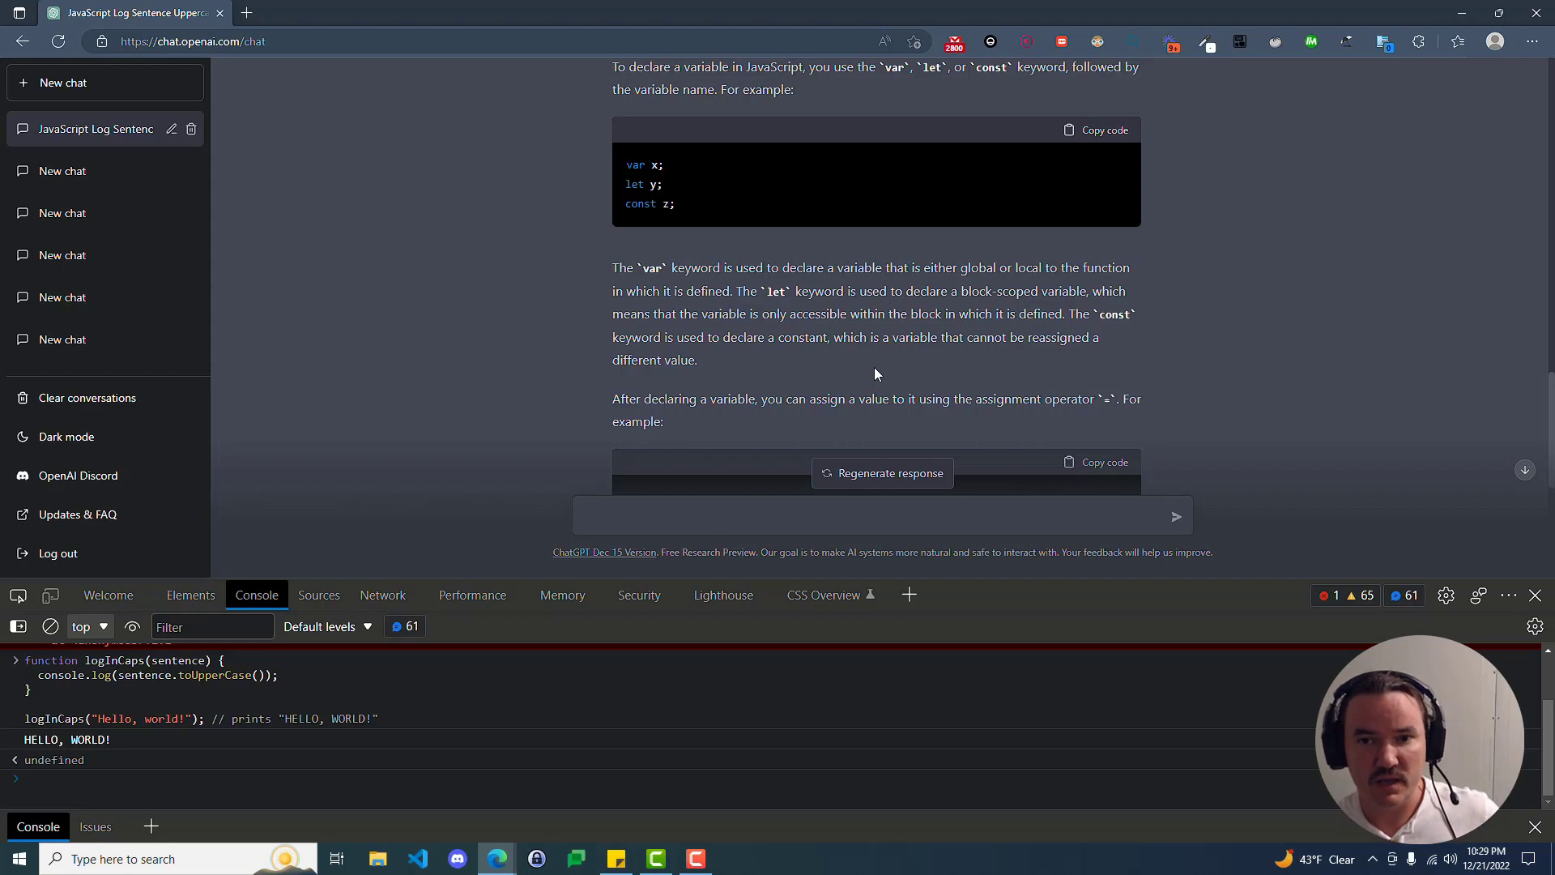
{"action": "scroll", "scroll_direction": "down", "scroll_amount": 3}
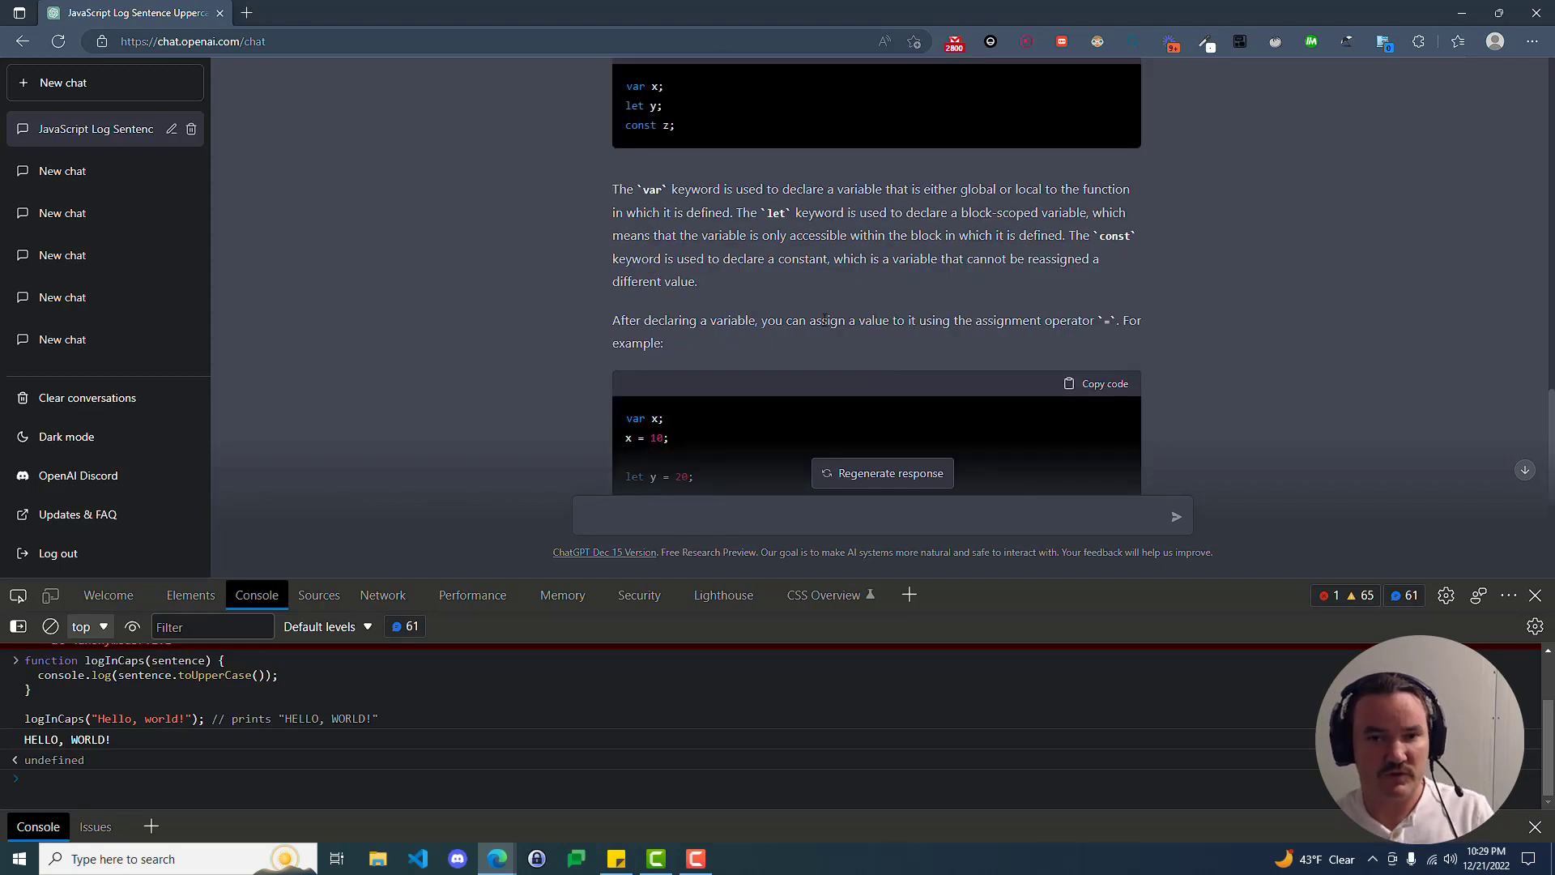
{"action": "scroll", "scroll_direction": "down", "scroll_amount": 3}
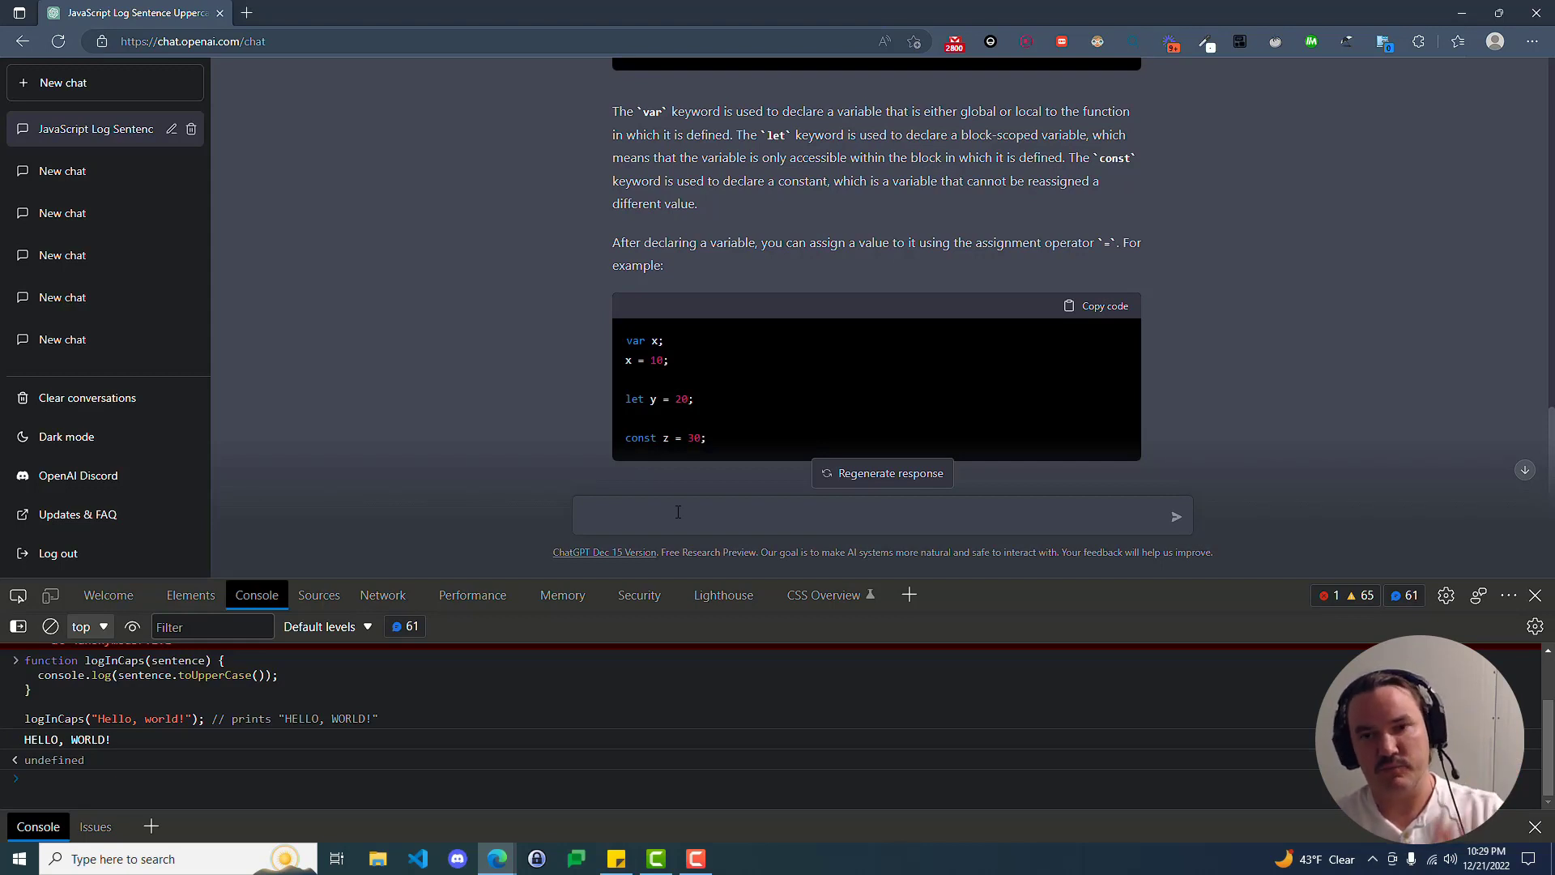
{"action": "left_click", "coordinate": [678, 513]}
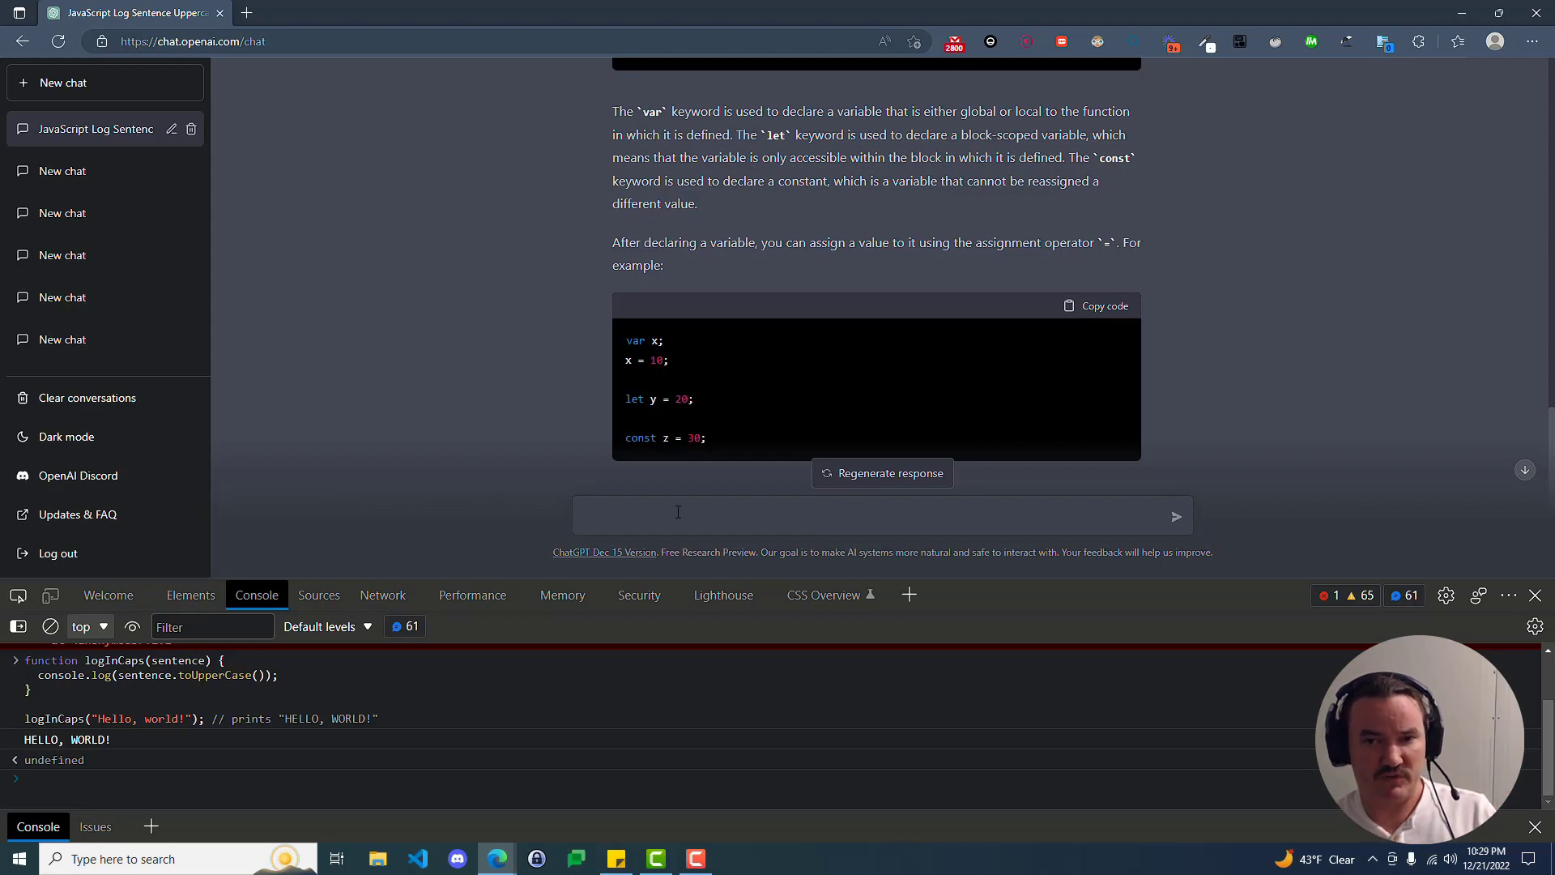
{"action": "left_click", "coordinate": [678, 514]}
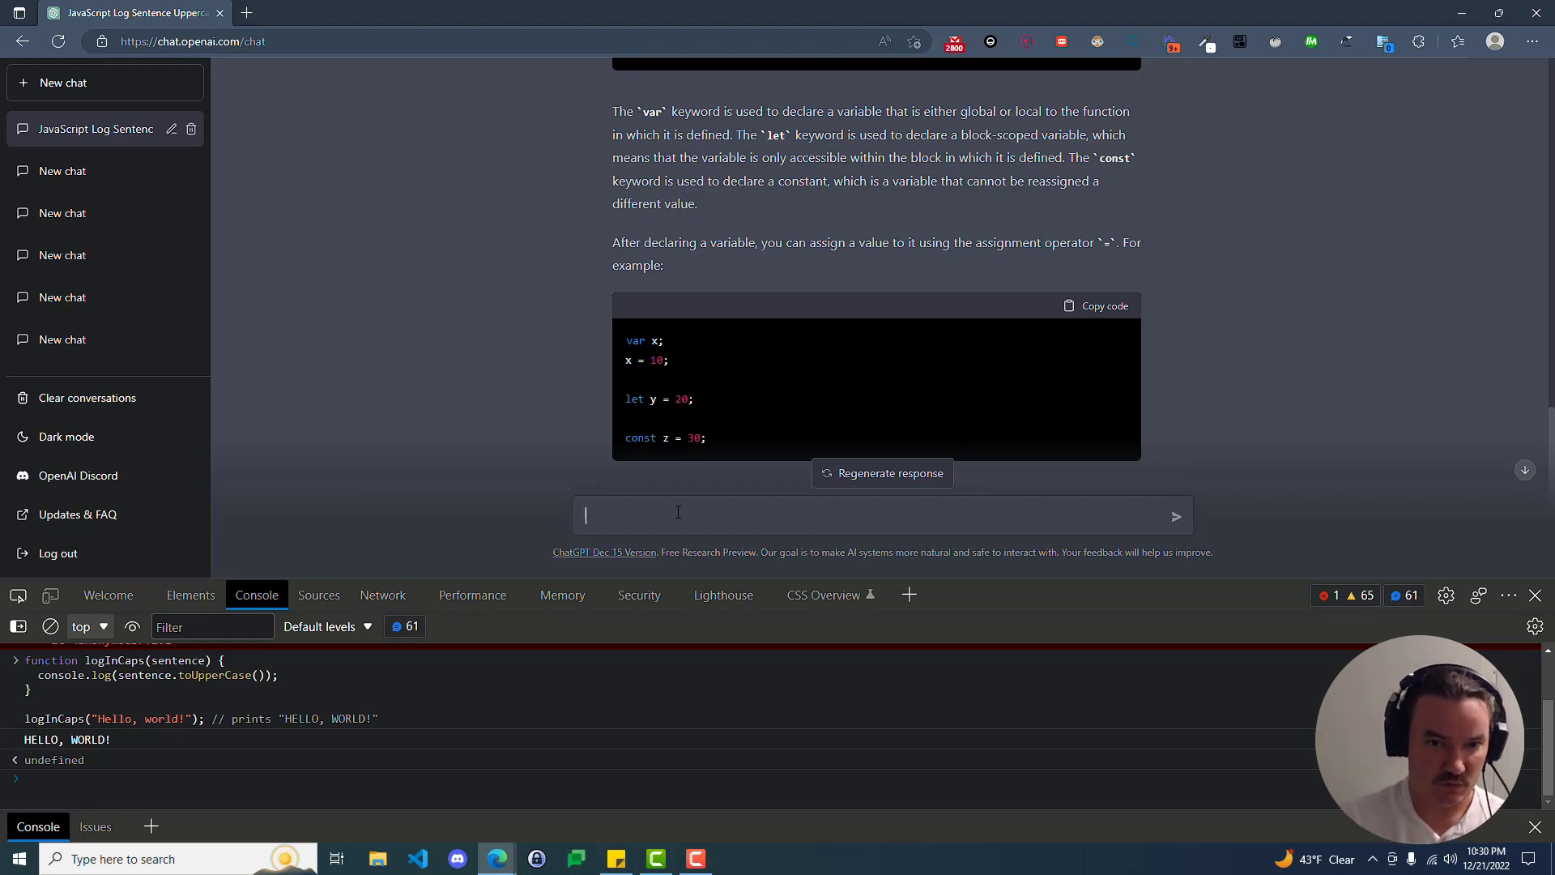
Enter 'explain what a block is in javascript?' in the message box.
{"action": "type", "text": "what"}
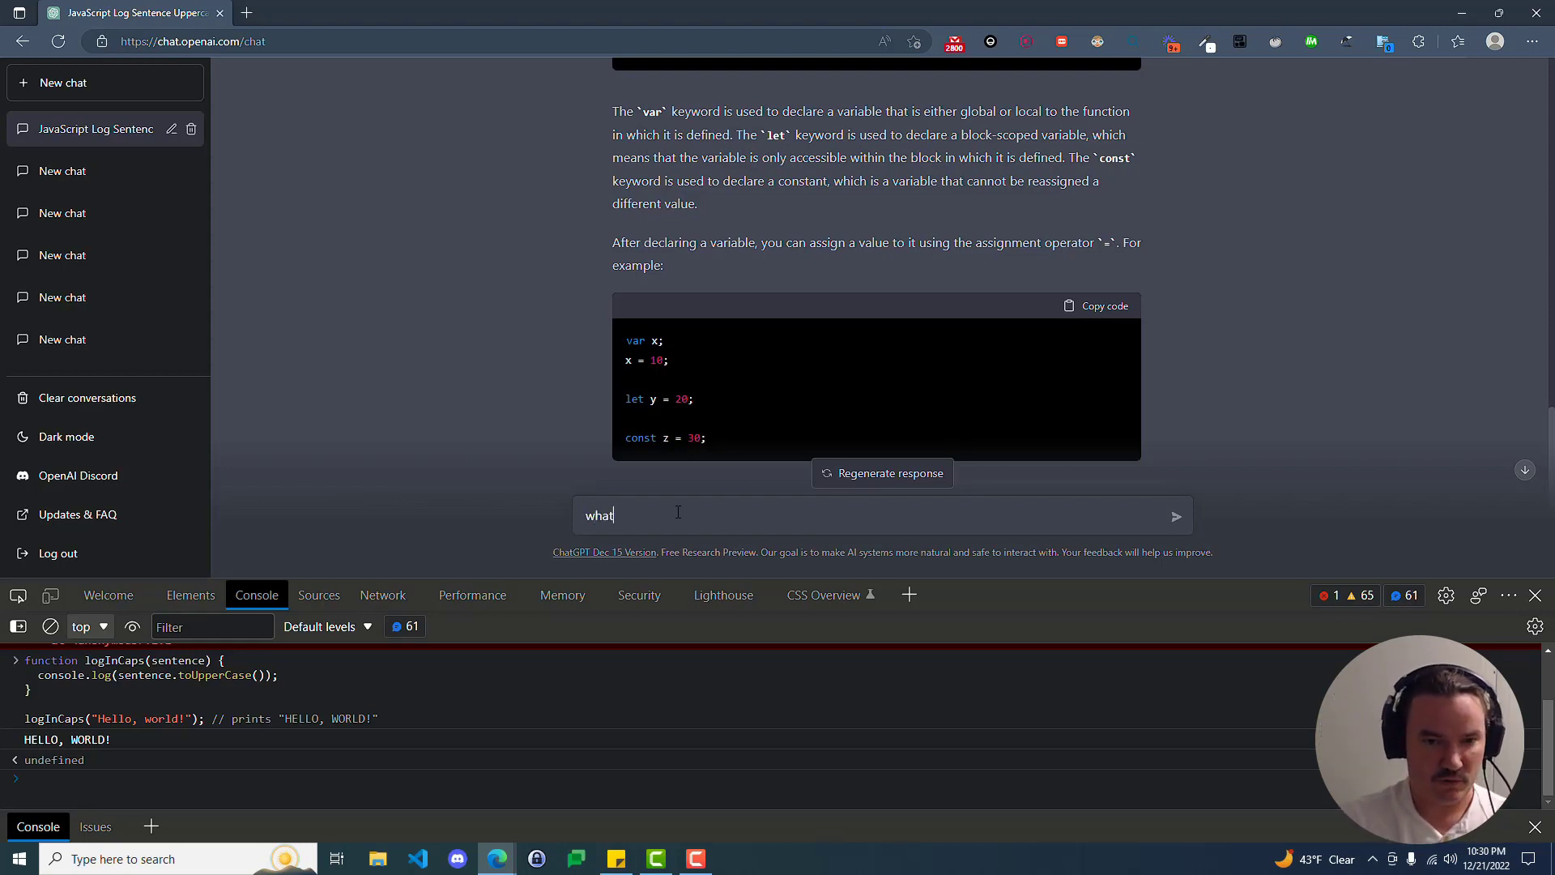
{"action": "type", "text": "explain wh"}
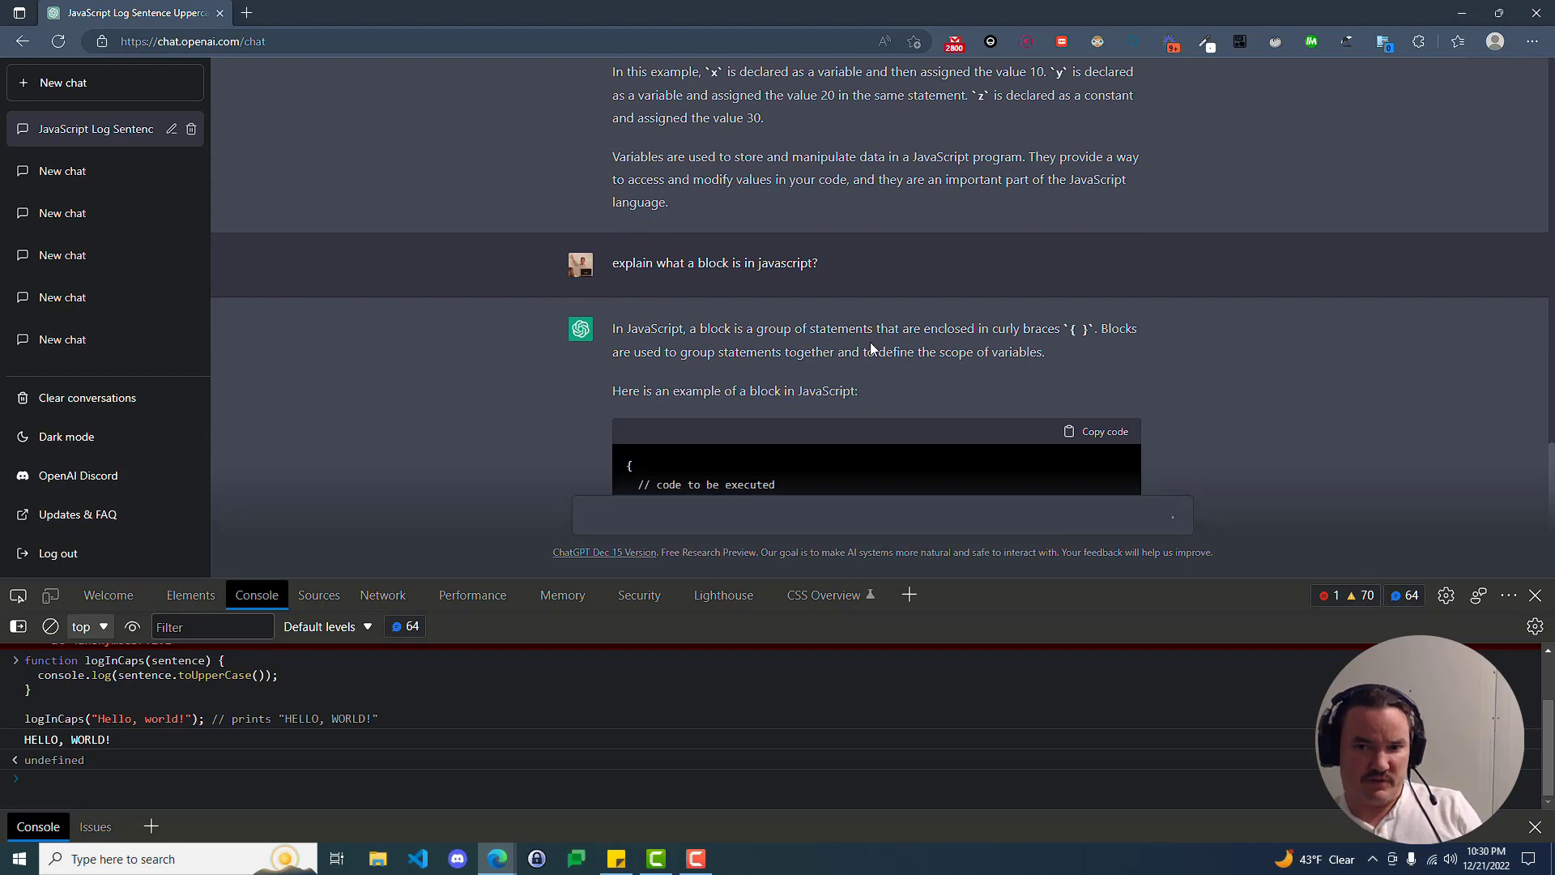
{"action": "scroll", "scroll_direction": "down", "scroll_amount": 3}
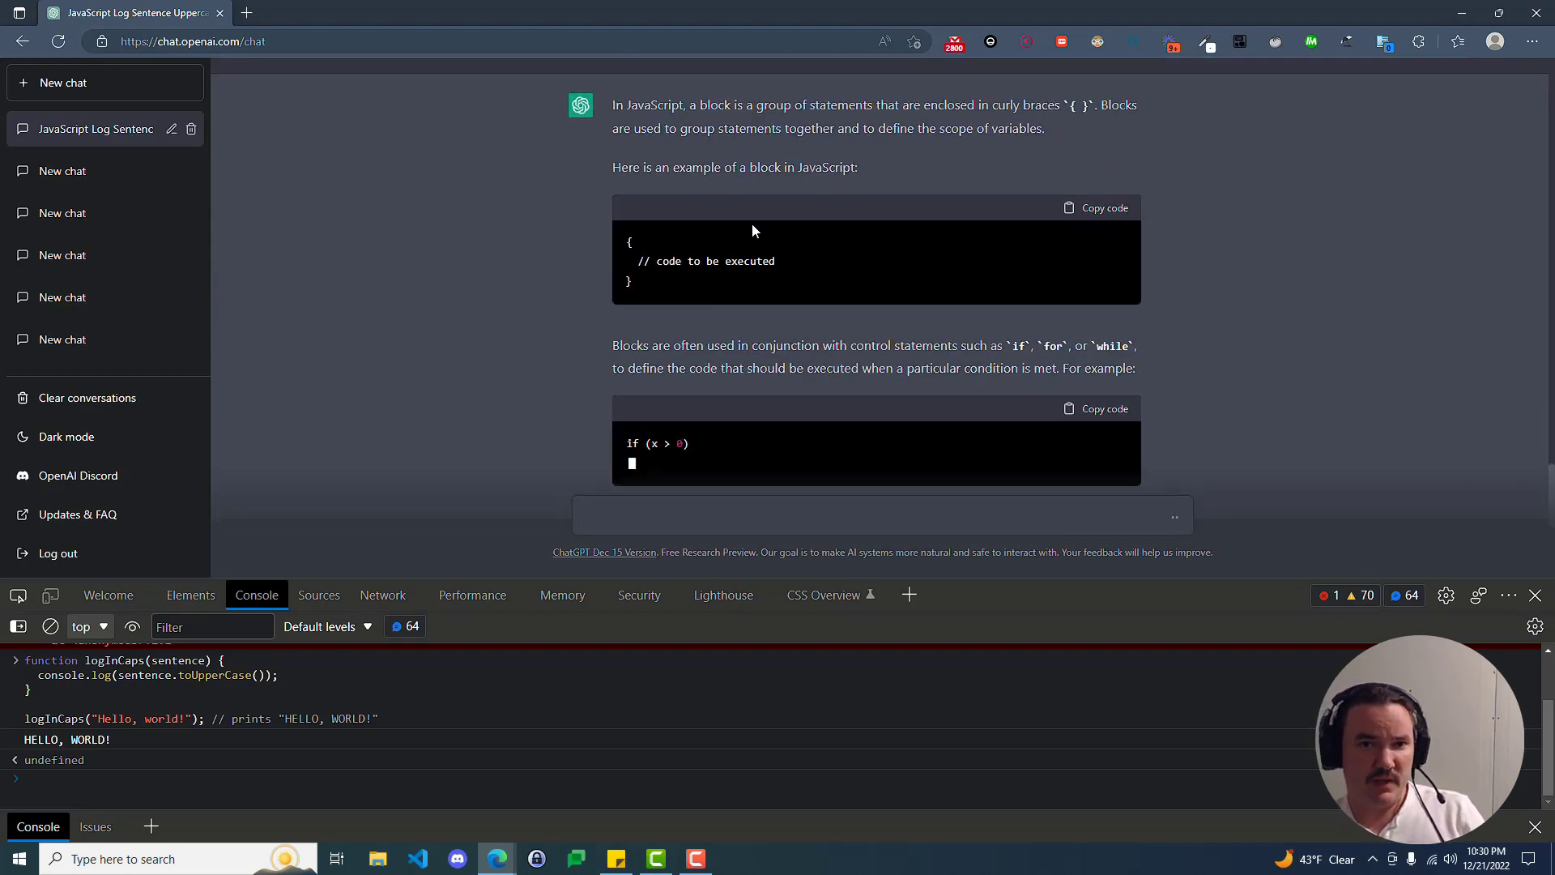
{"action": "scroll", "scroll_direction": "up", "scroll_amount": 3}
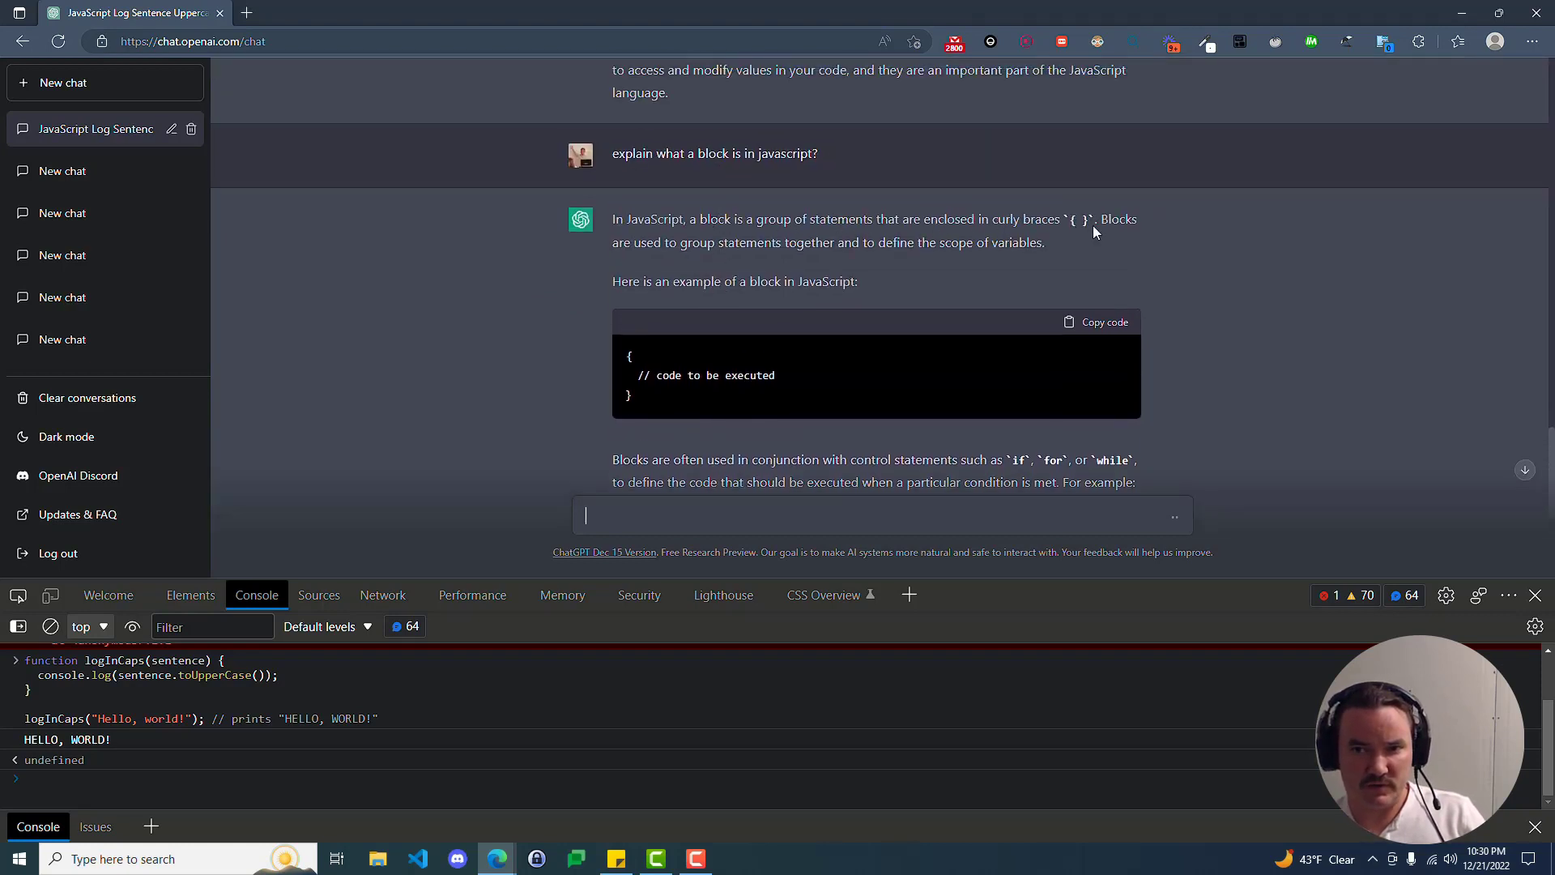
{"action": "mouse_move", "coordinate": [725, 260]}
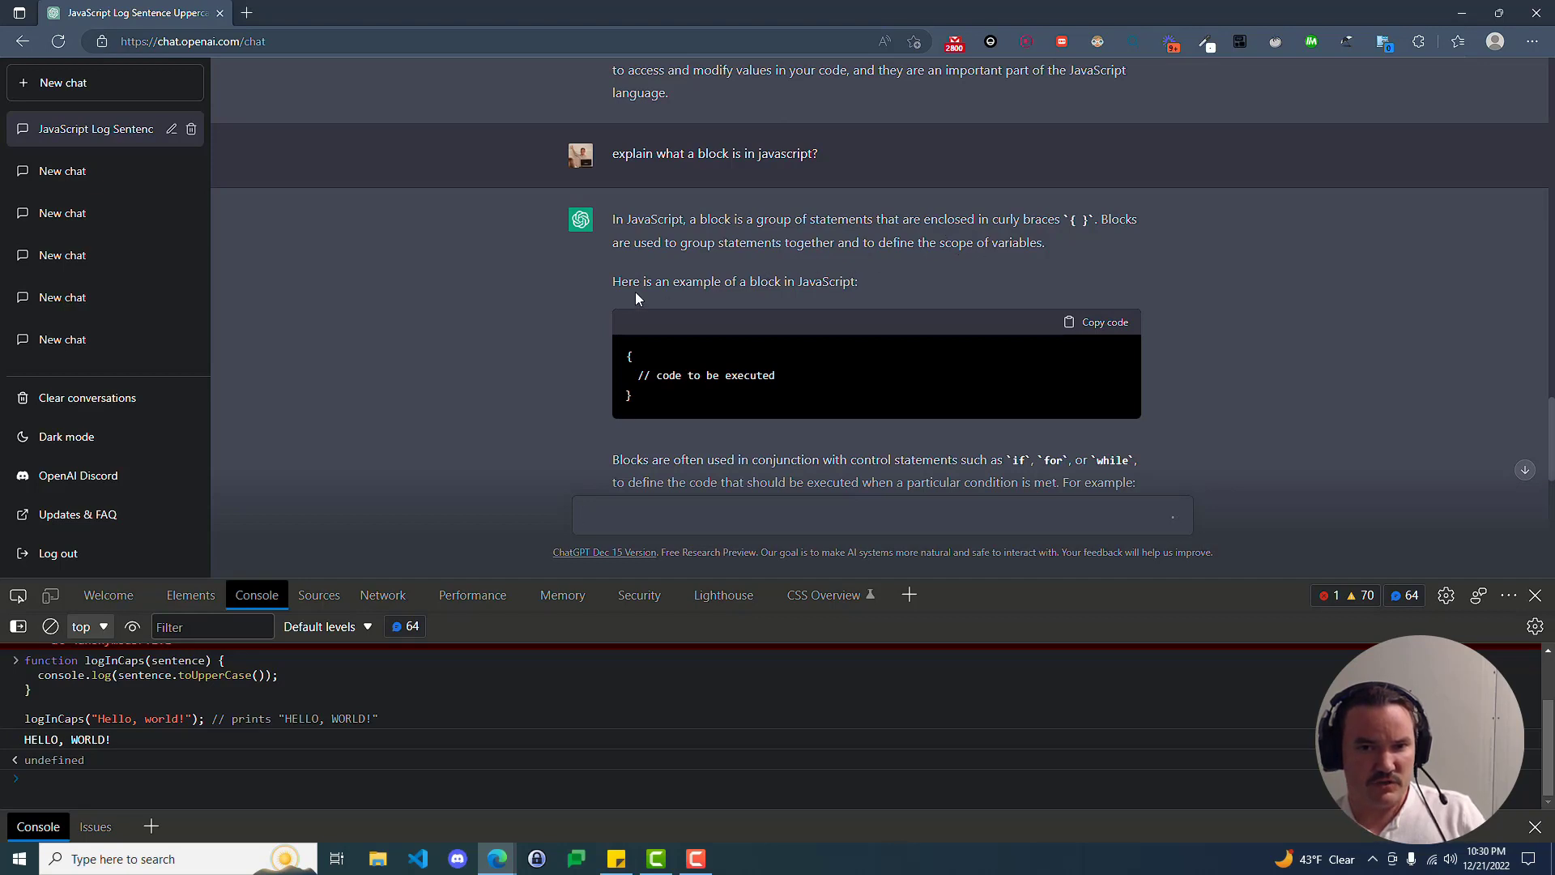
{"action": "scroll", "scroll_direction": "down", "scroll_amount": 3}
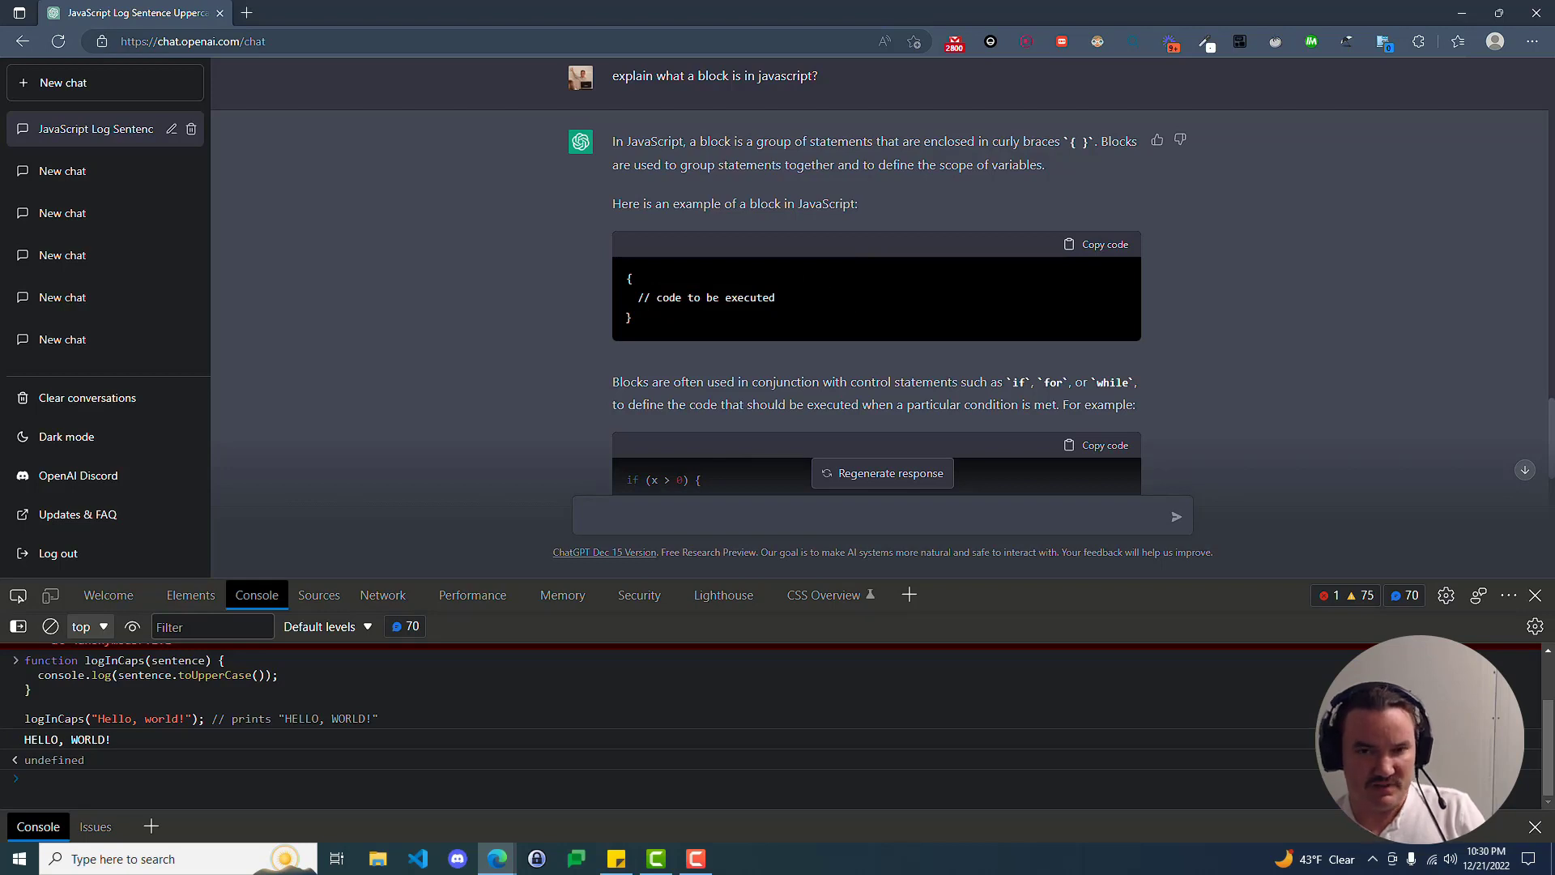
{"action": "left_click_drag", "start_coordinate": [627, 278], "coordinate": [658, 302]}
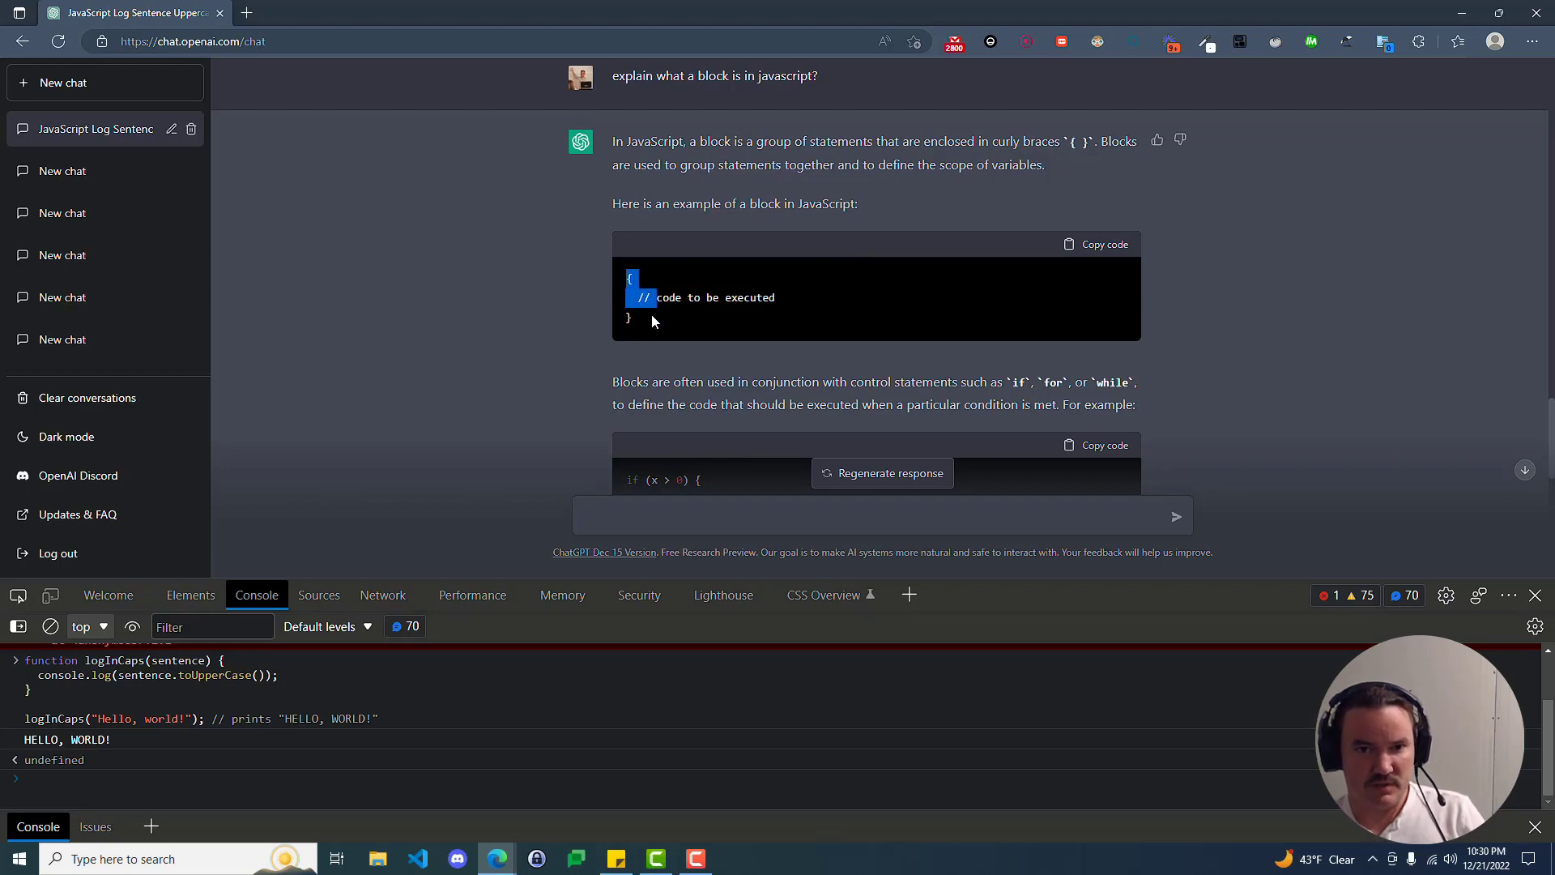
{"action": "scroll", "scroll_direction": "down", "scroll_amount": 3}
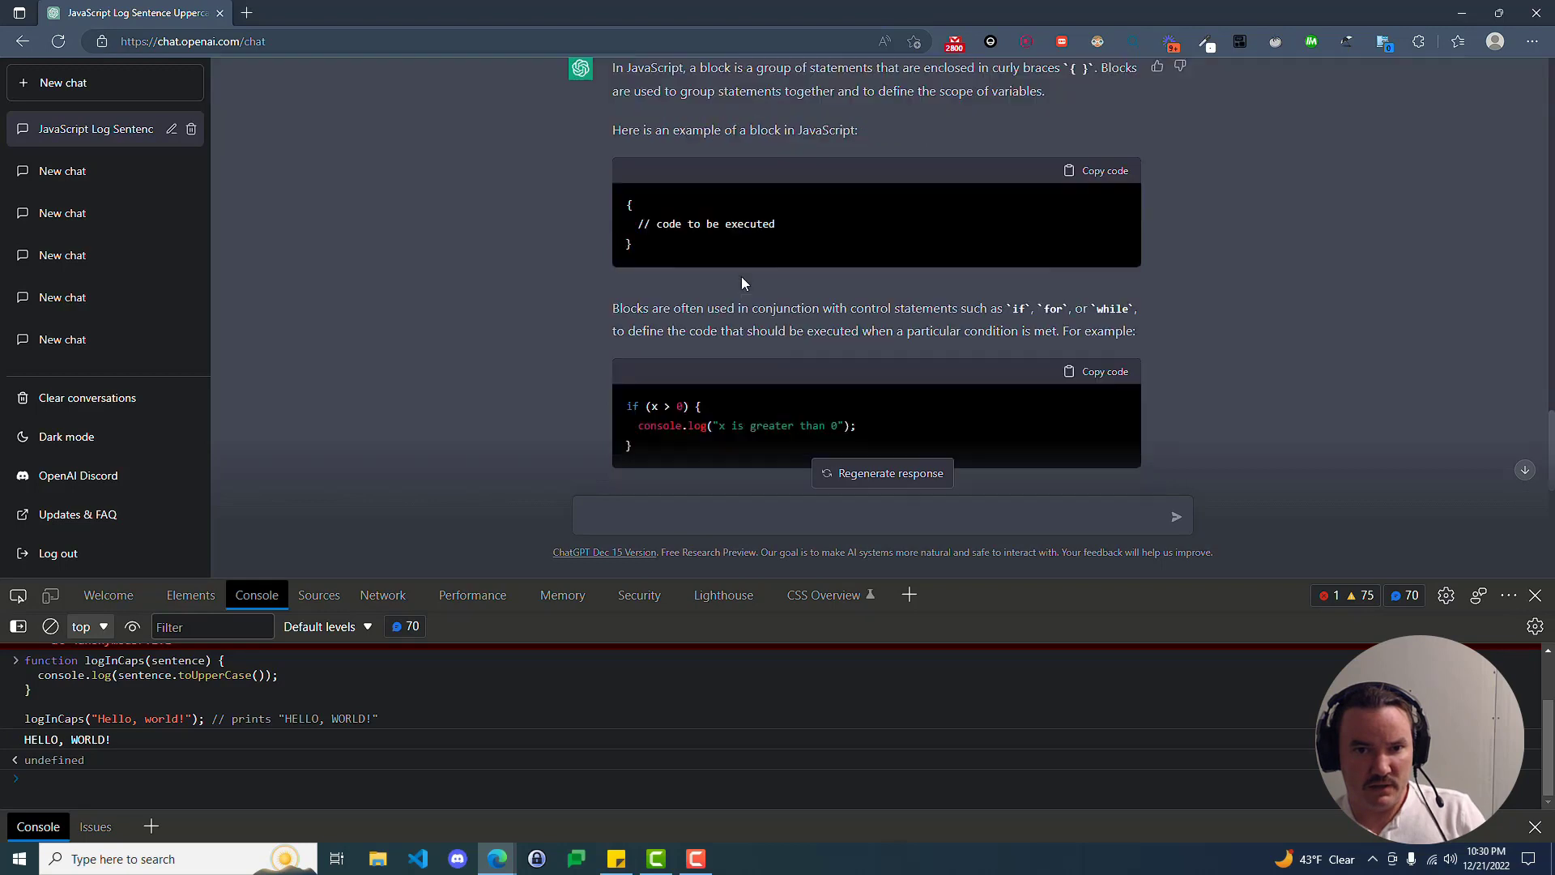
{"action": "scroll", "scroll_direction": "down", "scroll_amount": 3}
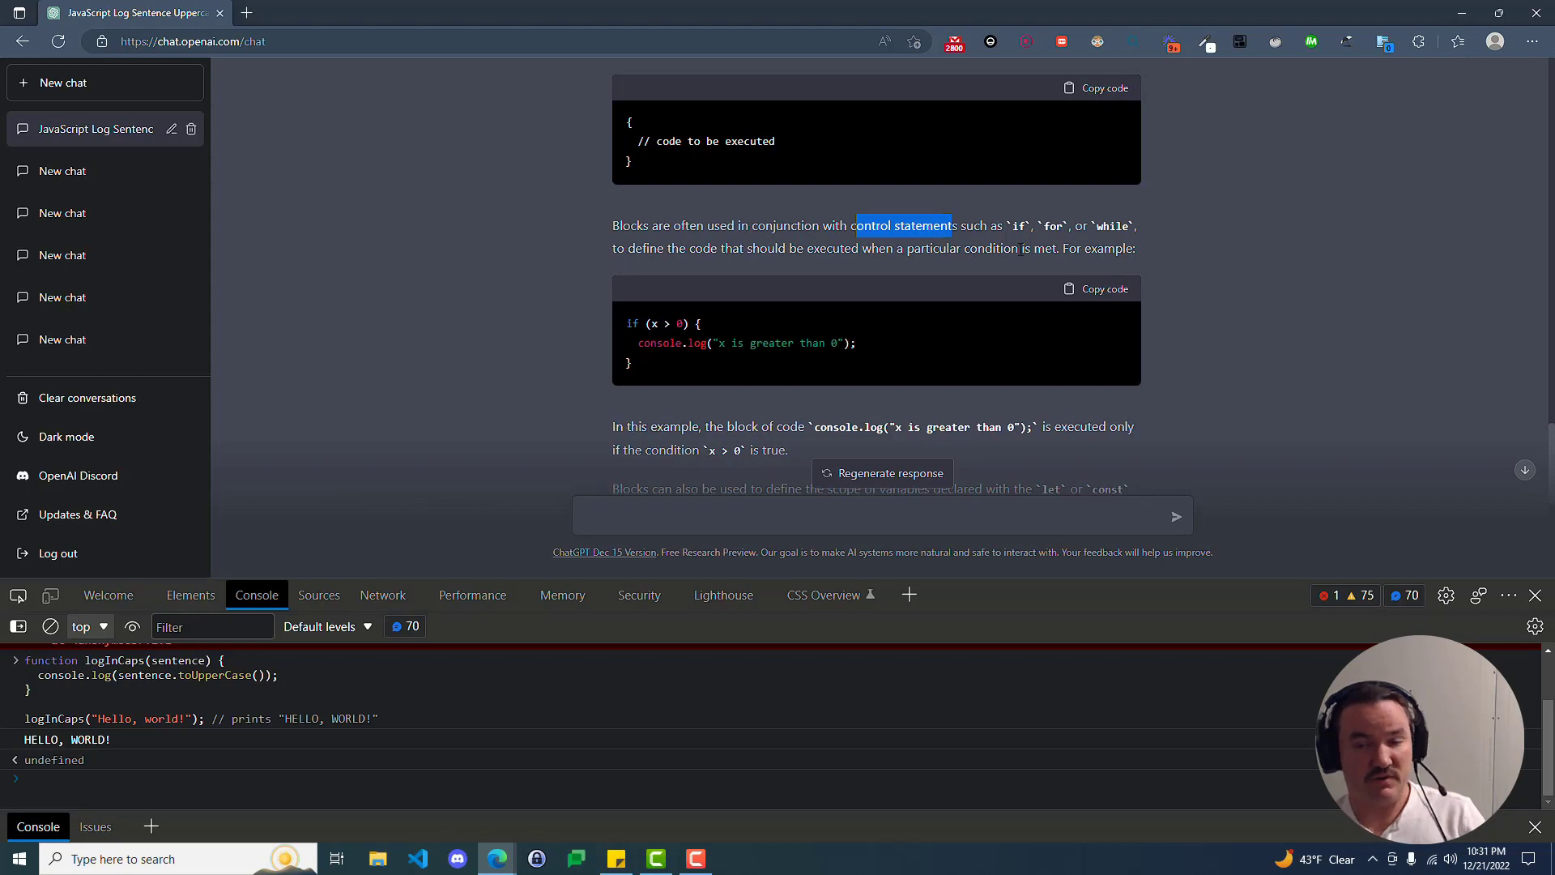
{"action": "scroll", "scroll_direction": "down", "scroll_amount": 3}
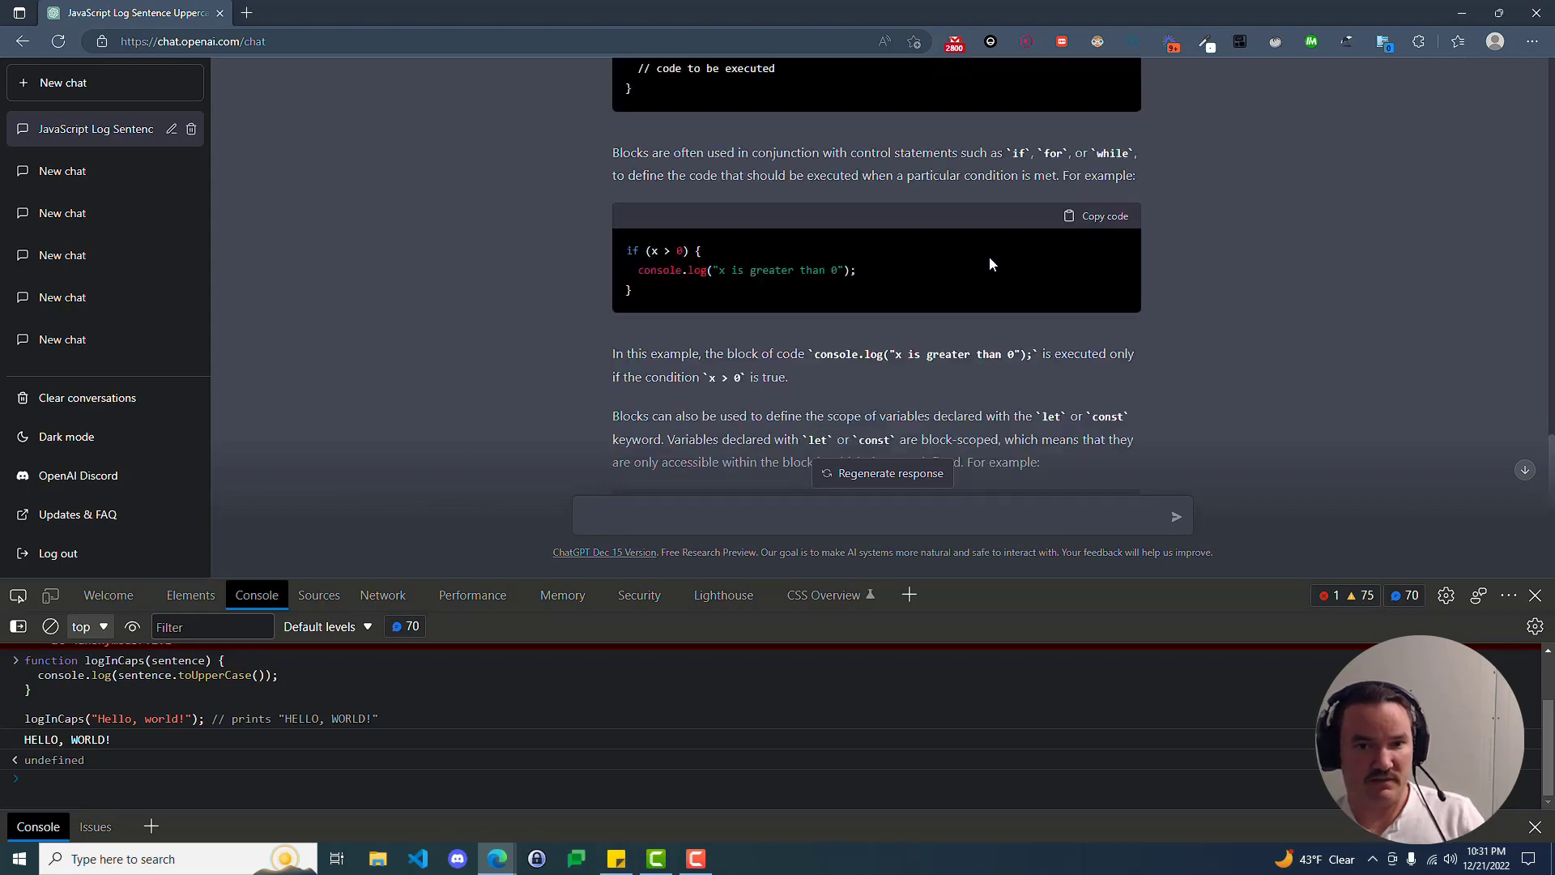
{"action": "scroll", "scroll_direction": "down", "scroll_amount": 3}
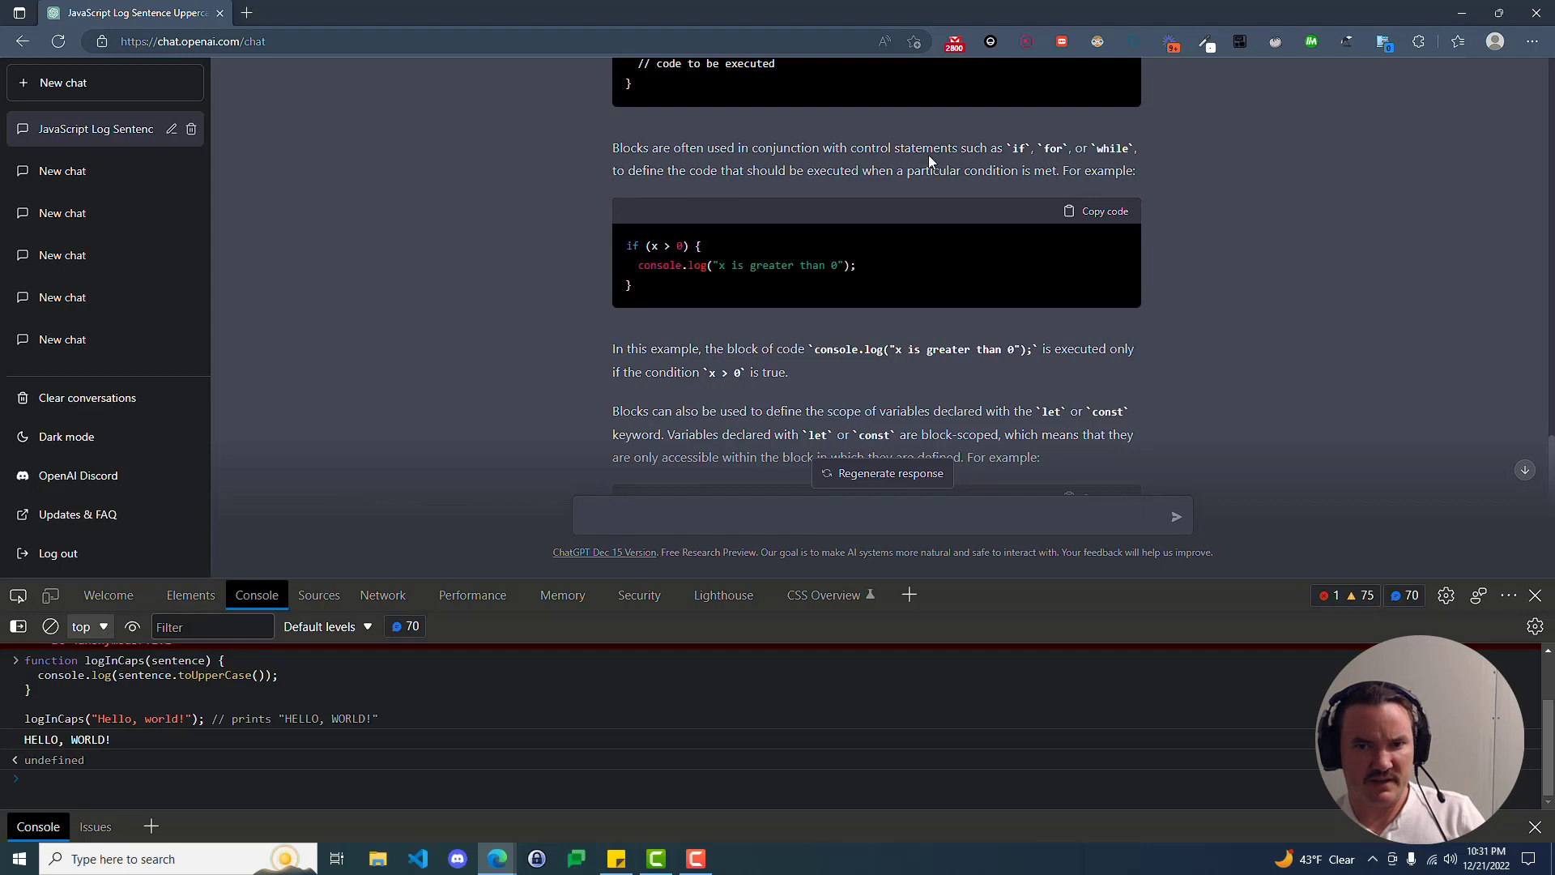
{"action": "mouse_move", "coordinate": [734, 225]}
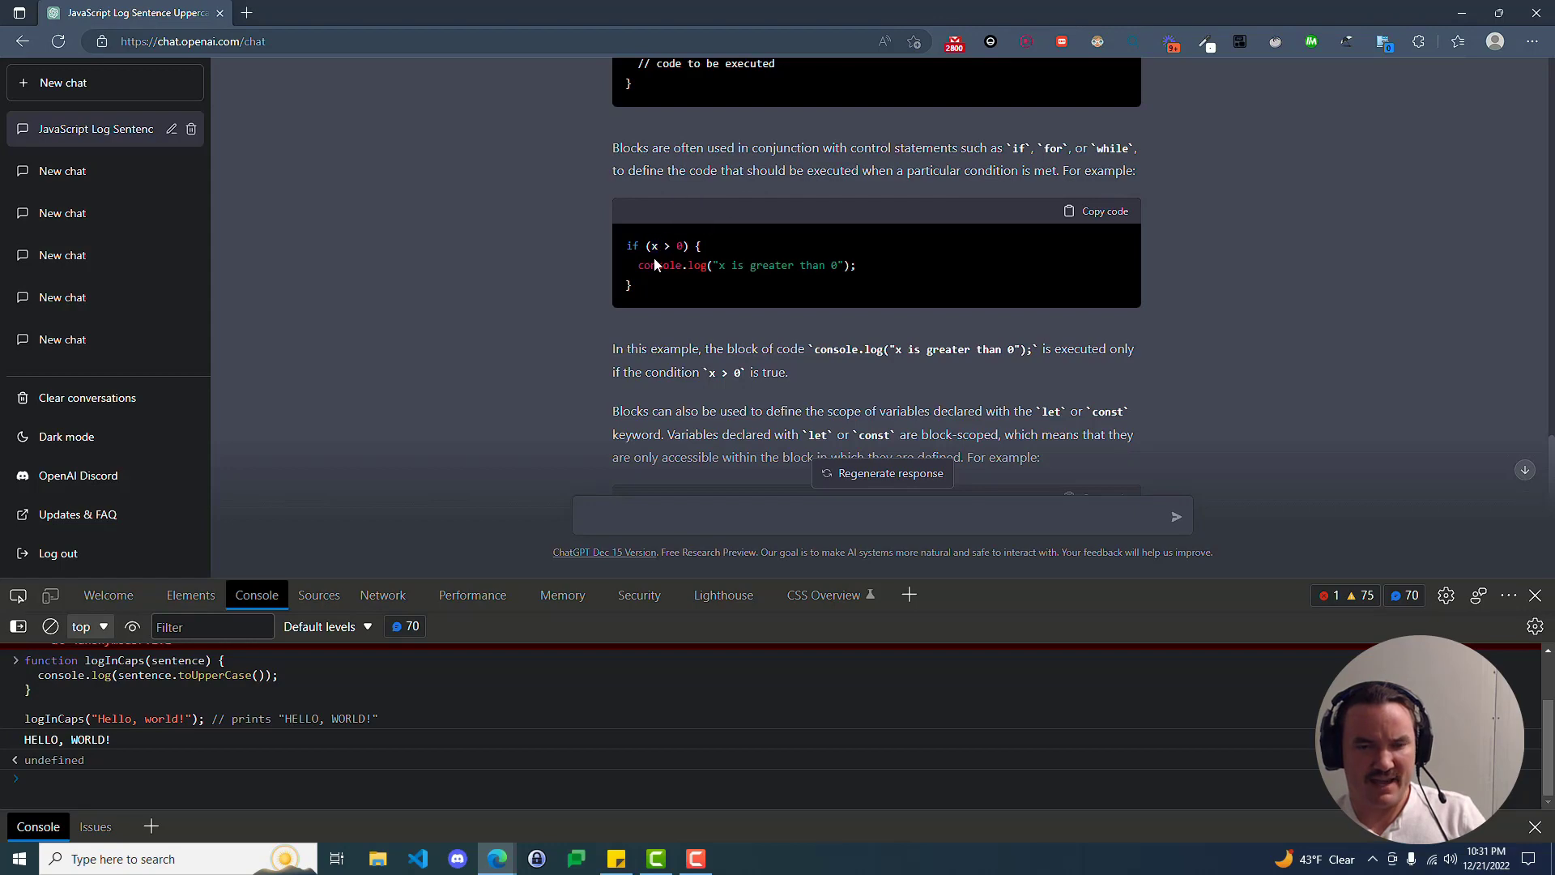
{"action": "mouse_move", "coordinate": [663, 281]}
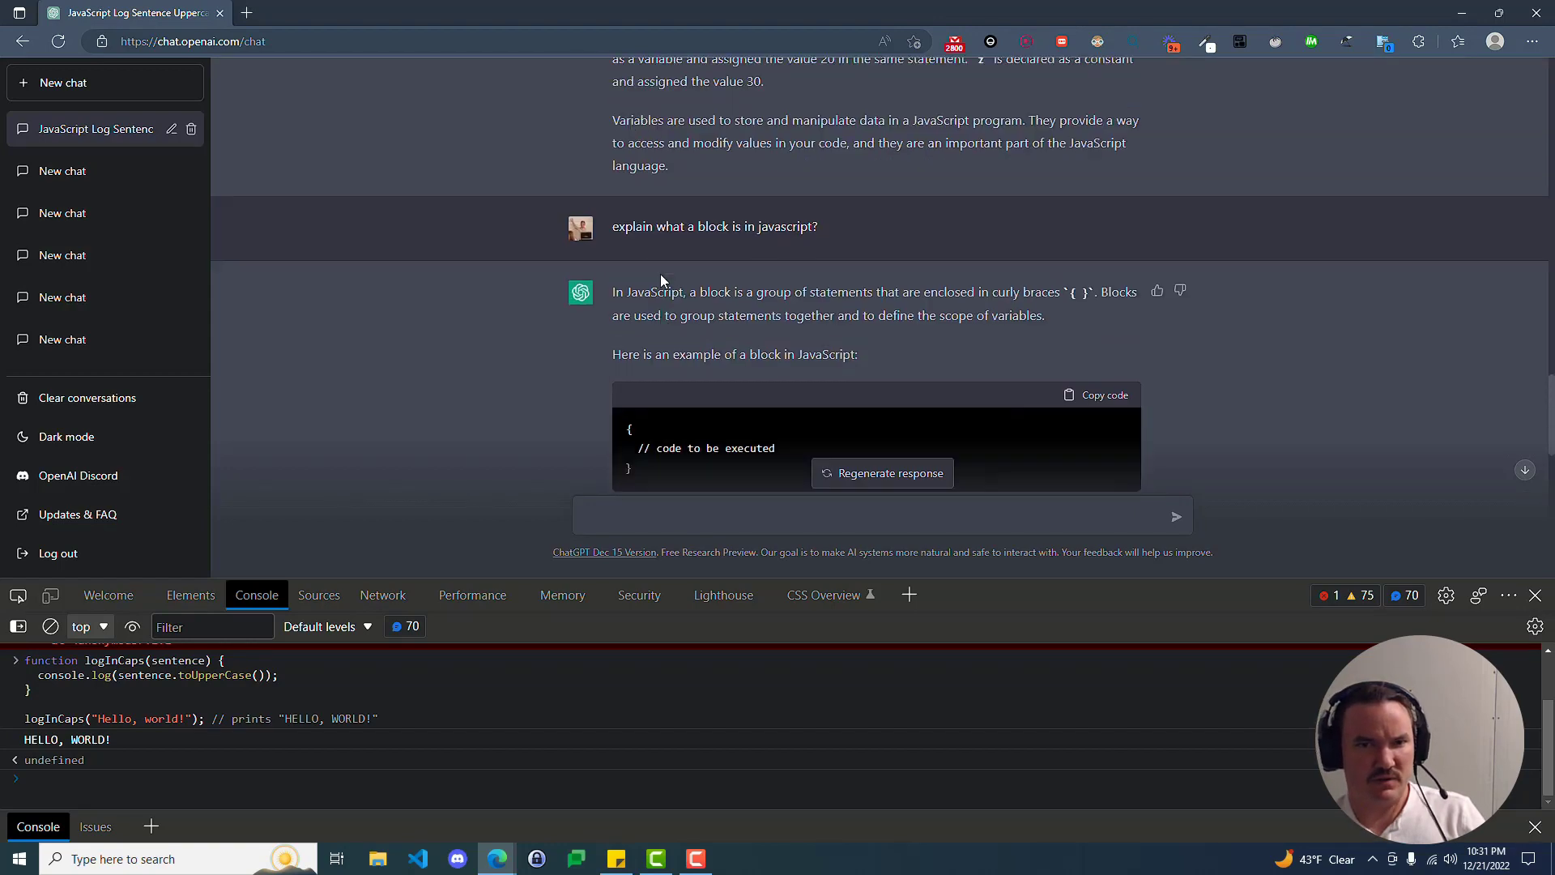
{"action": "scroll", "scroll_direction": "up", "scroll_amount": 3}
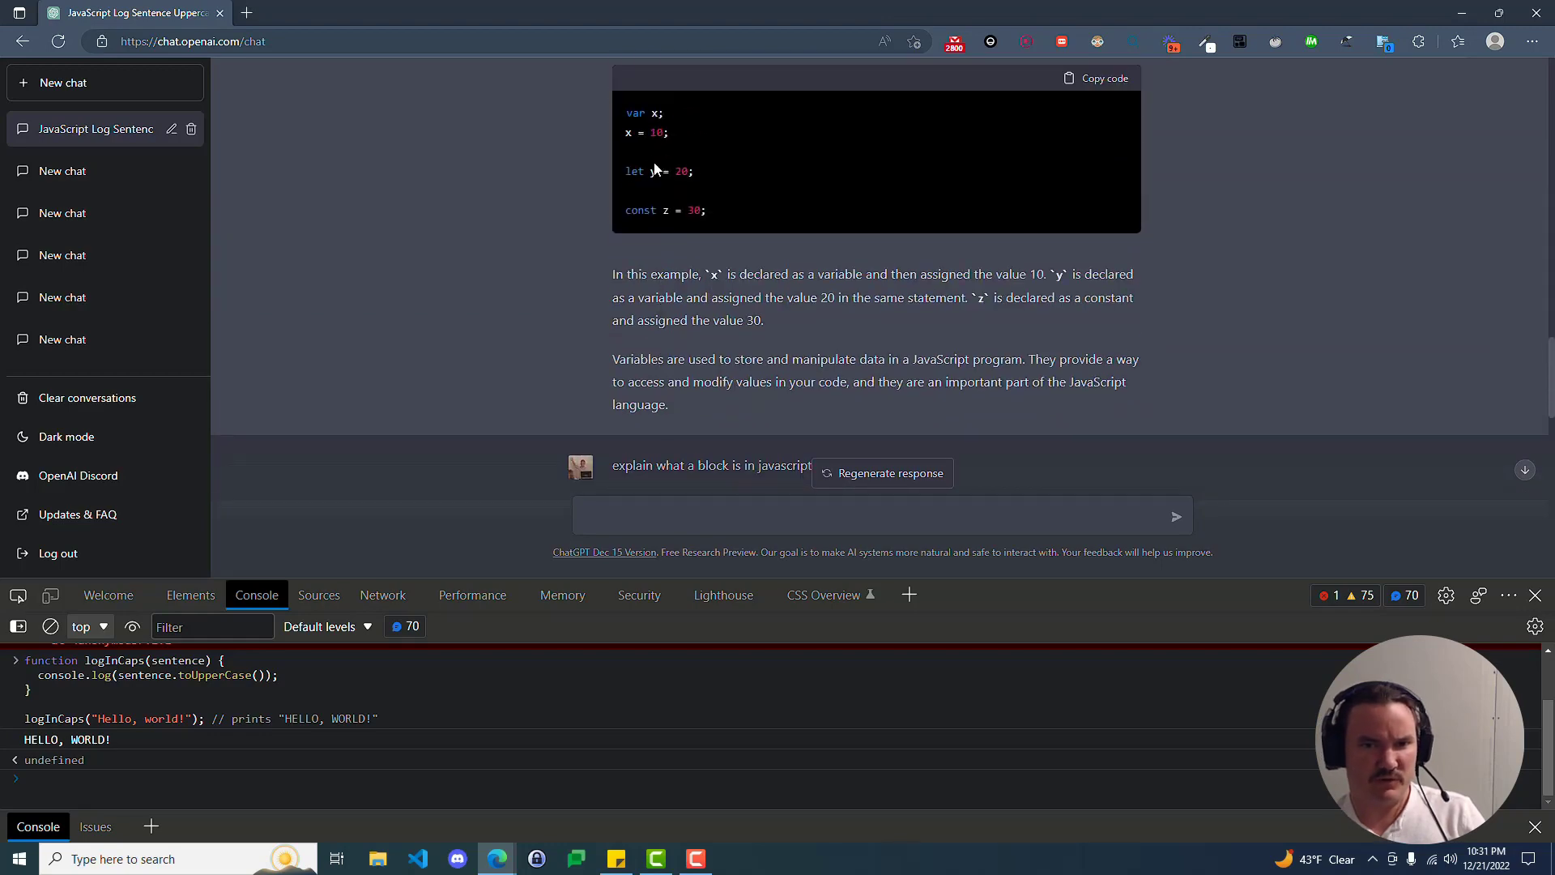
{"action": "scroll", "scroll_direction": "down", "scroll_amount": 3}
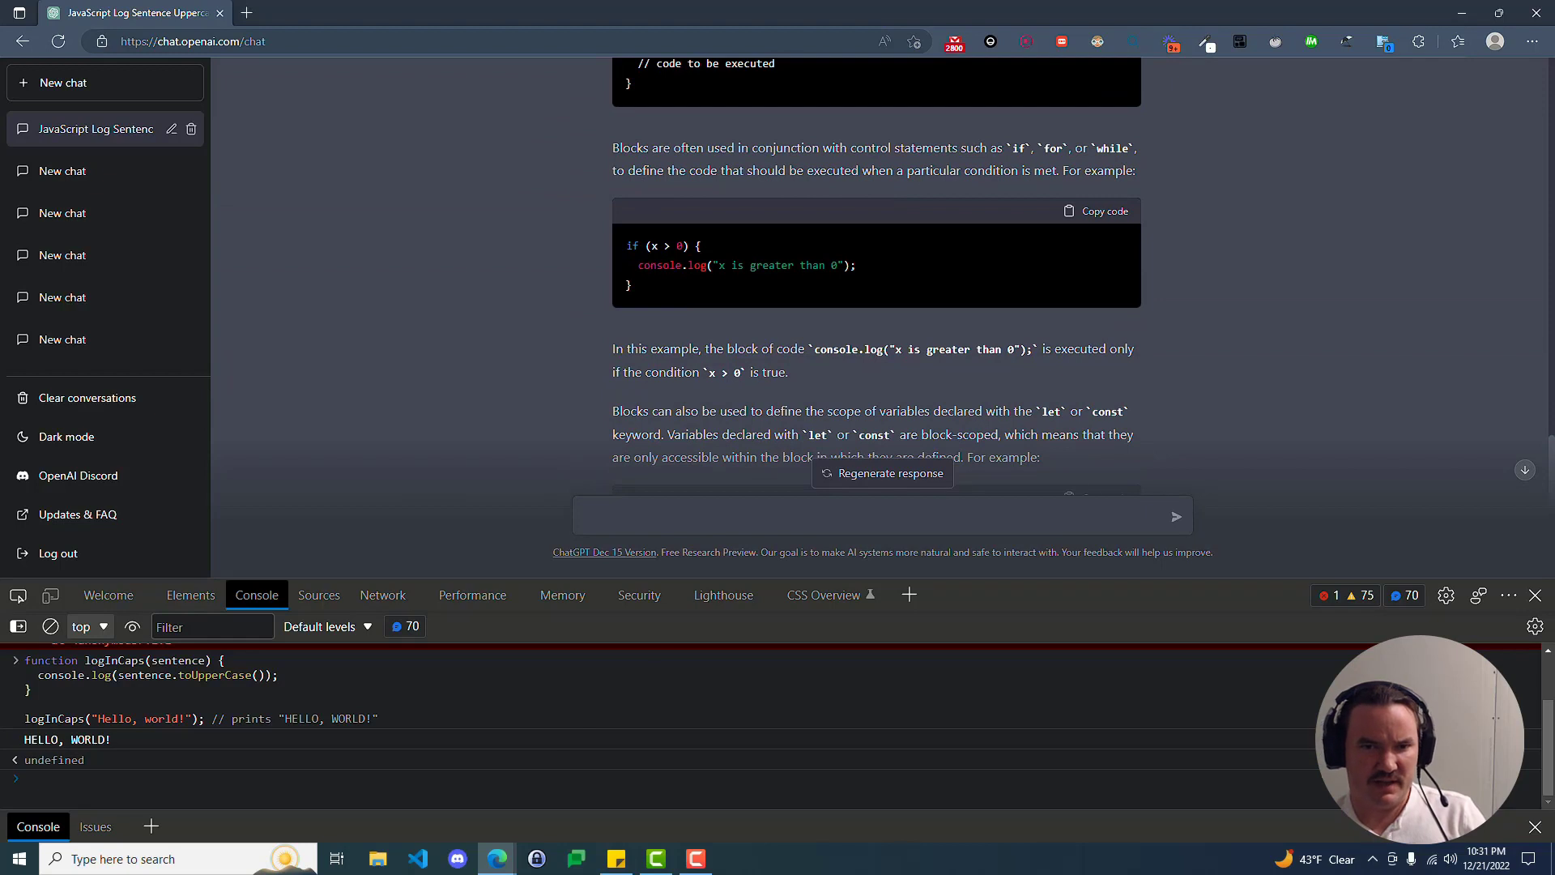
{"action": "double_click", "coordinate": [679, 246]}
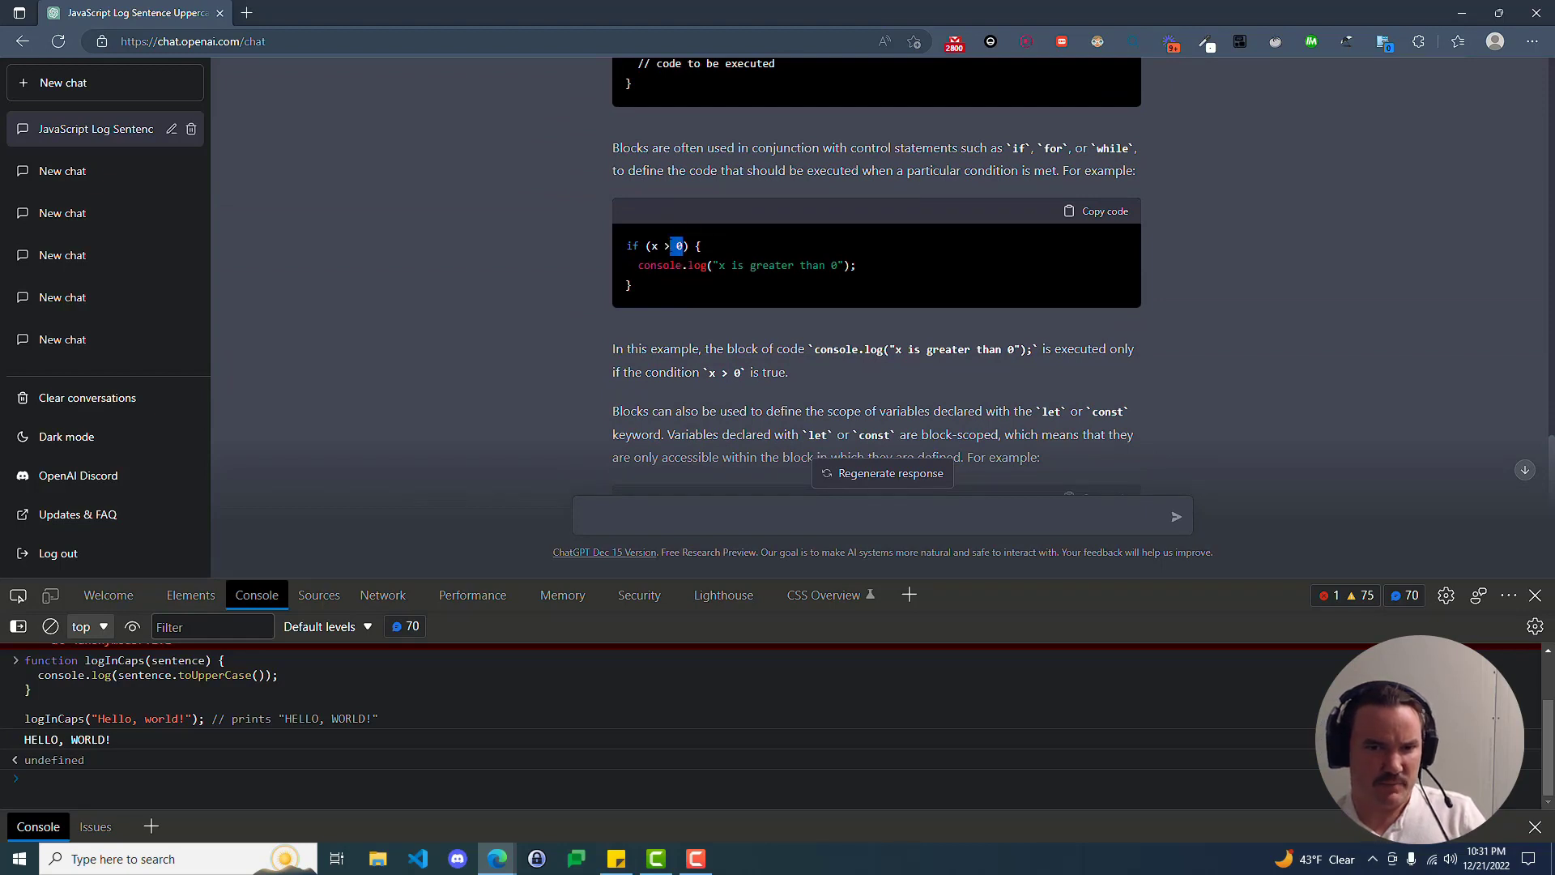
{"action": "left_click_drag", "start_coordinate": [679, 245], "coordinate": [653, 245]}
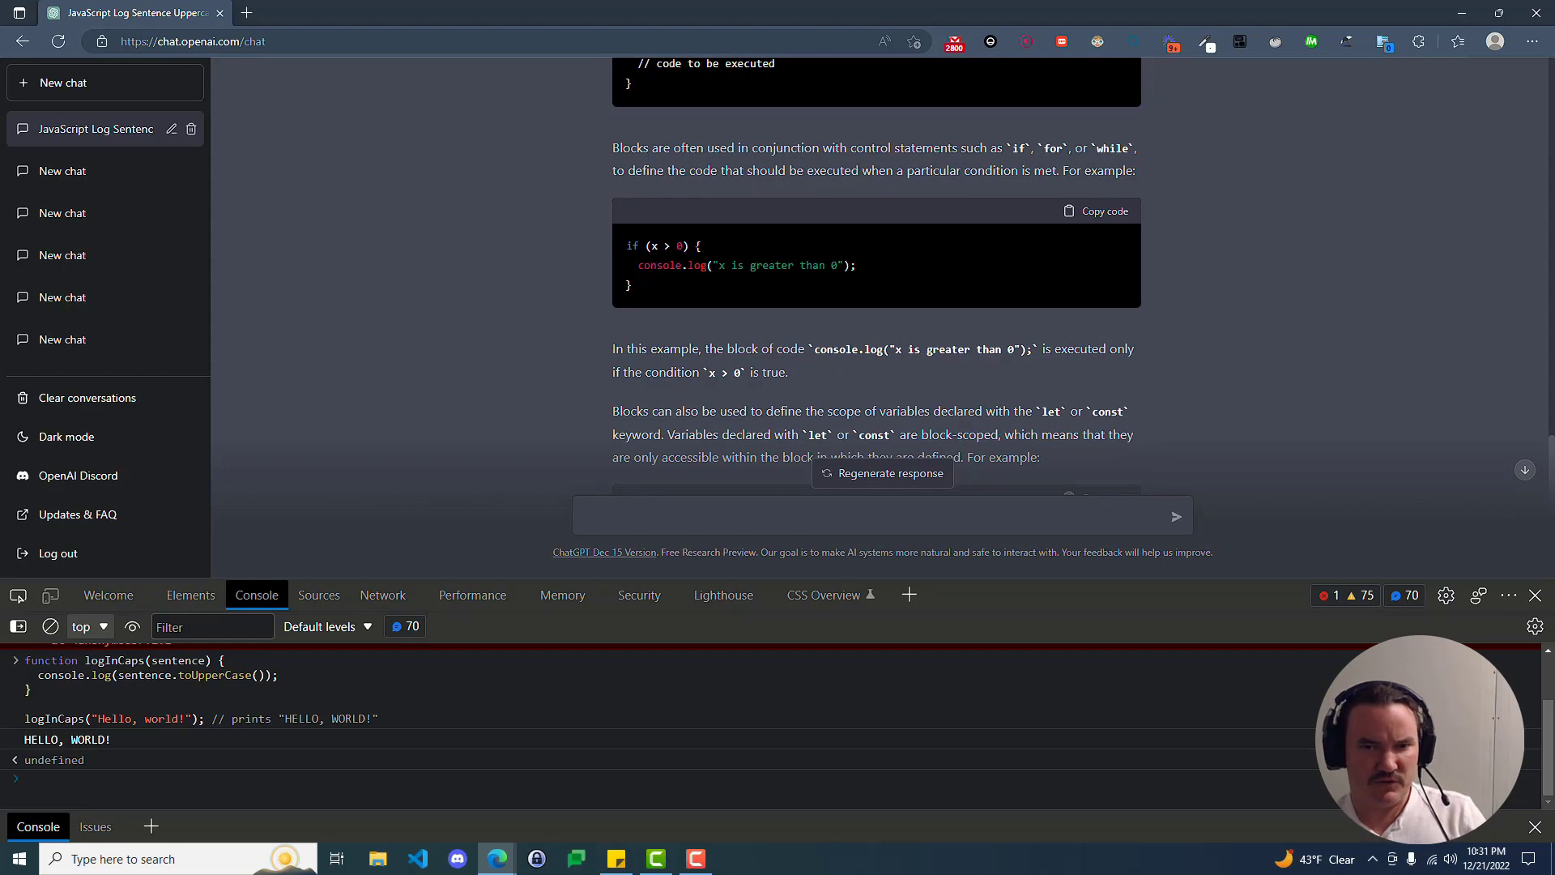
{"action": "mouse_move", "coordinate": [693, 289]}
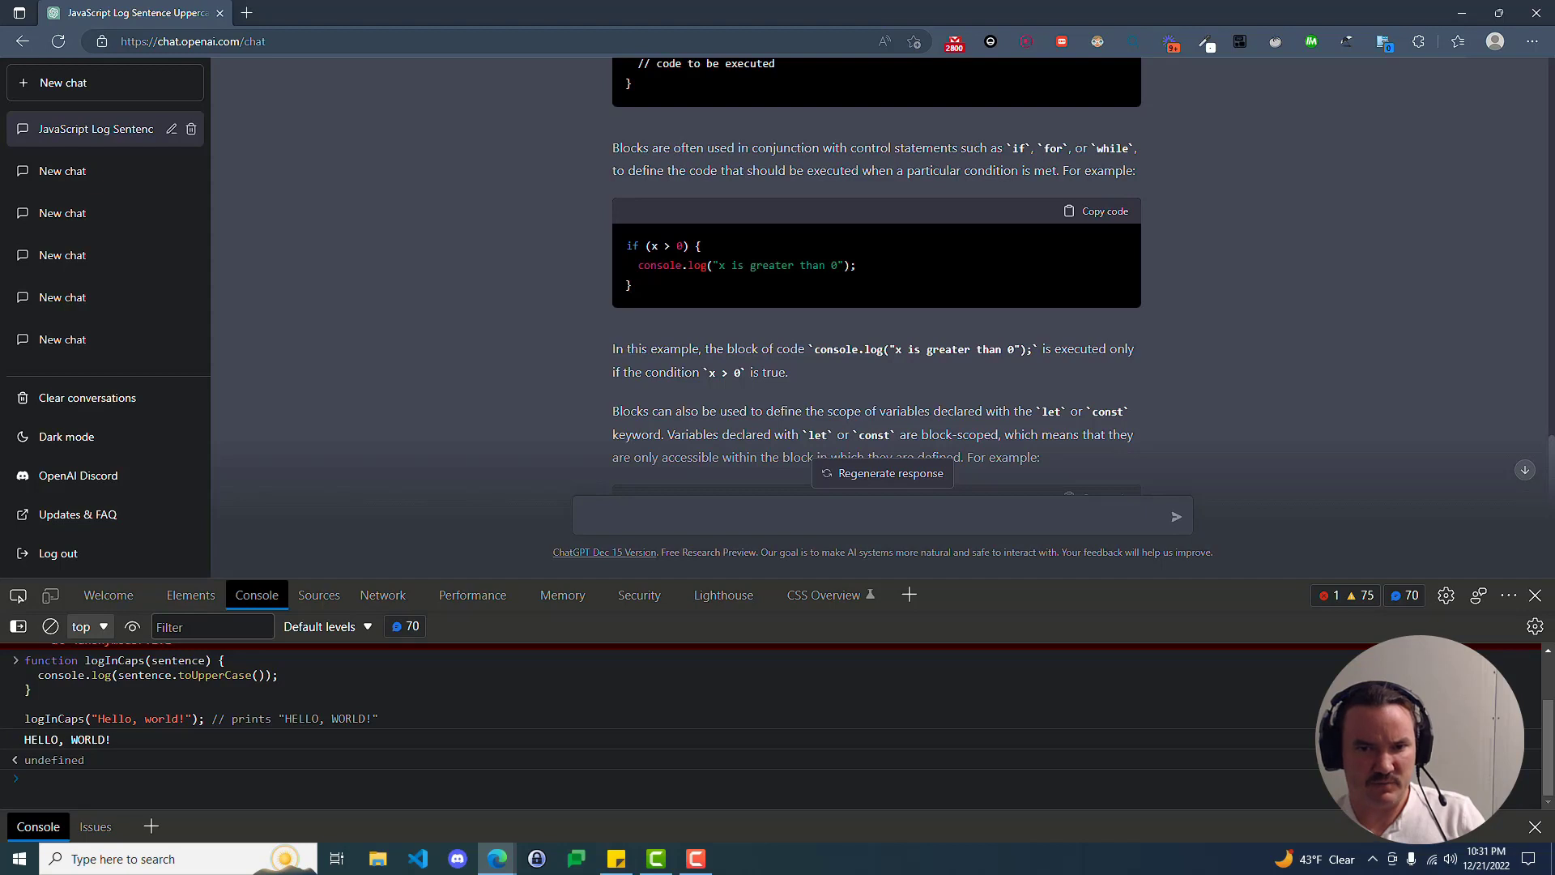
{"action": "mouse_move", "coordinate": [659, 283]}
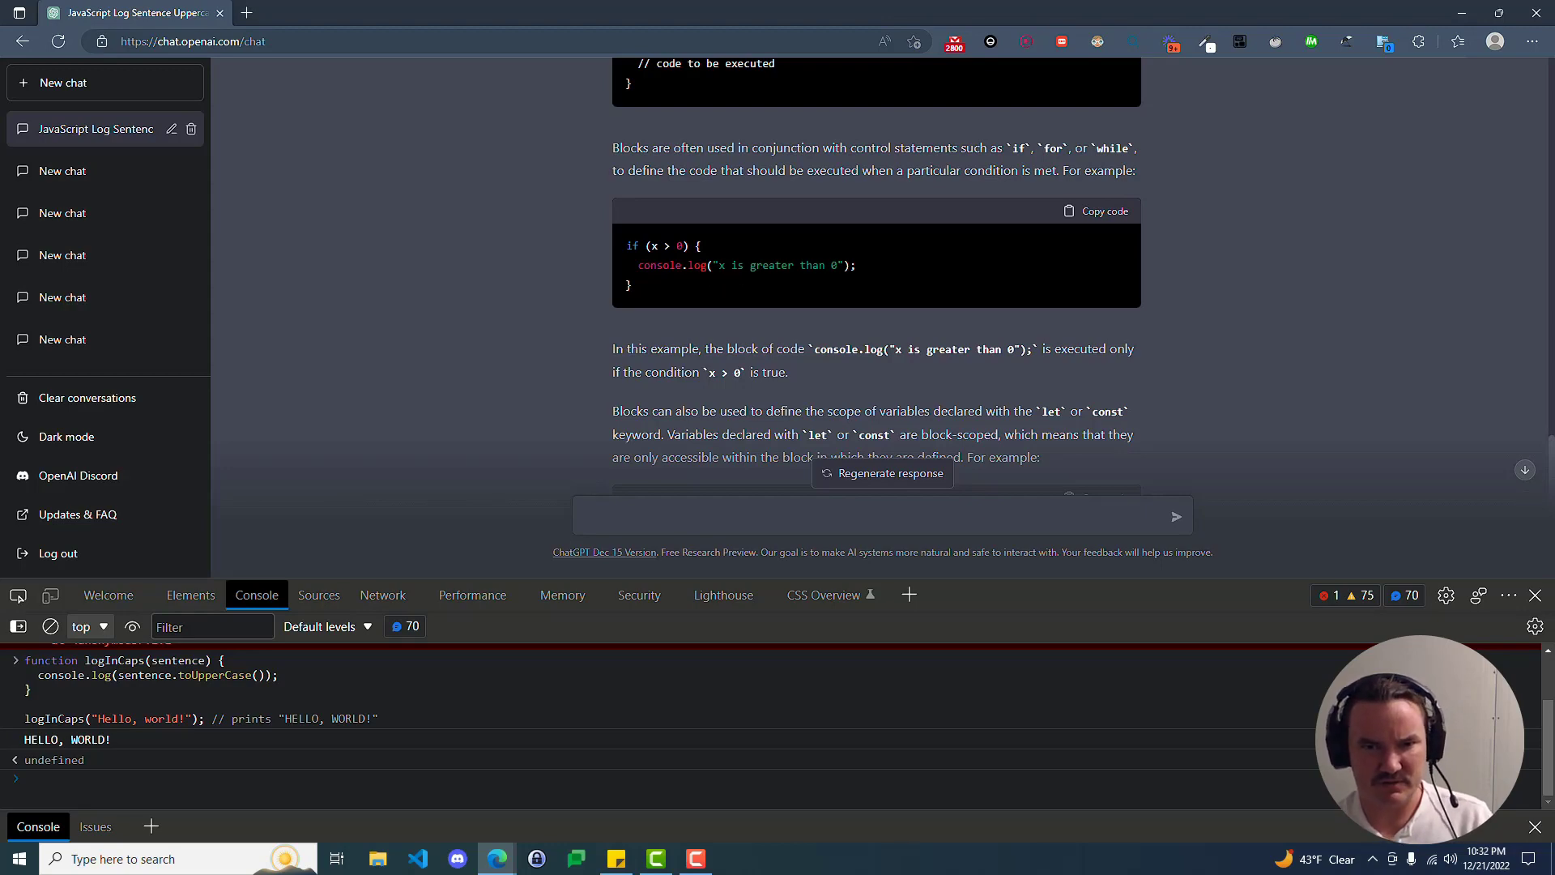
{"action": "scroll", "scroll_direction": "down", "scroll_amount": 3}
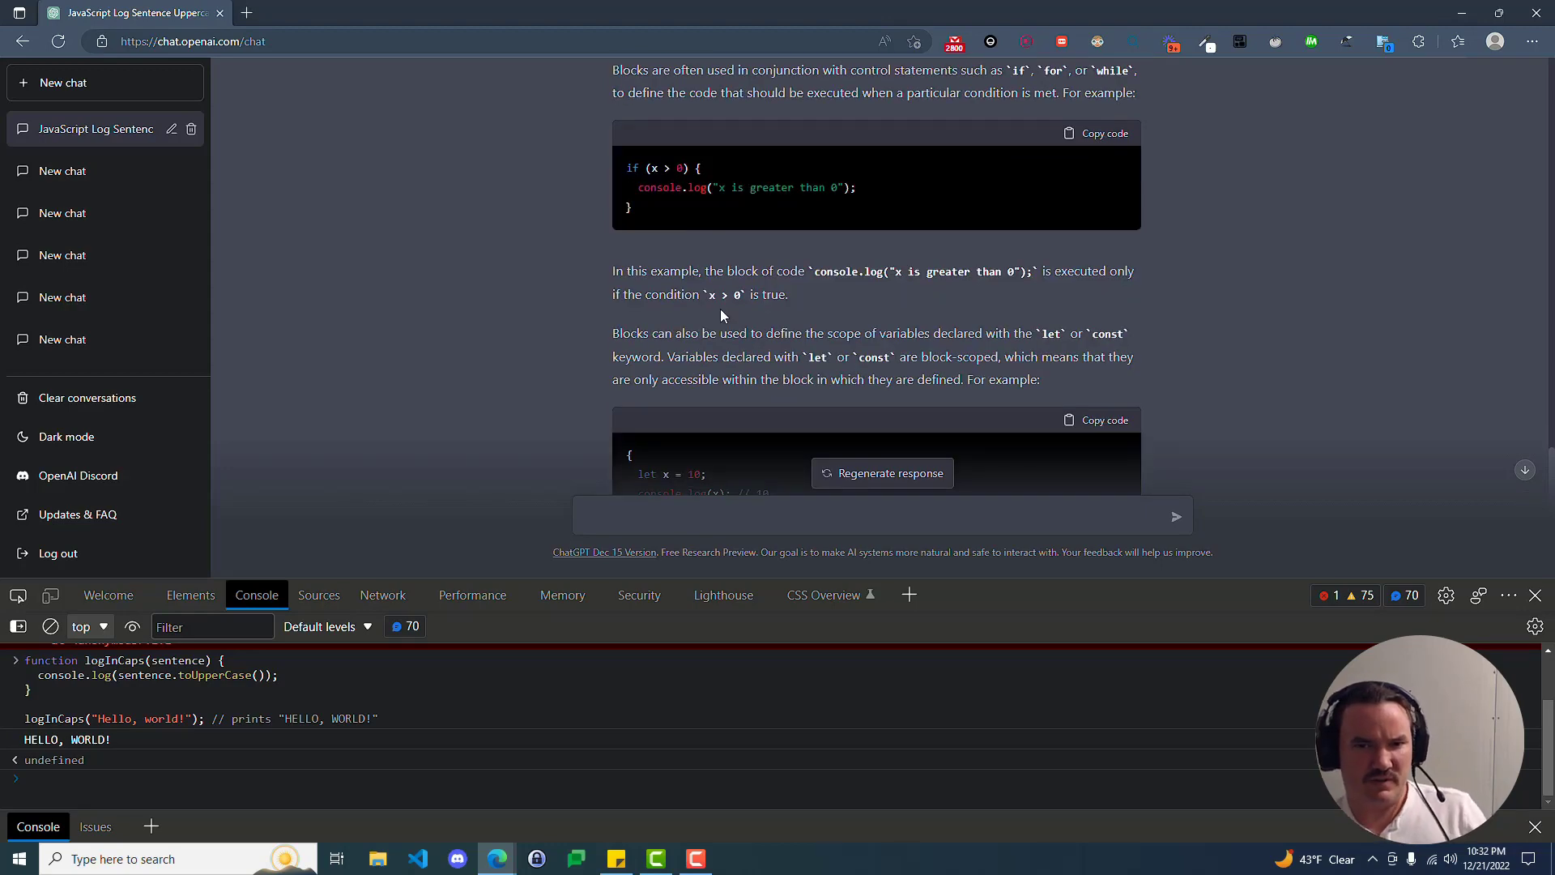
{"action": "mouse_move", "coordinate": [772, 291]}
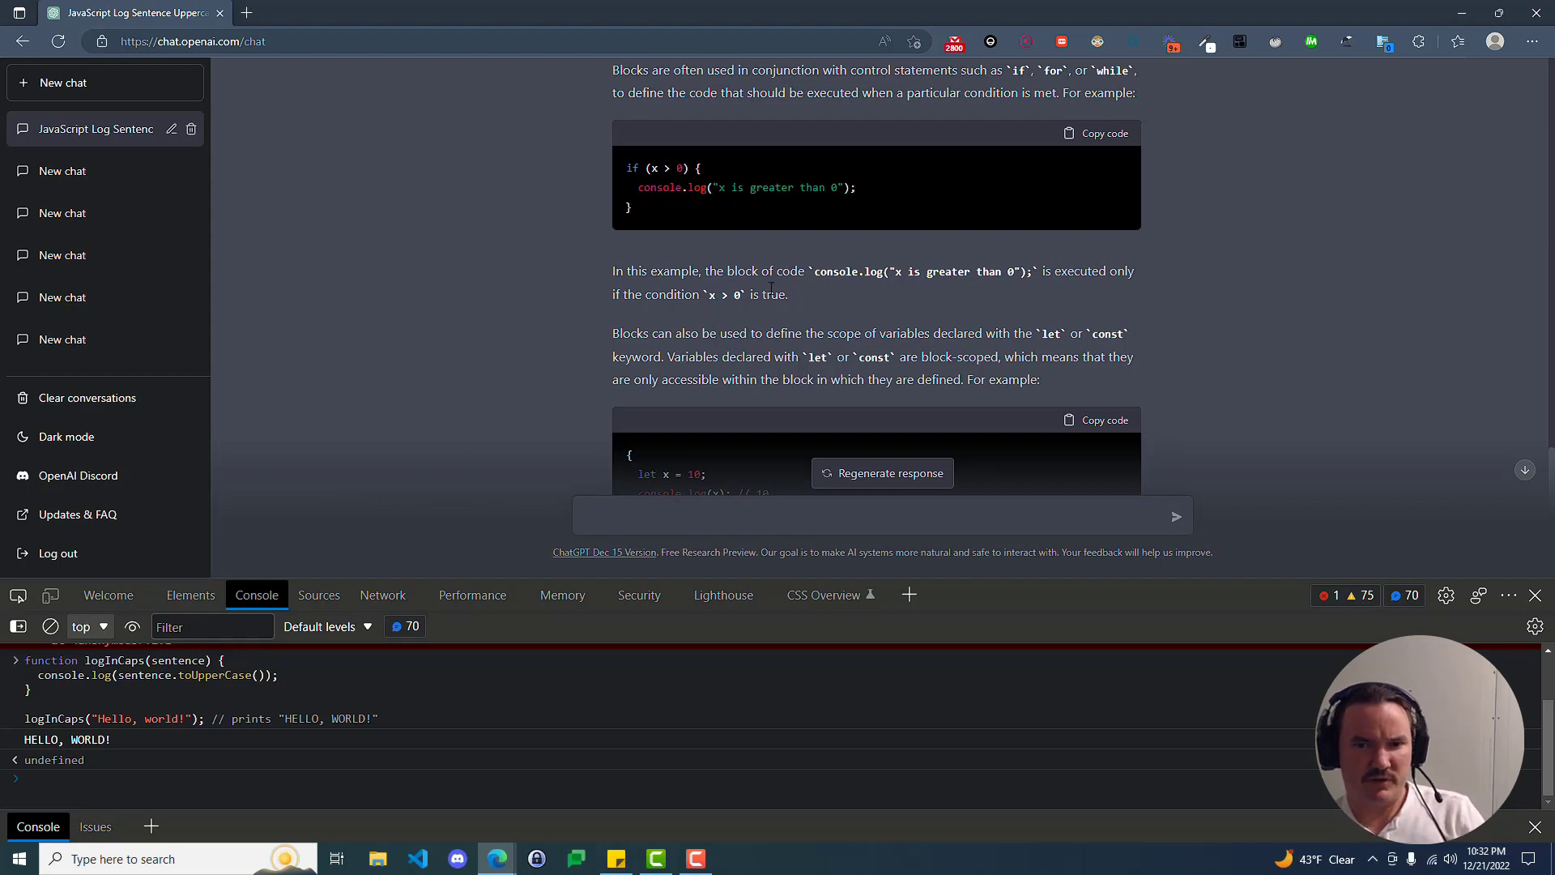
{"action": "mouse_move", "coordinate": [1033, 273]}
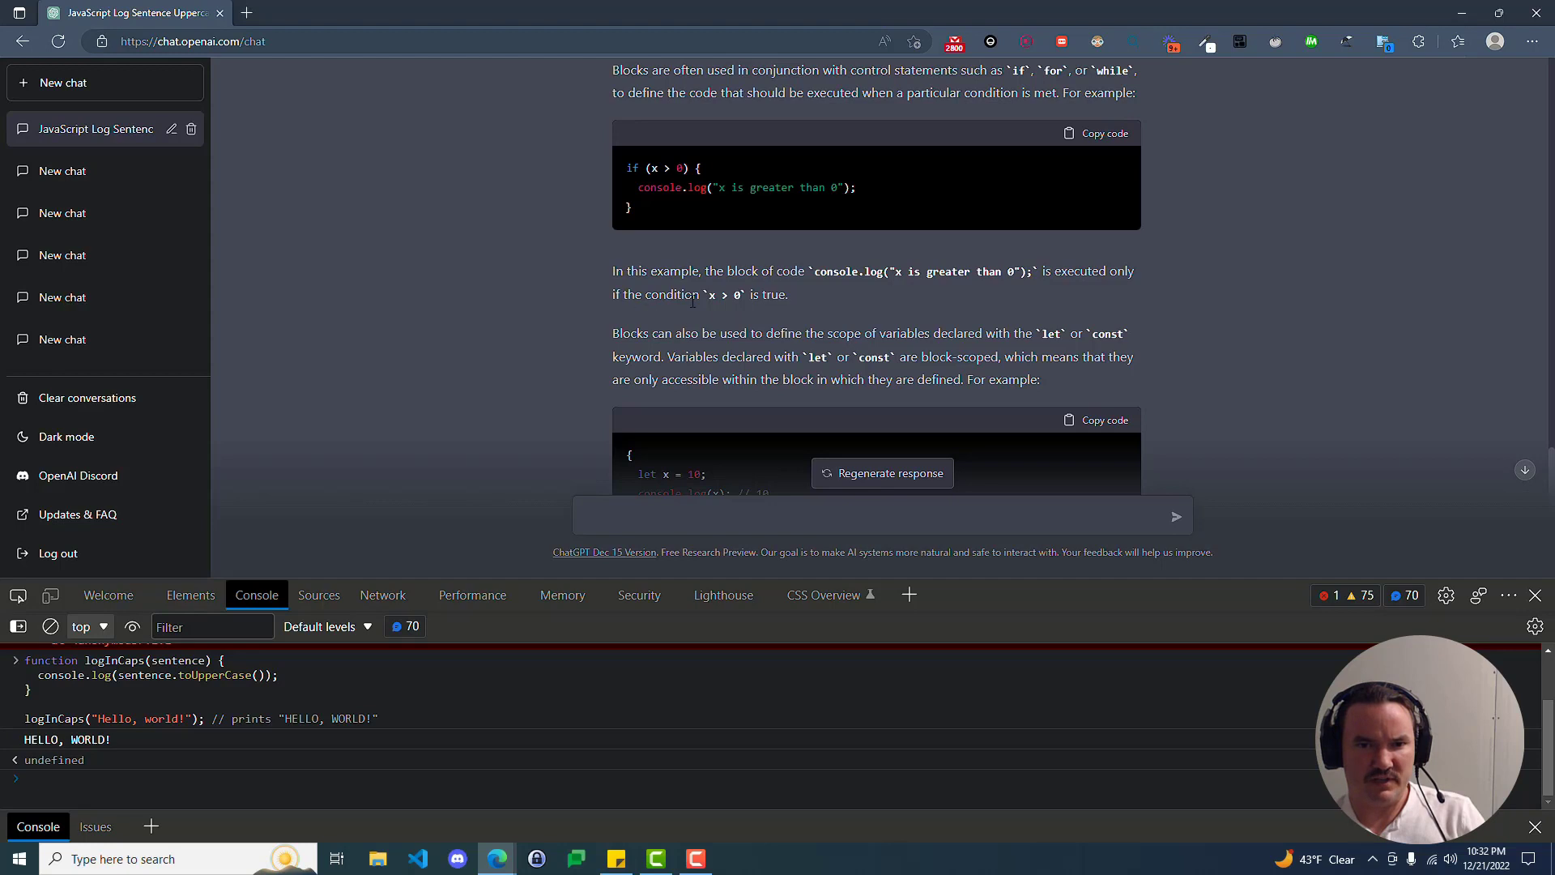
{"action": "mouse_move", "coordinate": [731, 315]}
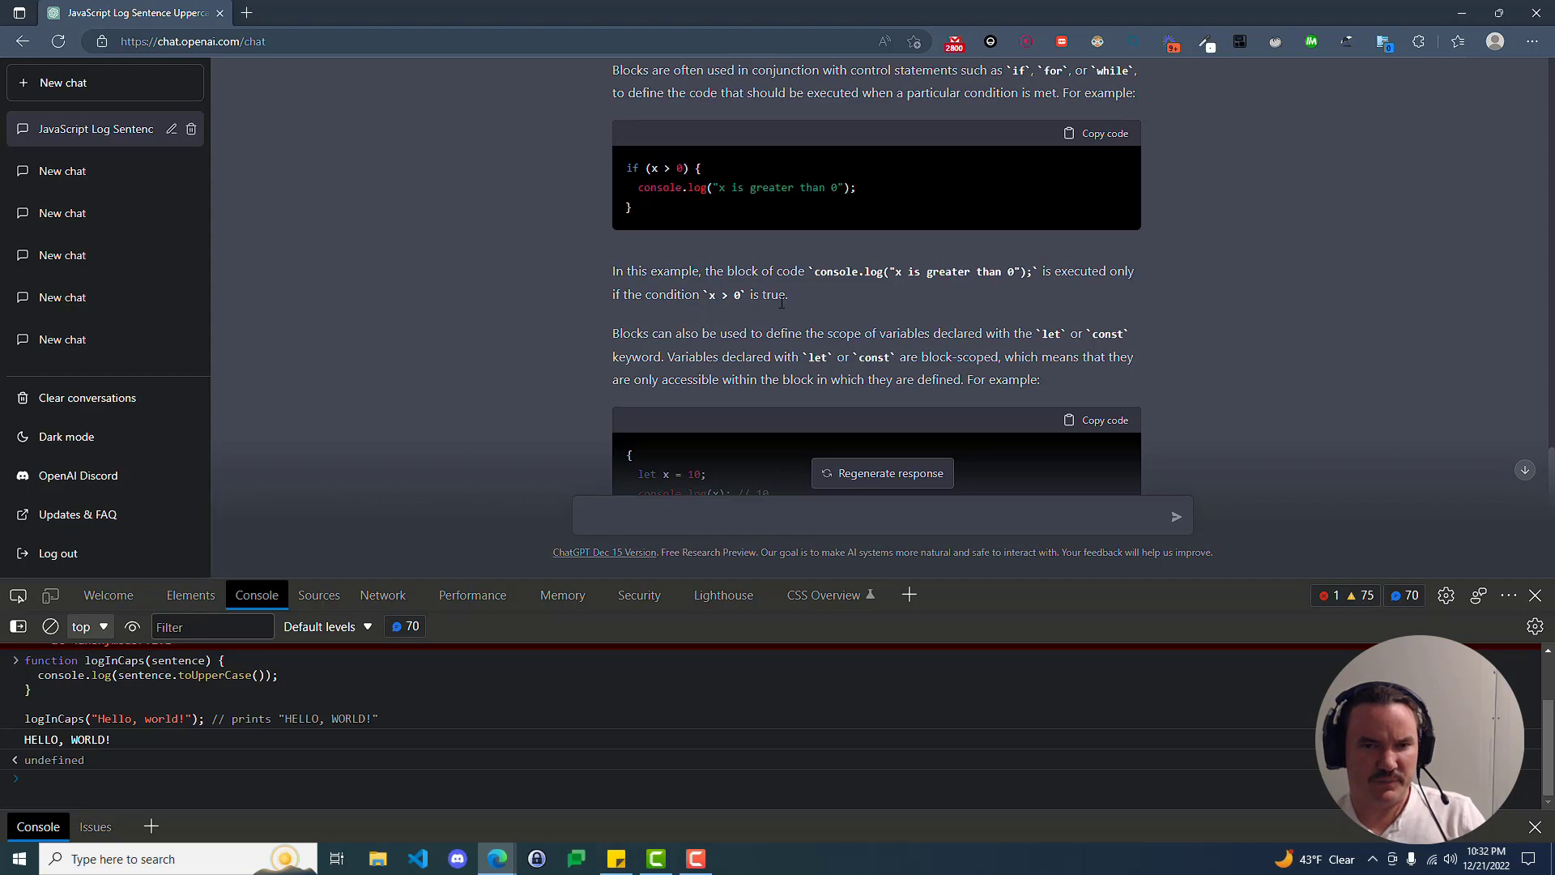
{"action": "double_click", "coordinate": [664, 294]}
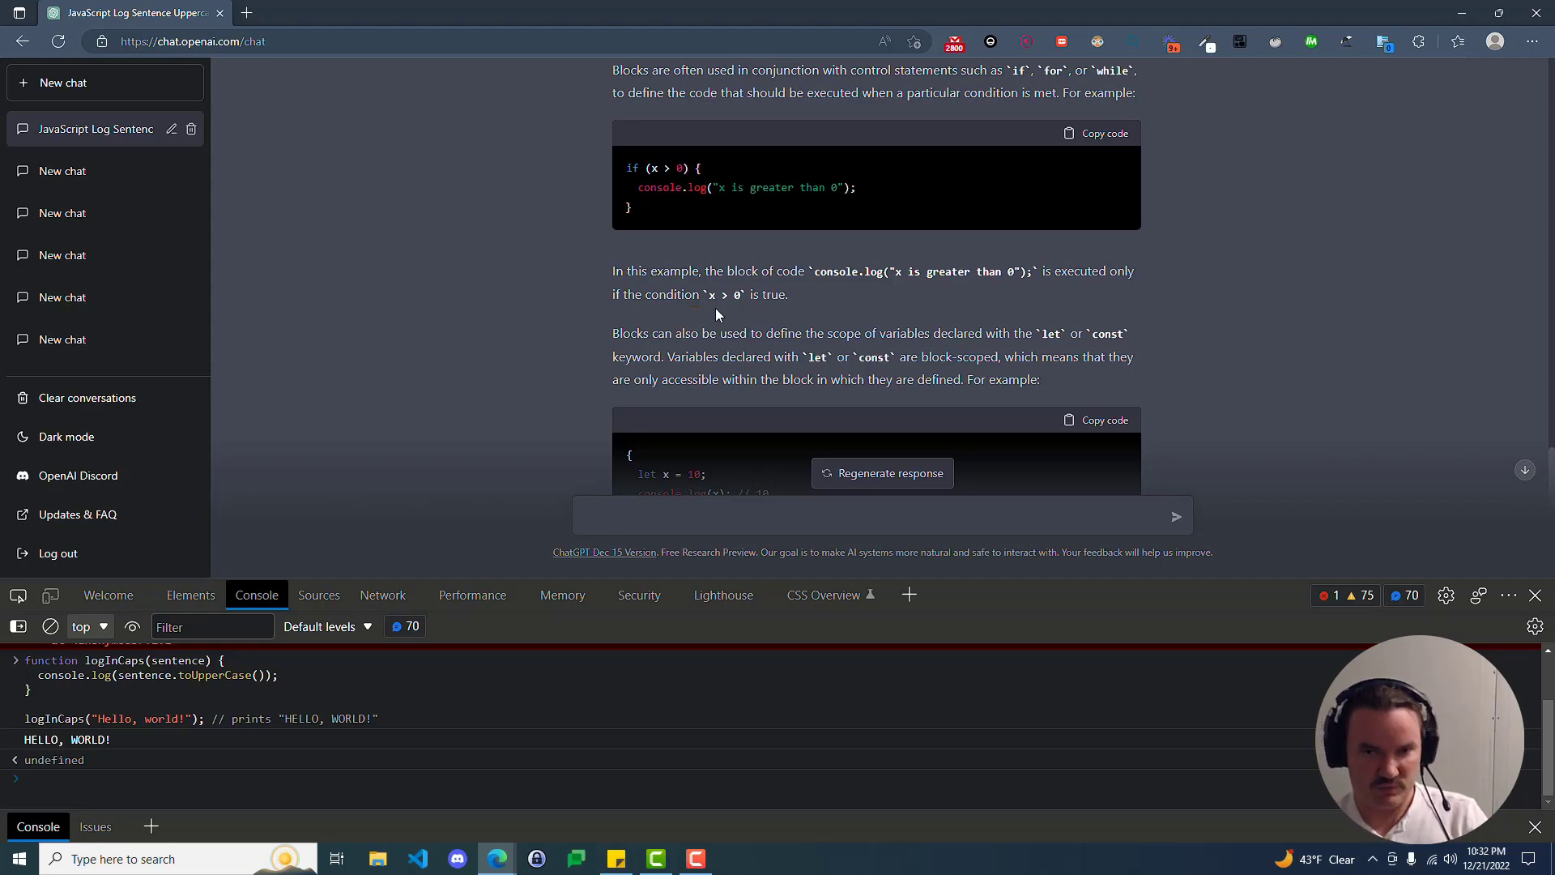
{"action": "scroll", "scroll_direction": "down", "scroll_amount": 3}
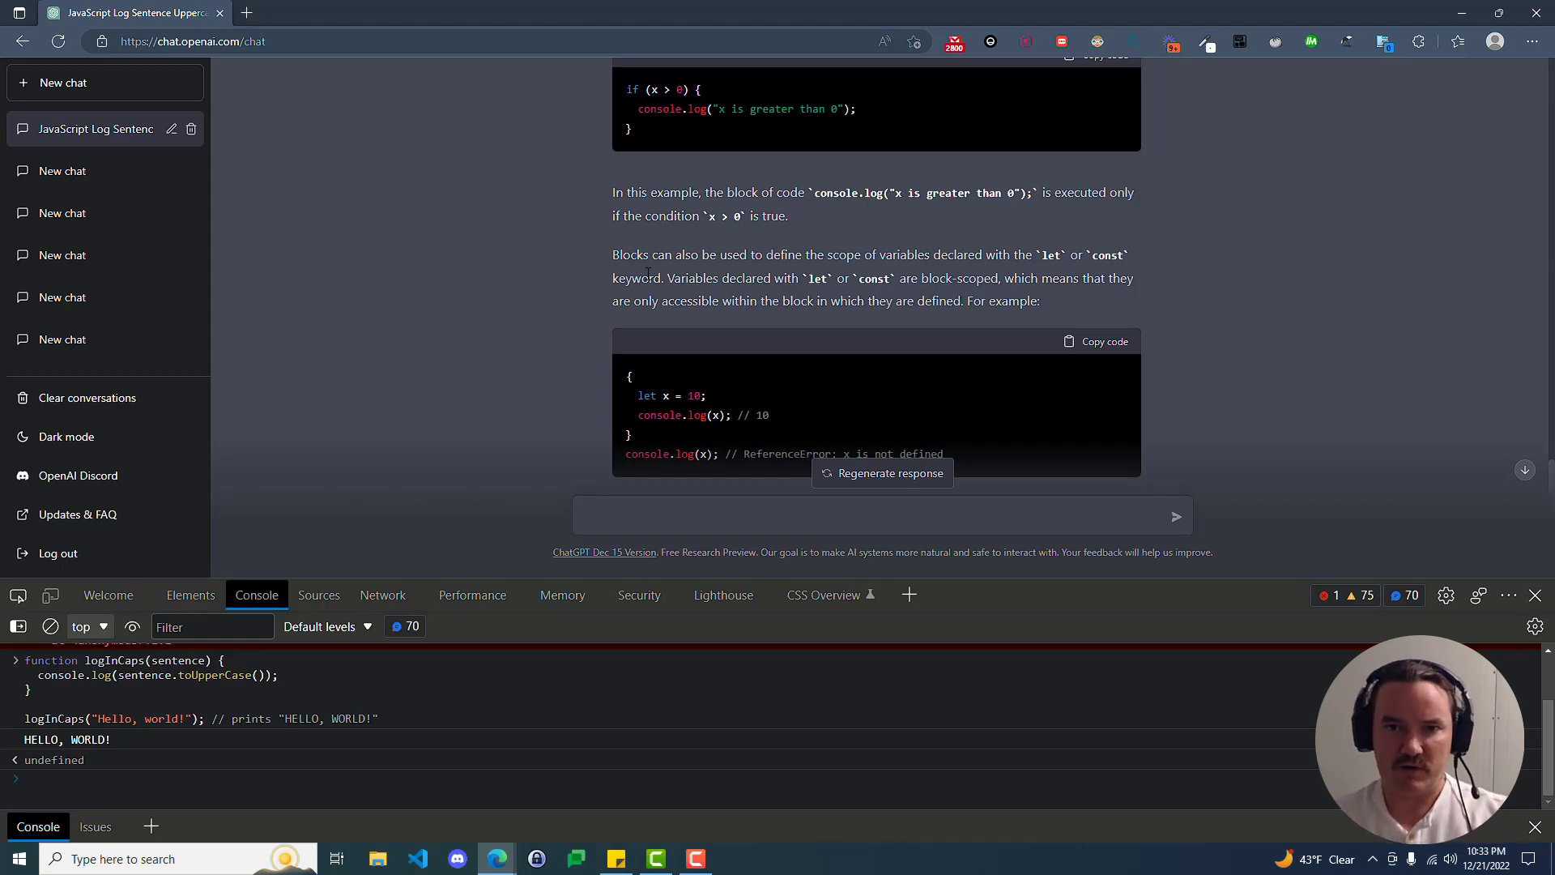
{"action": "mouse_move", "coordinate": [562, 285]}
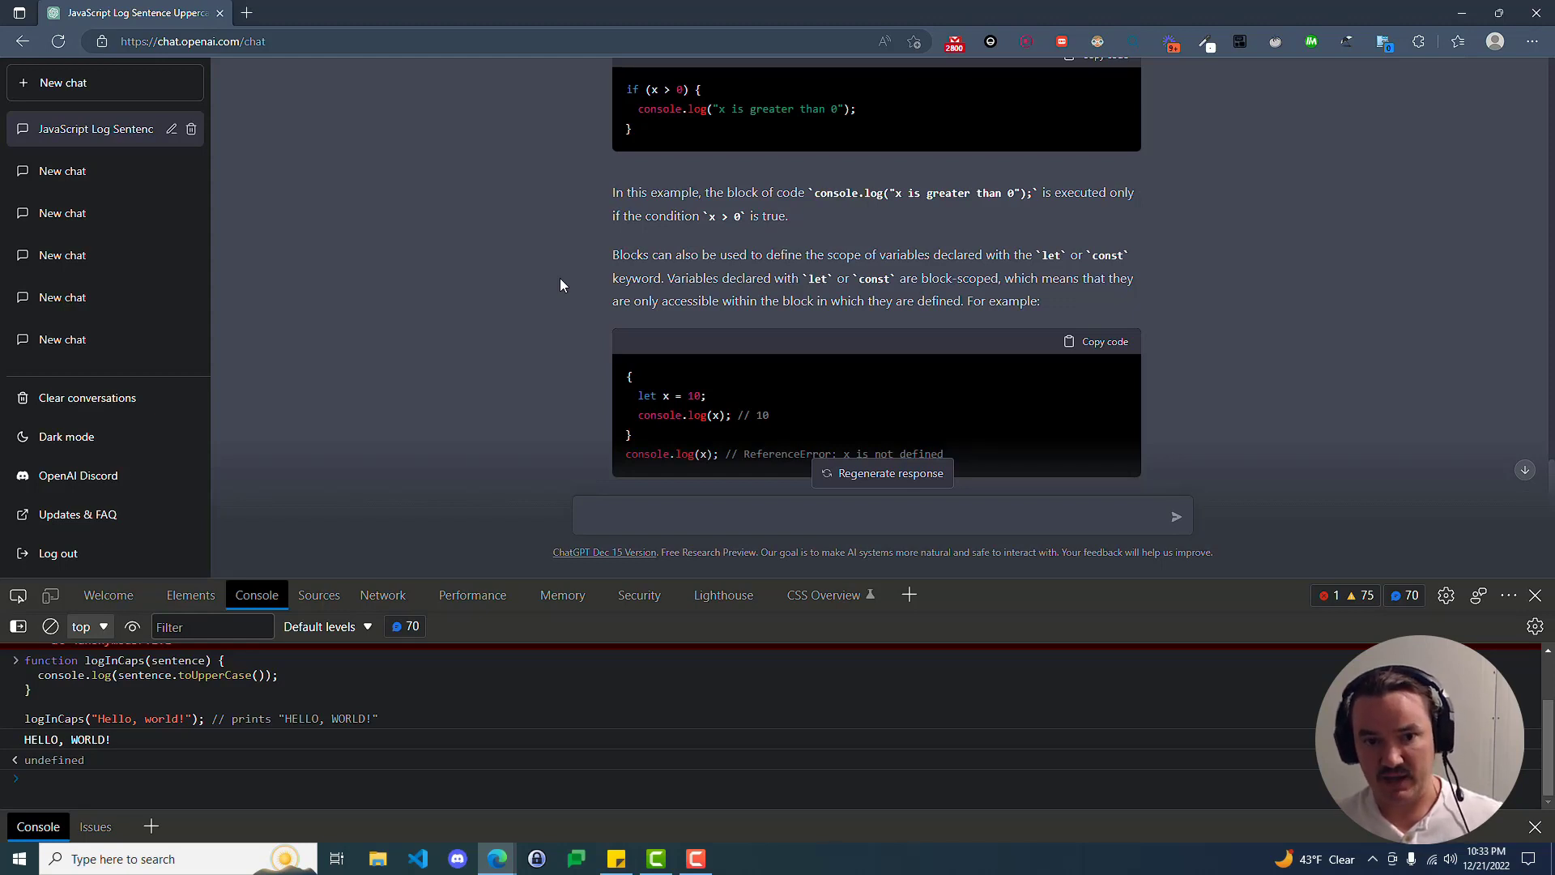
{"action": "mouse_move", "coordinate": [555, 308]}
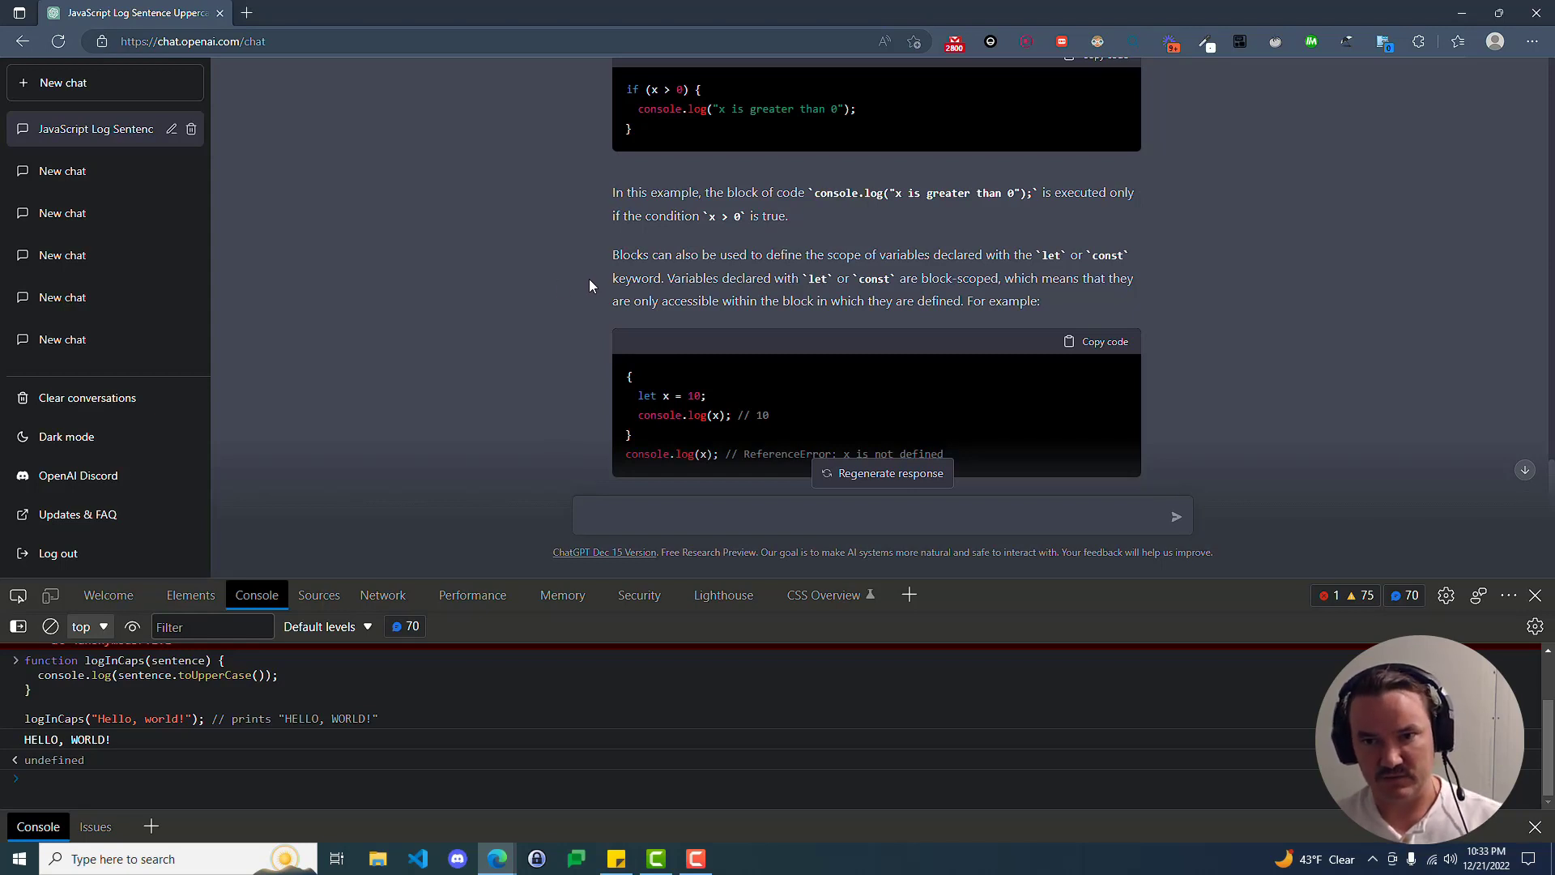
{"action": "mouse_move", "coordinate": [248, 14]}
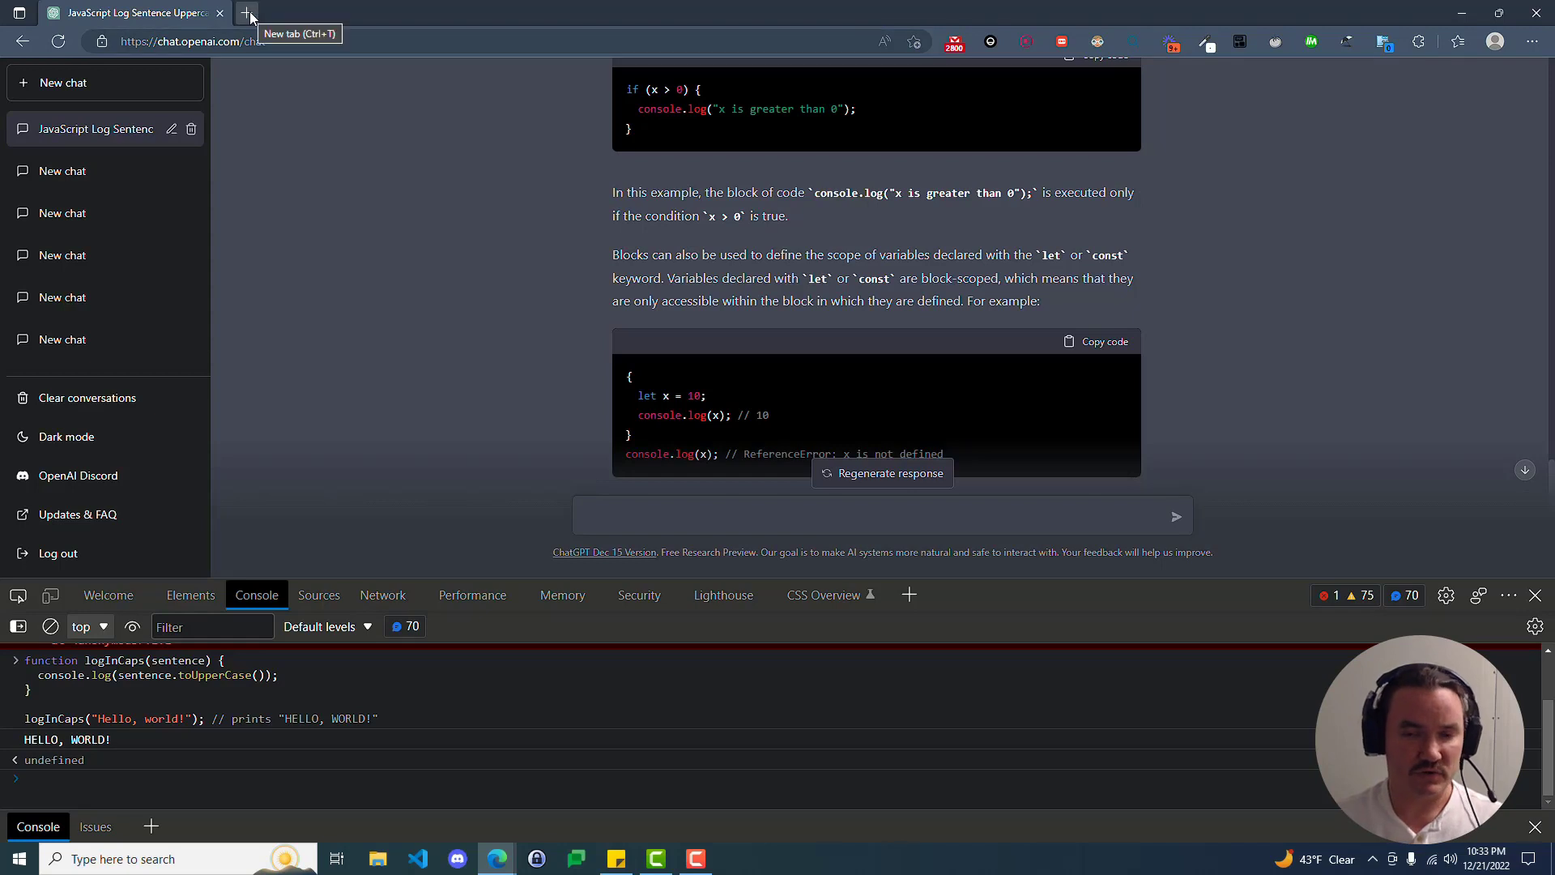
{"action": "mouse_move", "coordinate": [504, 263]}
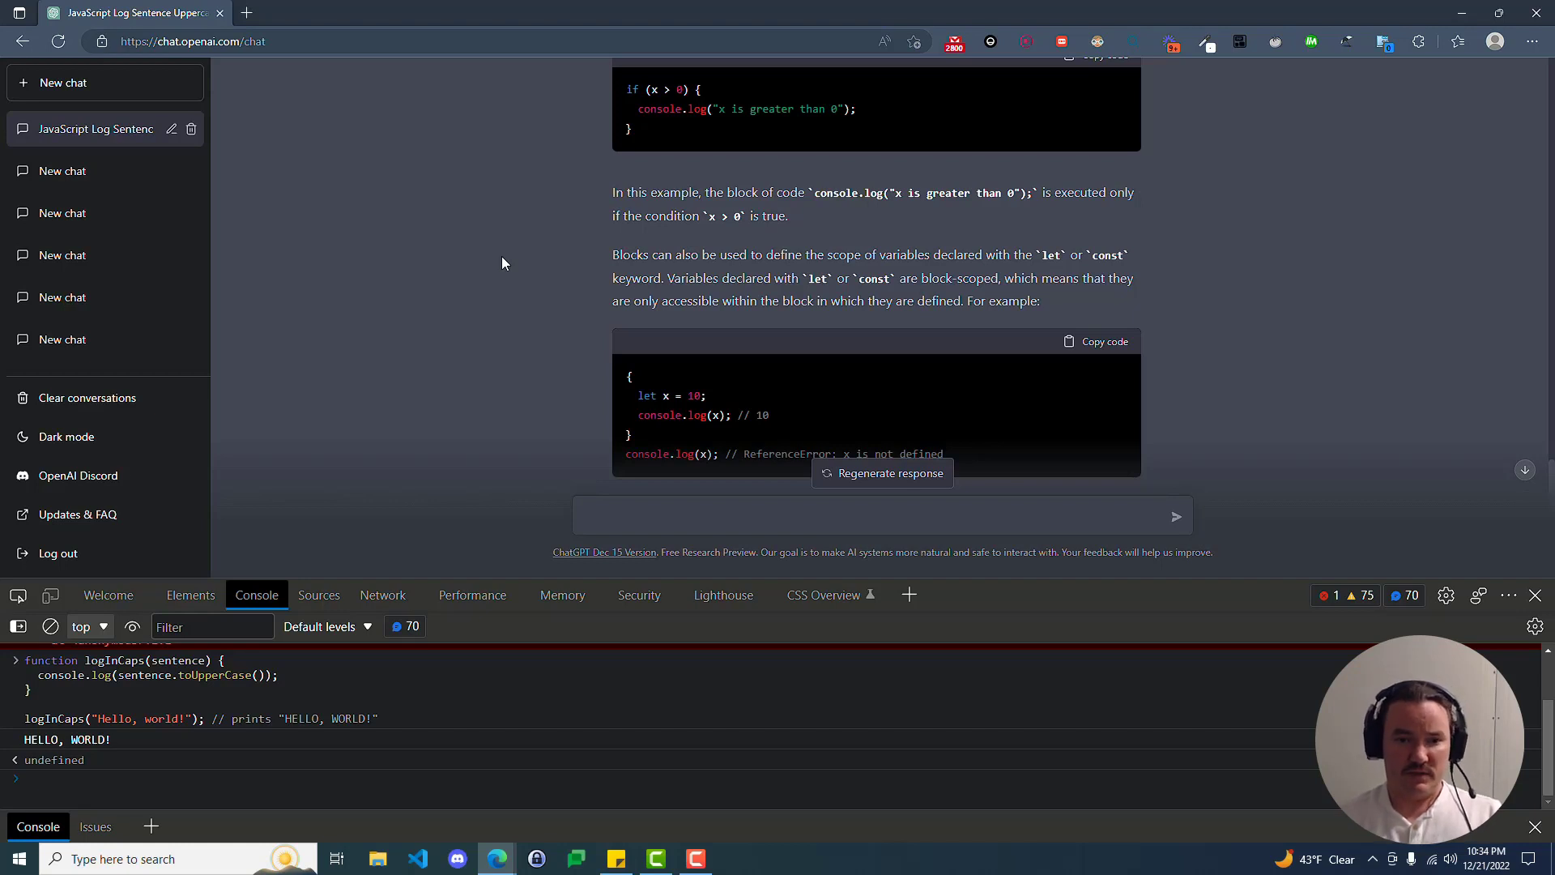
{"action": "mouse_move", "coordinate": [986, 596]}
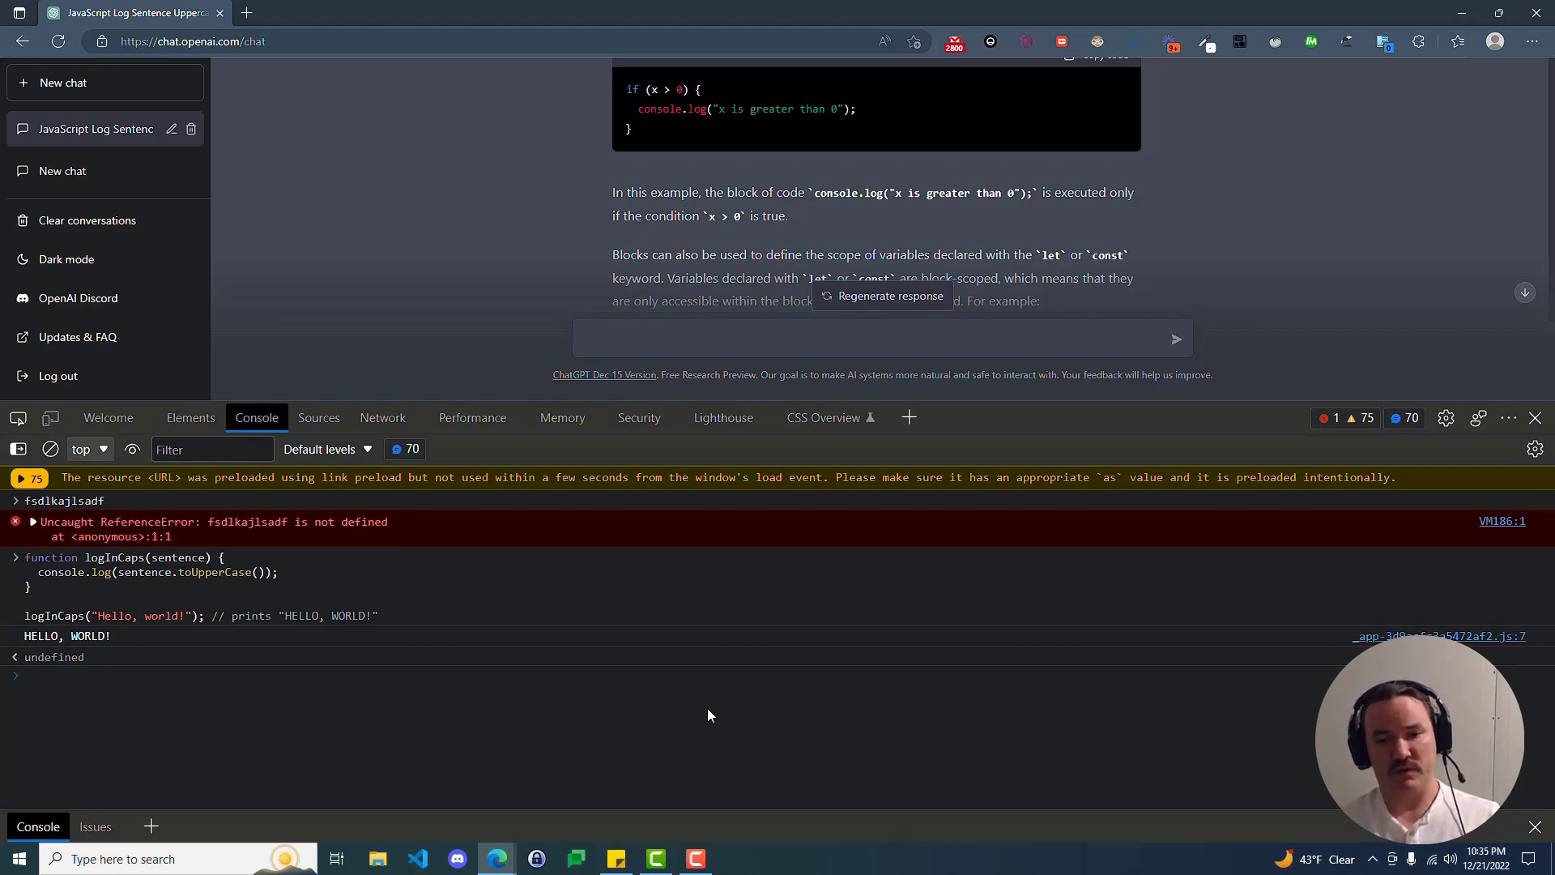
Focus the enlarged console's prompt, ready for a new command.
{"action": "left_click", "coordinate": [32, 675]}
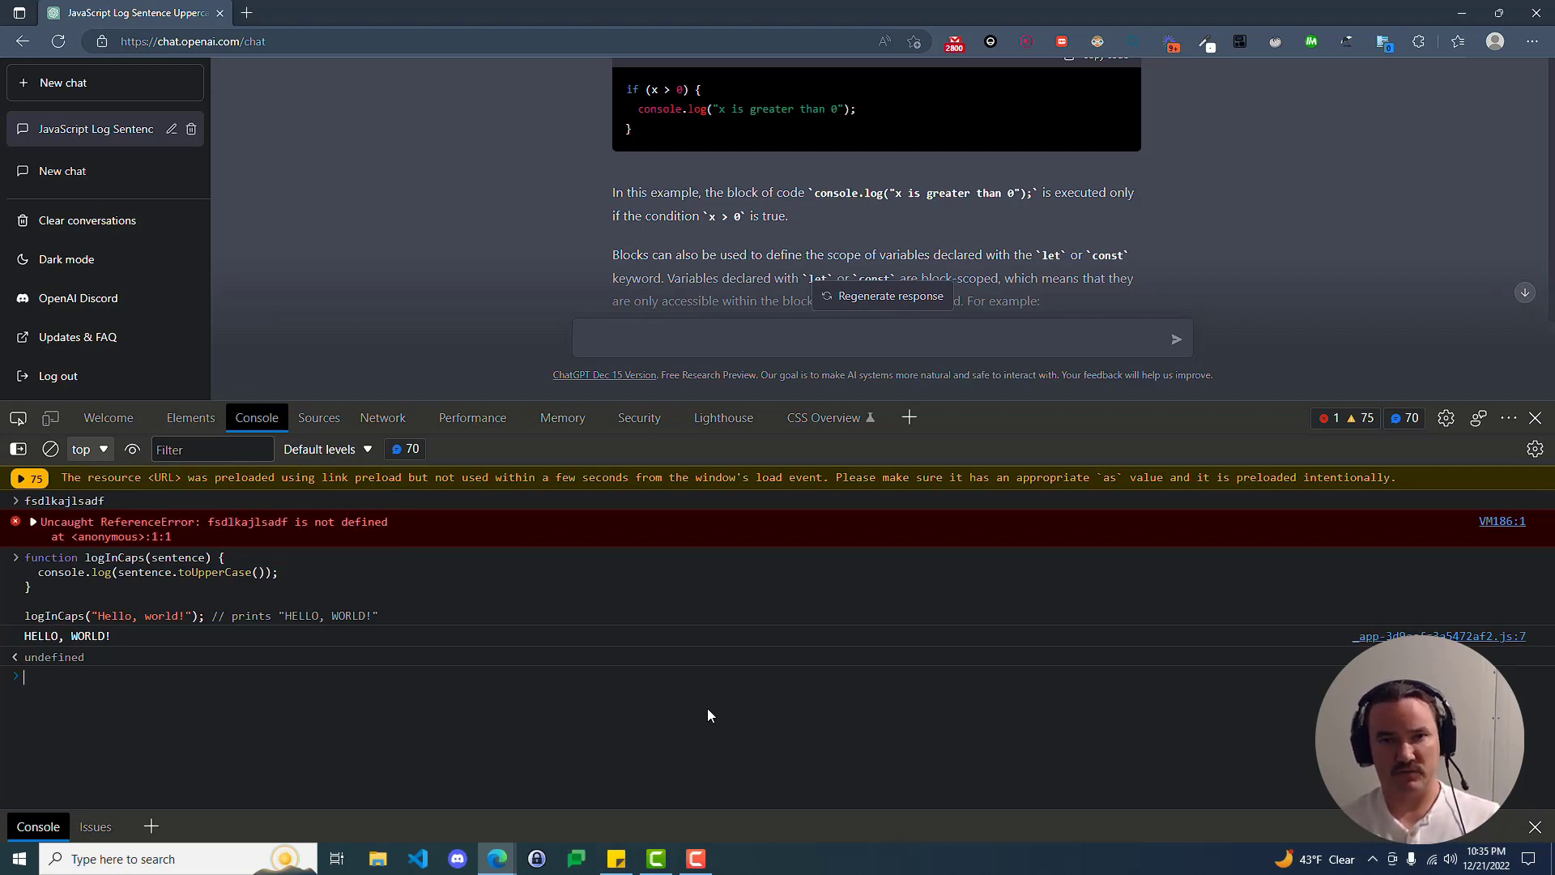